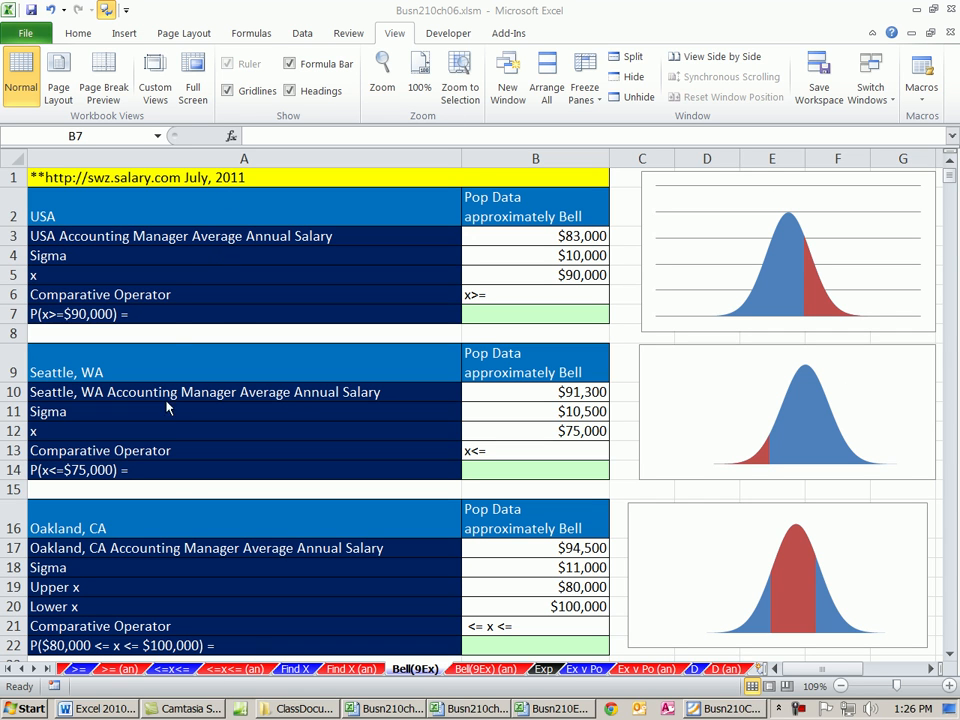
mouse_move(184, 452)
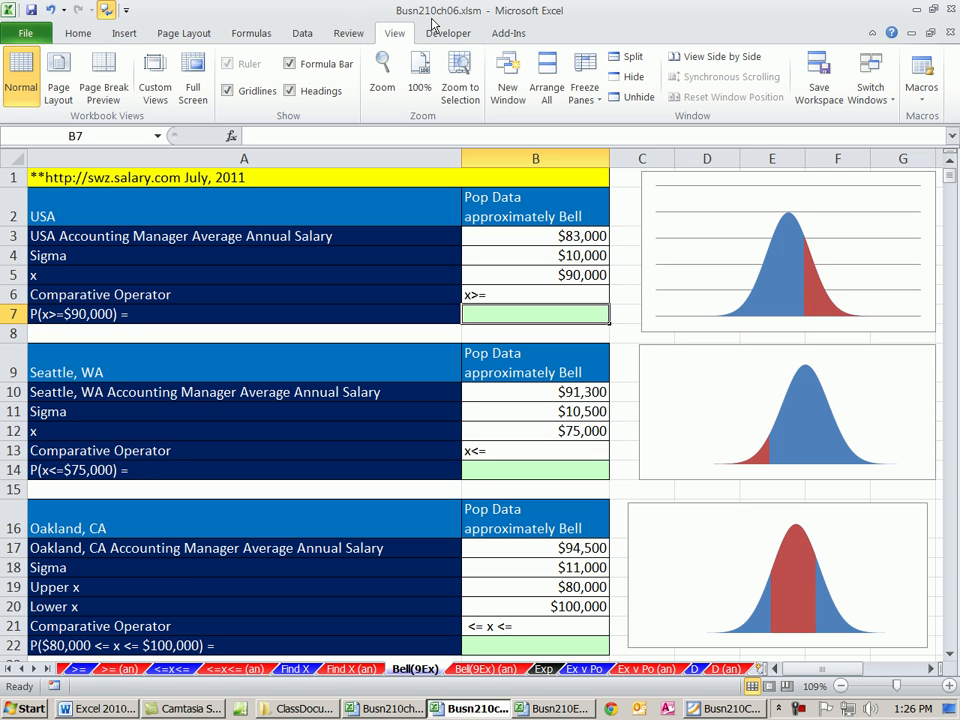
Review the USA sigma $10,000 and x value $90,000, then select the P(x>=$90,000) answer cell.
left_click(472, 702)
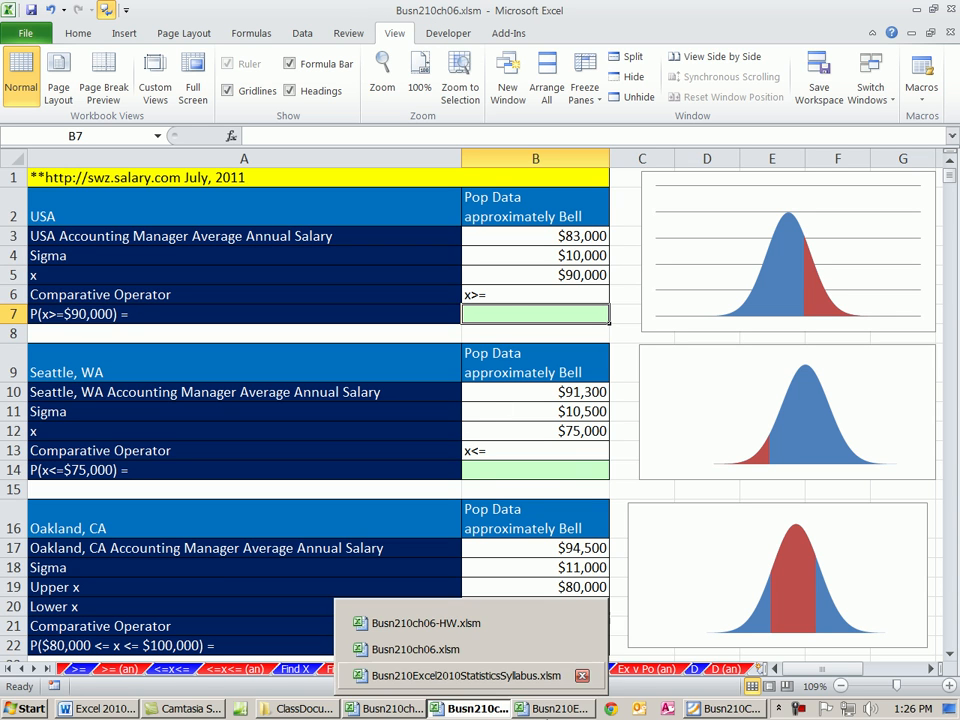
mouse_move(428, 490)
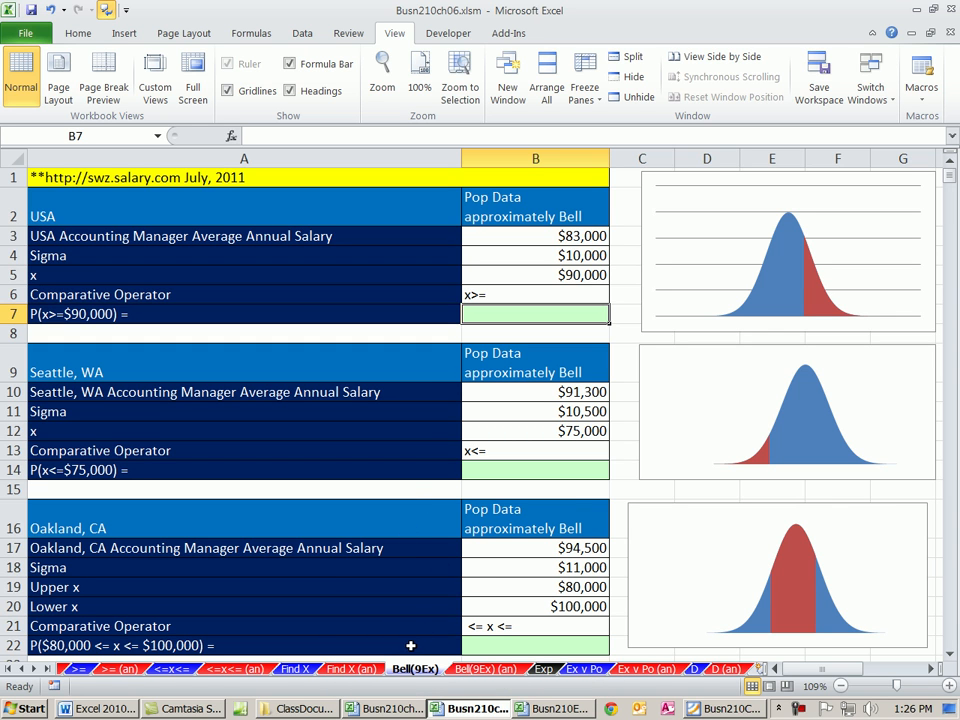
mouse_move(444, 656)
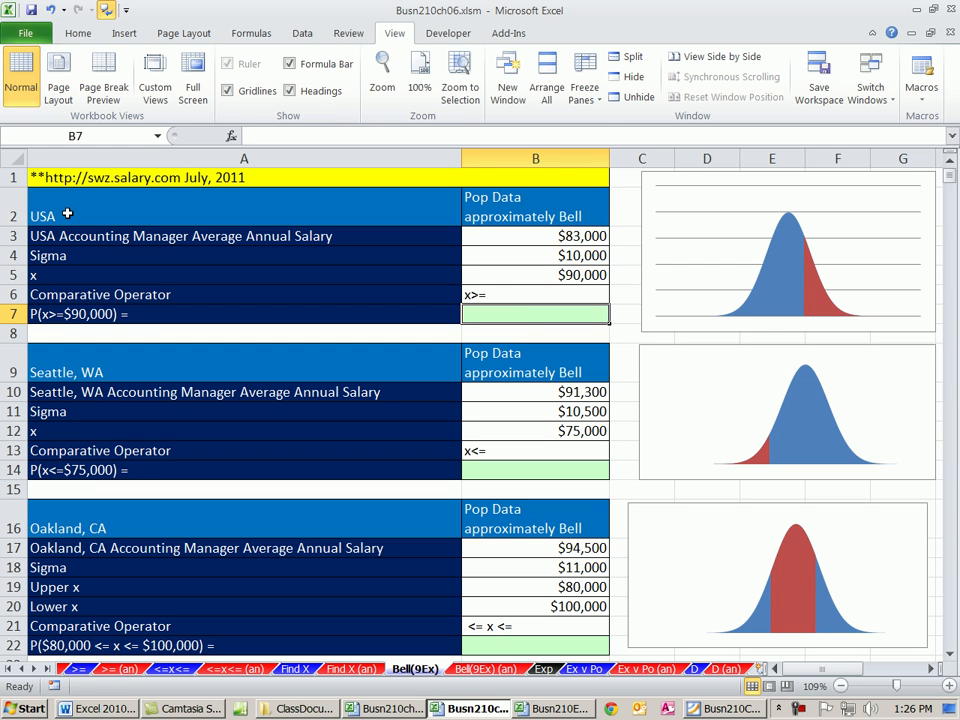
mouse_move(558, 216)
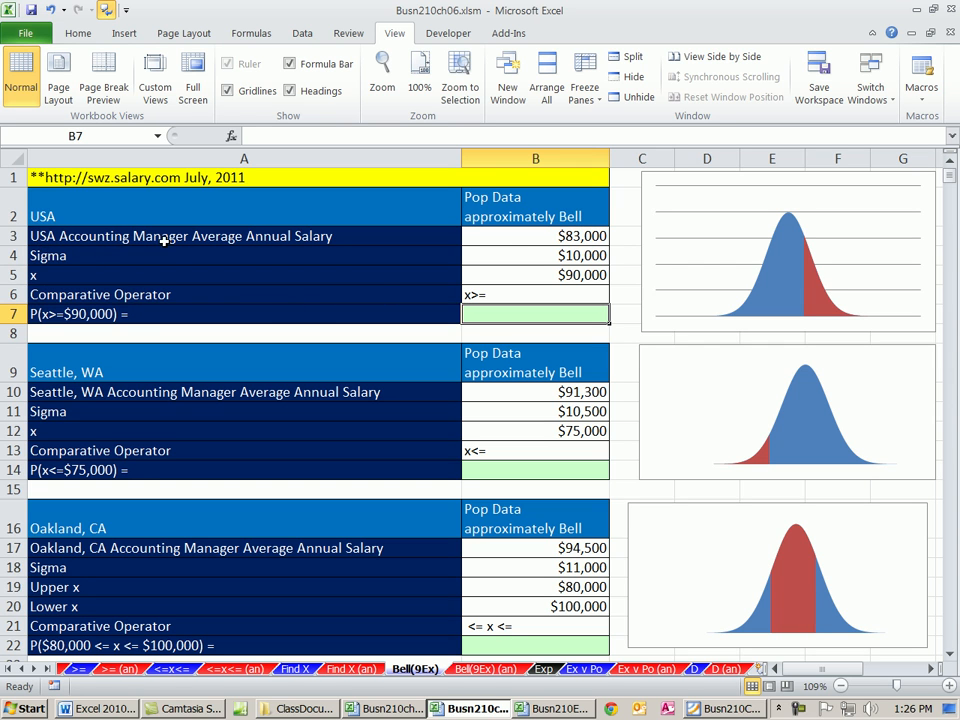
mouse_move(408, 240)
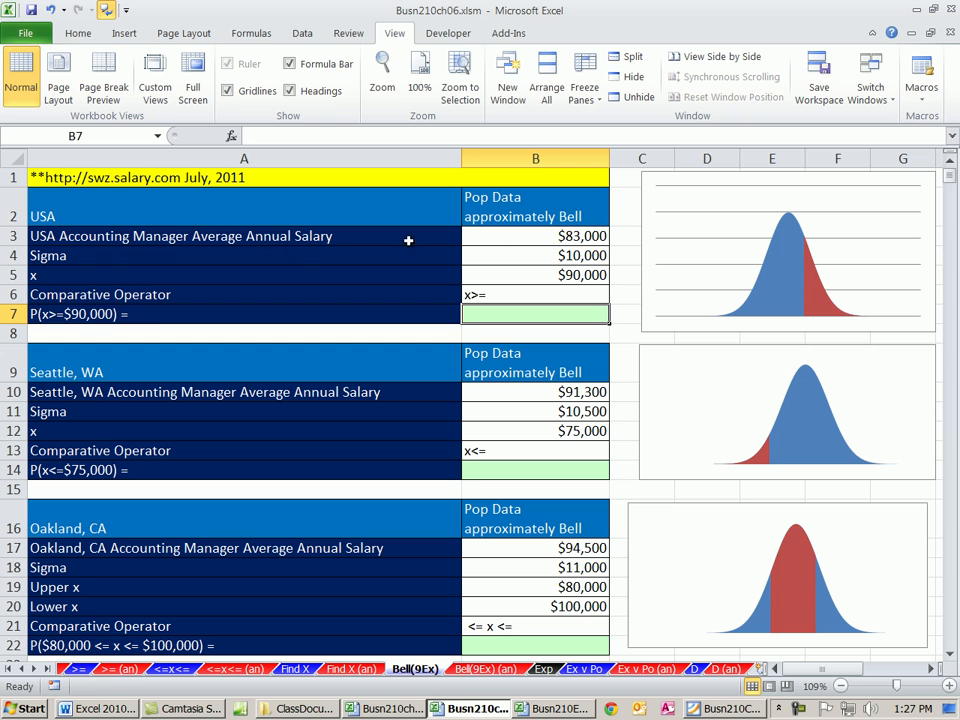
left_click(536, 256)
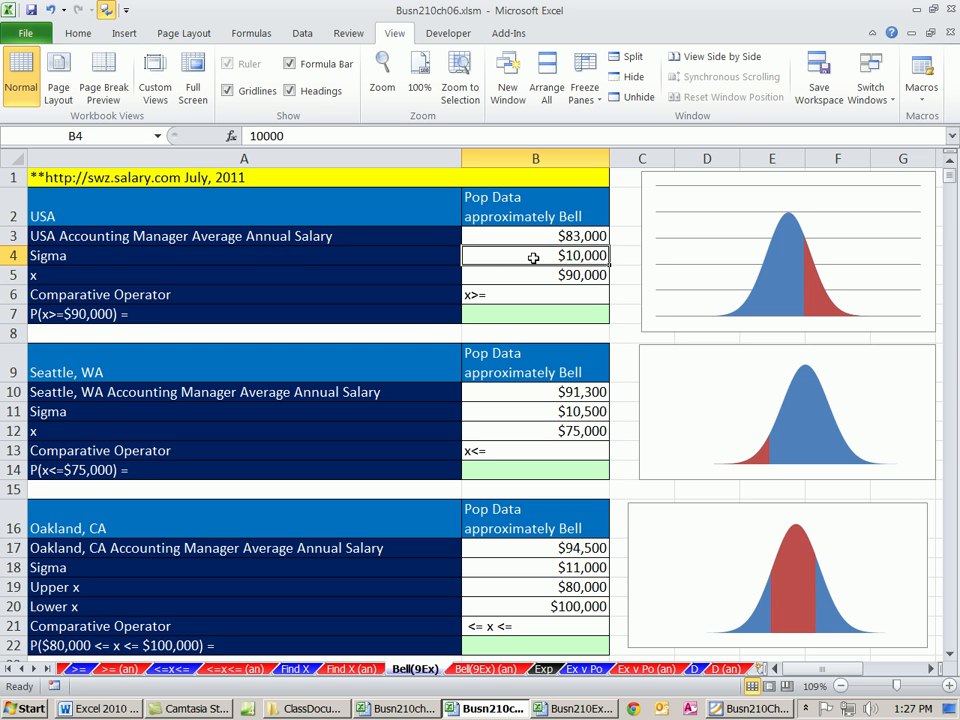
left_click(530, 276)
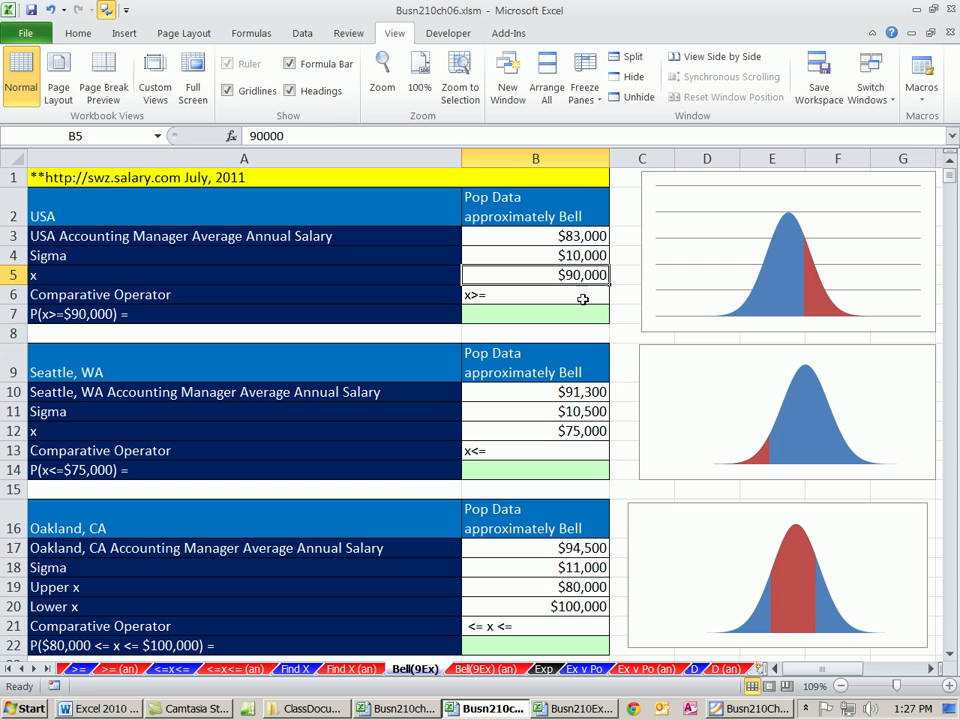
mouse_move(594, 328)
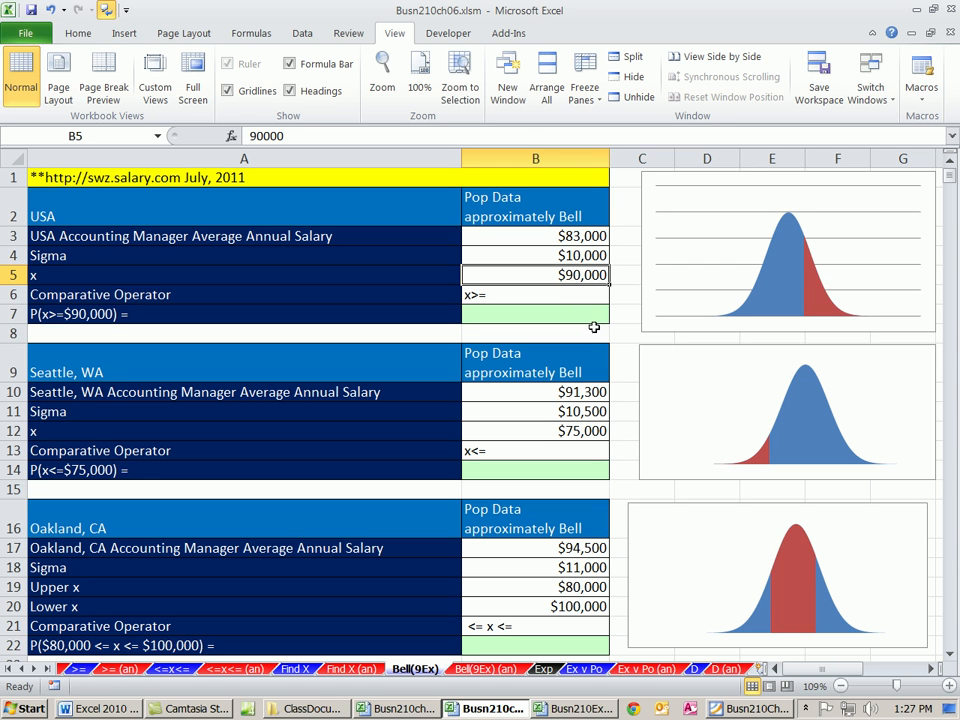
left_click(548, 314)
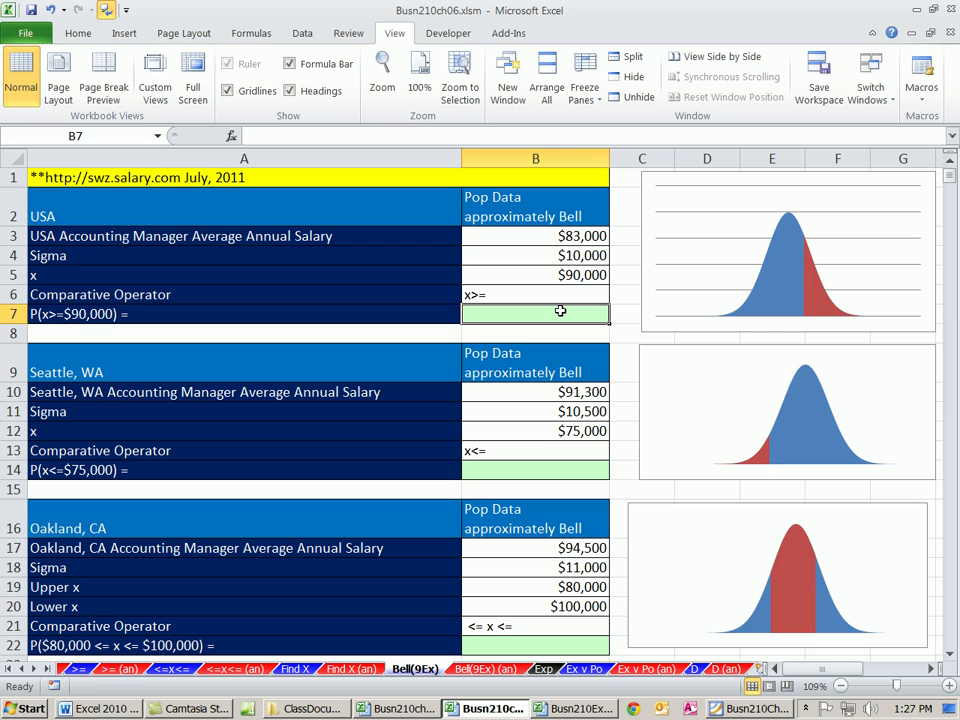
mouse_move(742, 288)
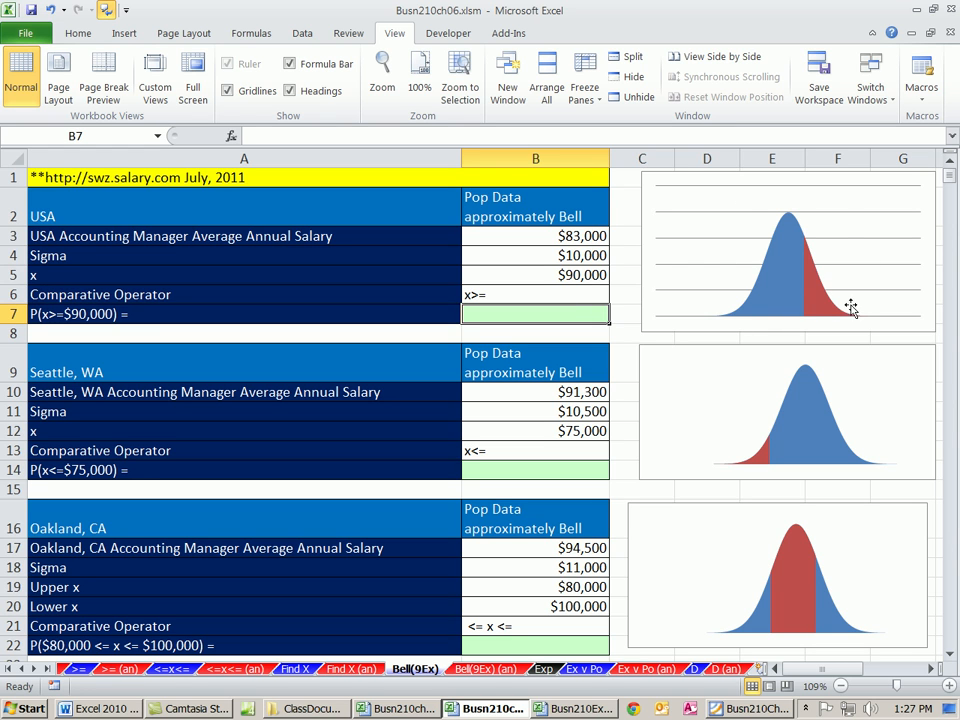
mouse_move(844, 364)
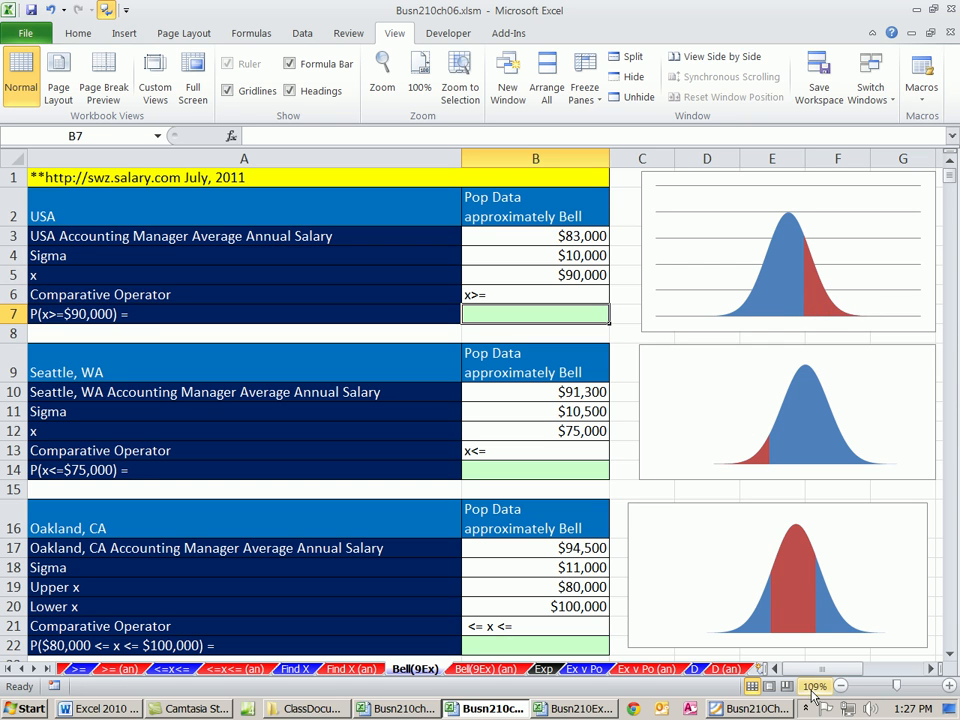
mouse_move(652, 300)
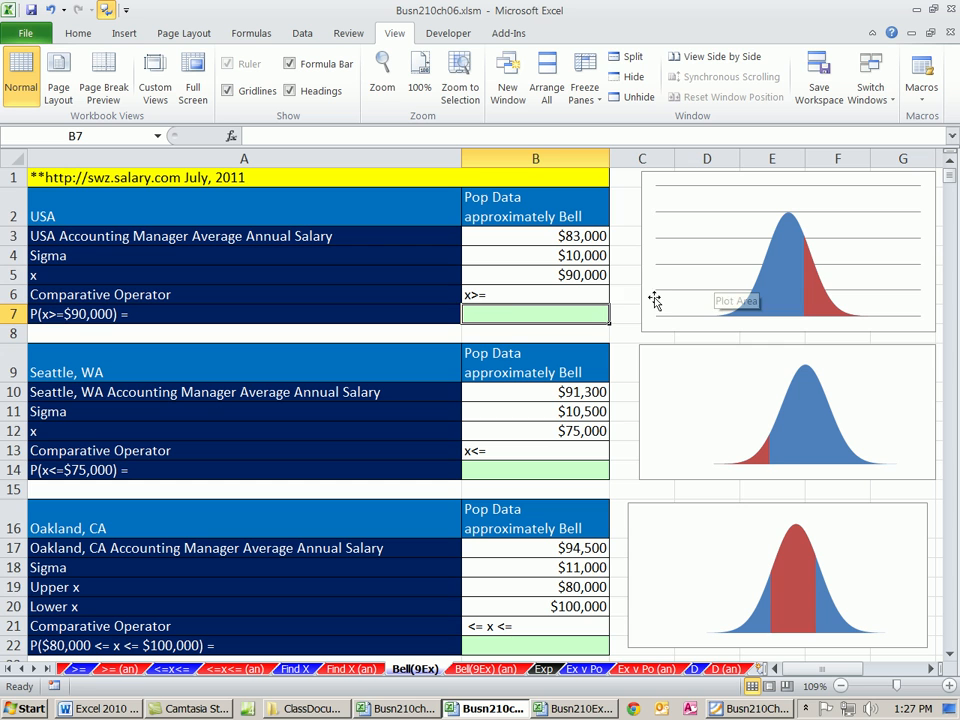
mouse_move(892, 322)
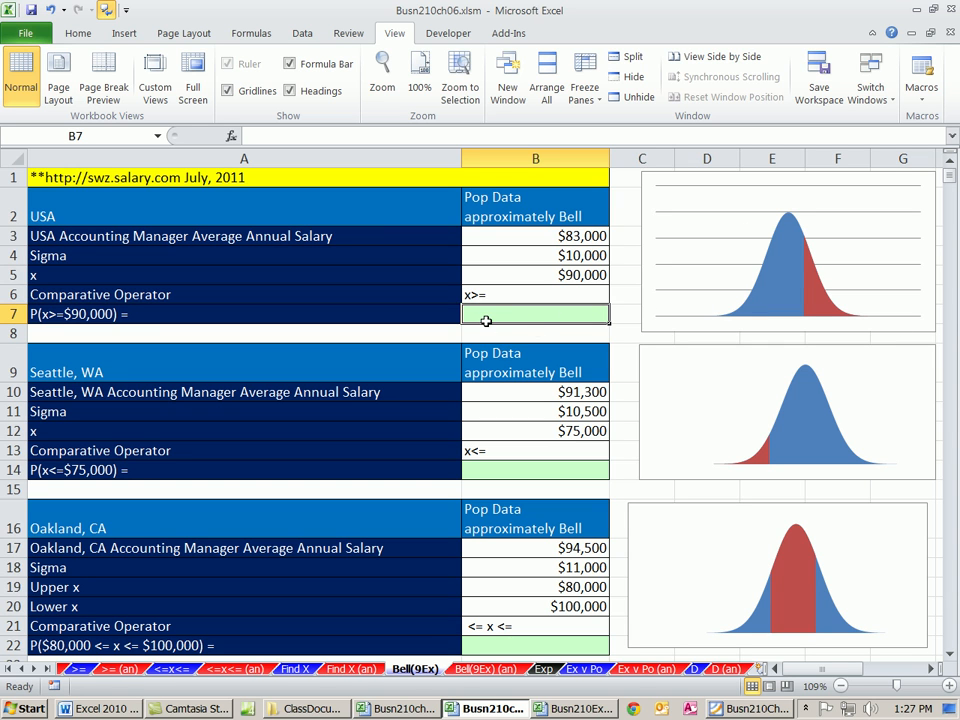
Enter =1-NORM.DIST(B5,B3,B4,1) for the USA salary, returning 0.241963652.
type("=no")
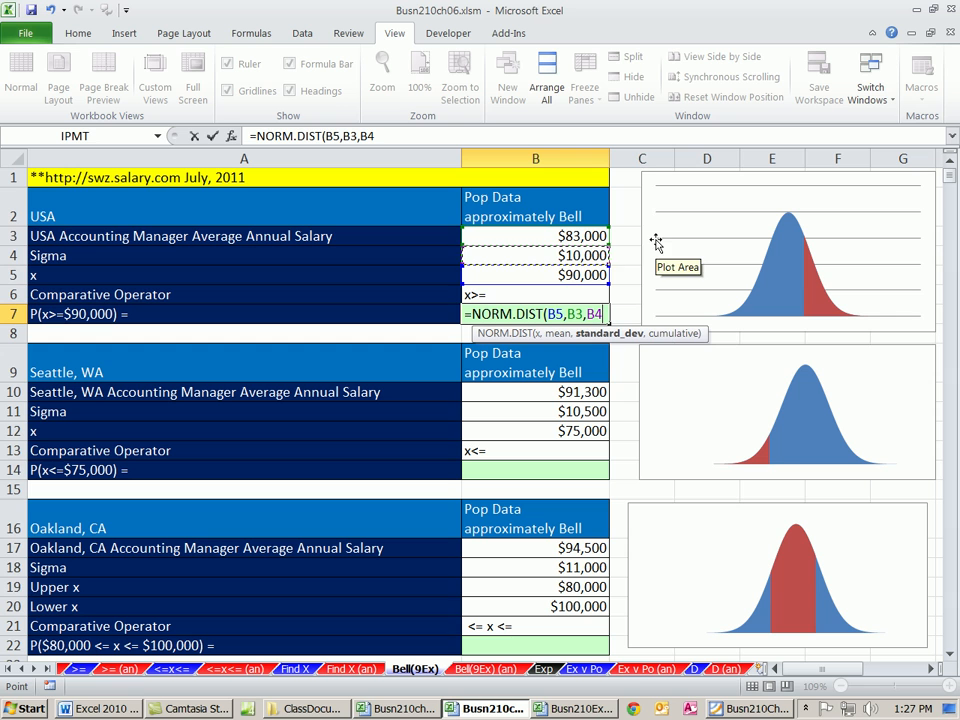
mouse_move(800, 320)
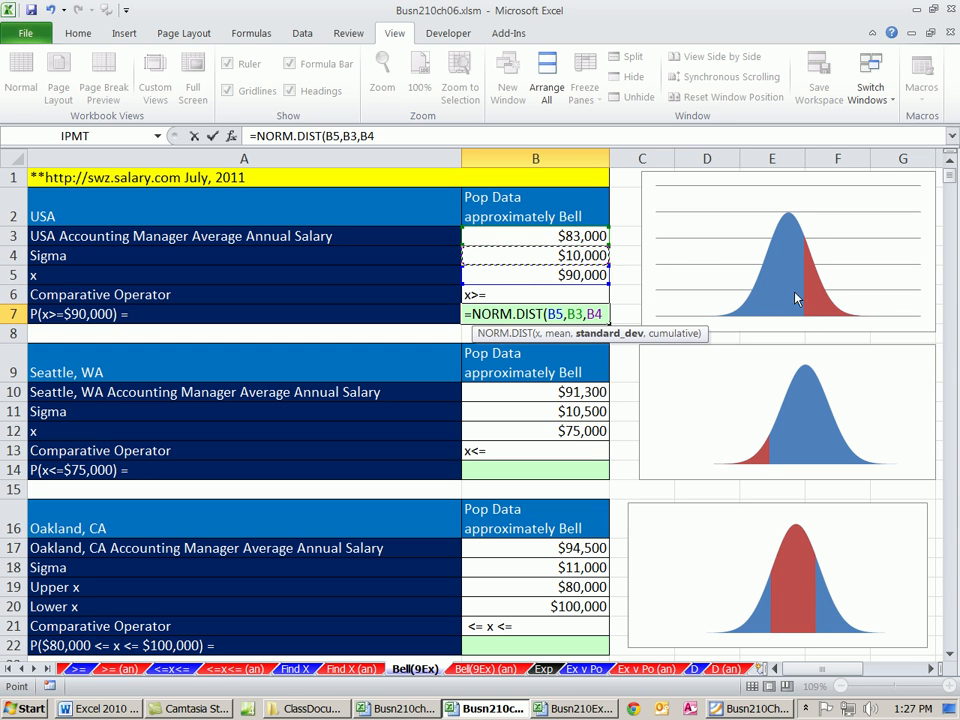
left_click(530, 276)
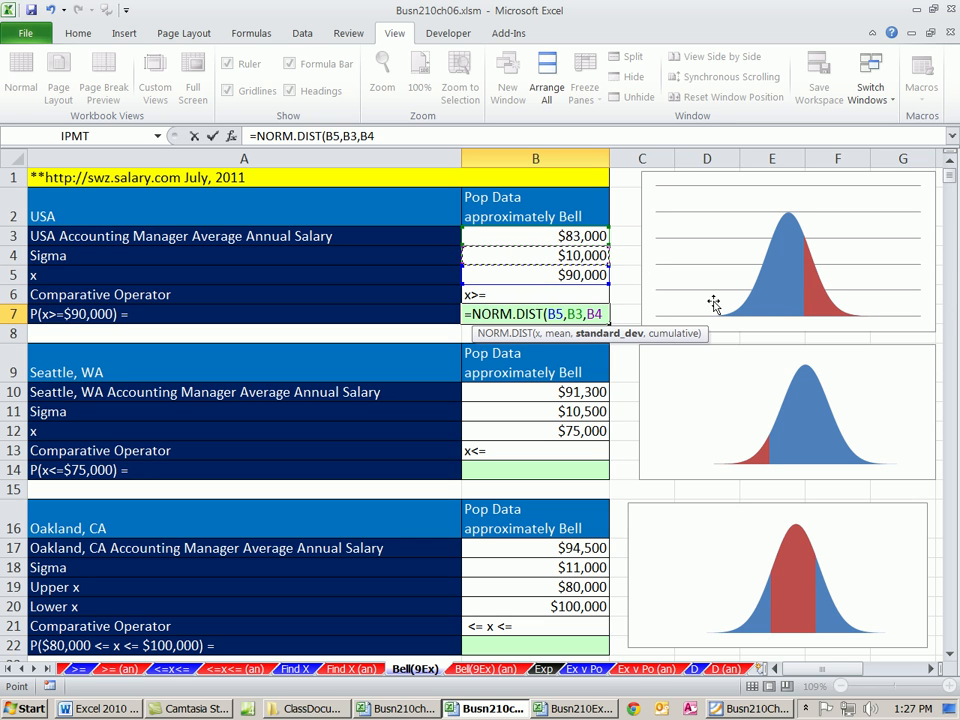
type(",")
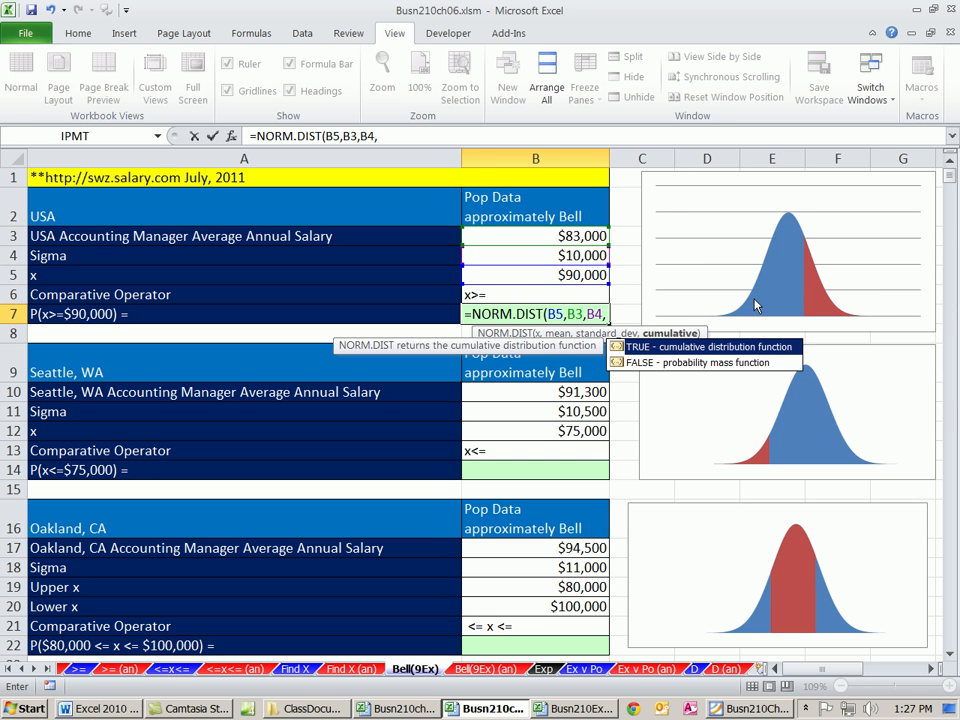
type("1)")
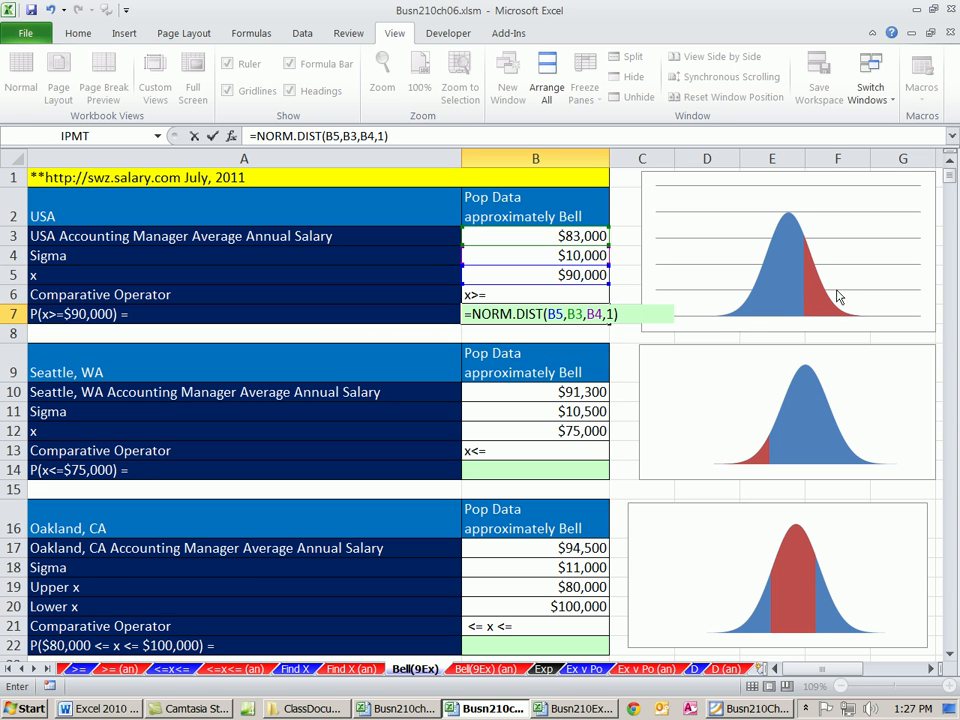
mouse_move(908, 284)
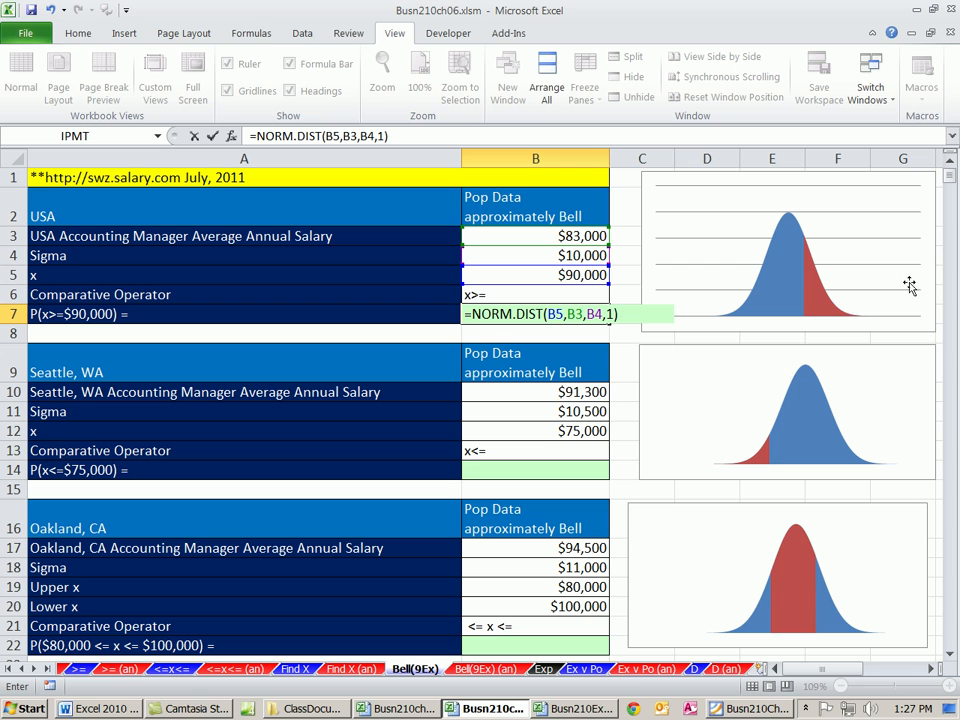
mouse_move(700, 308)
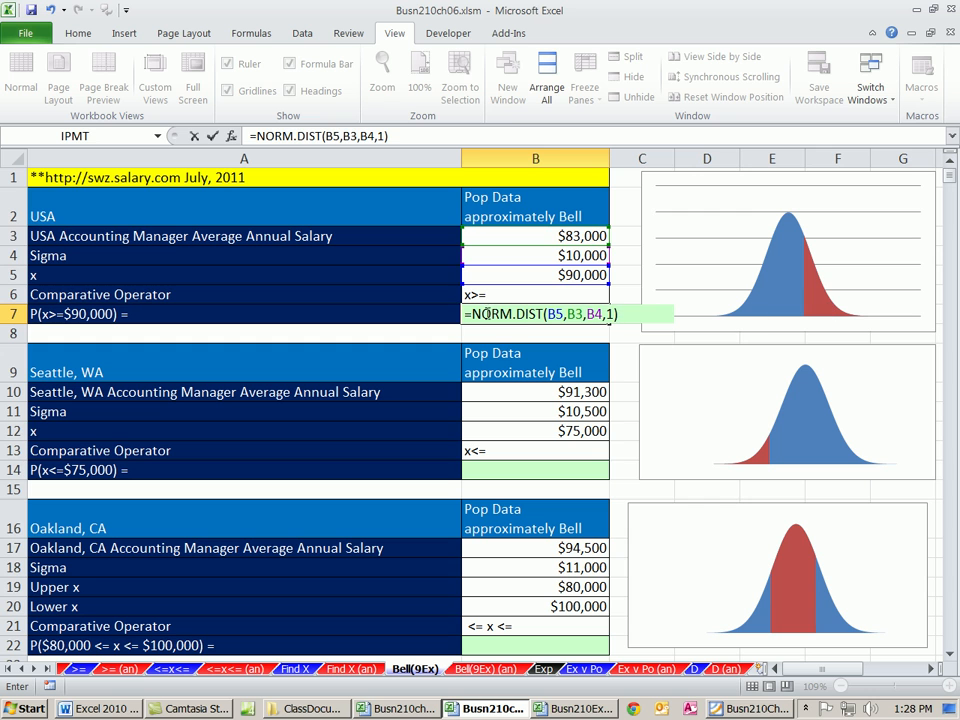
type("1-")
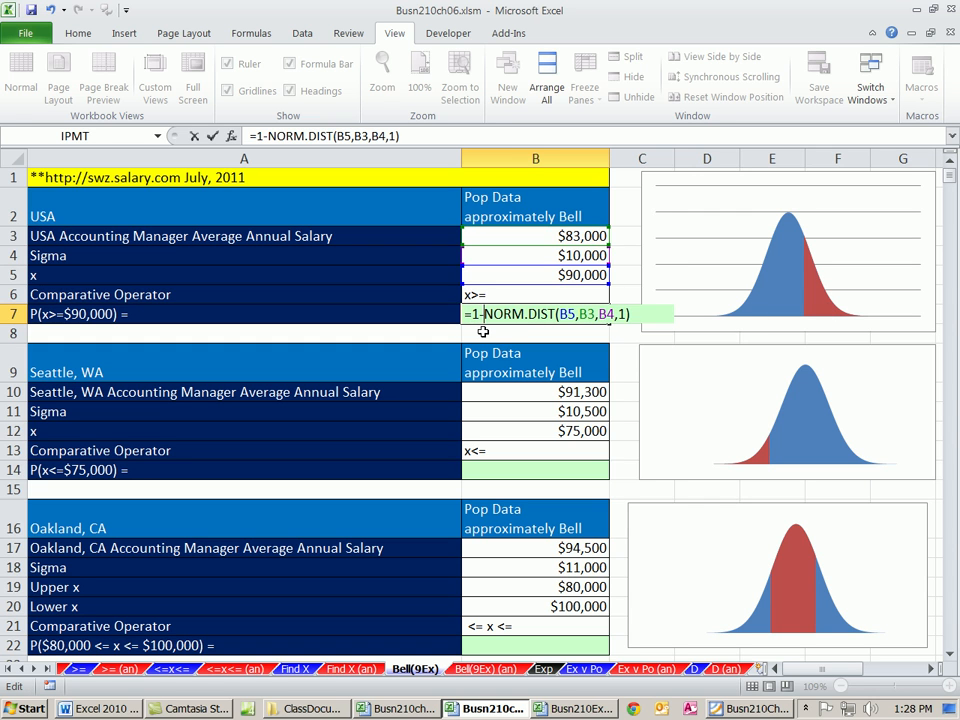
key("Enter")
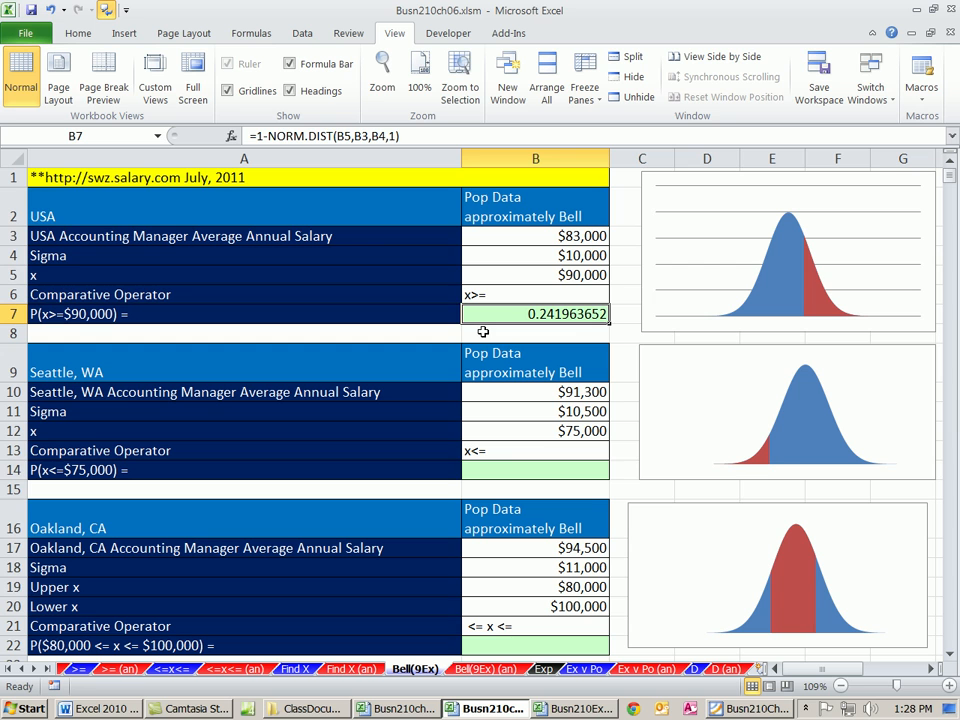
left_click(536, 470)
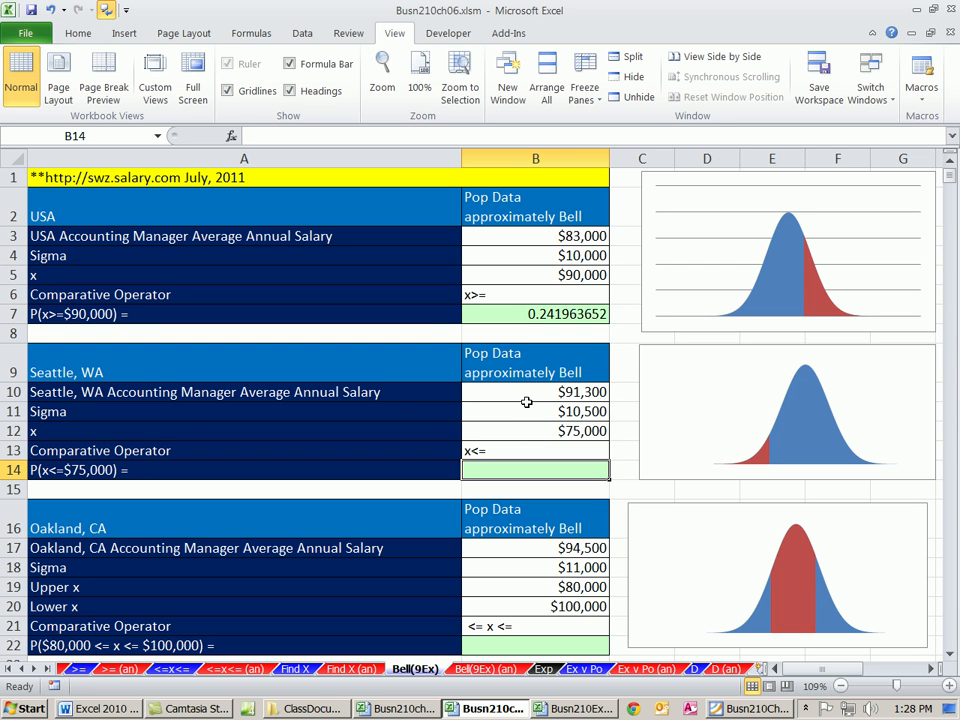
left_click(520, 392)
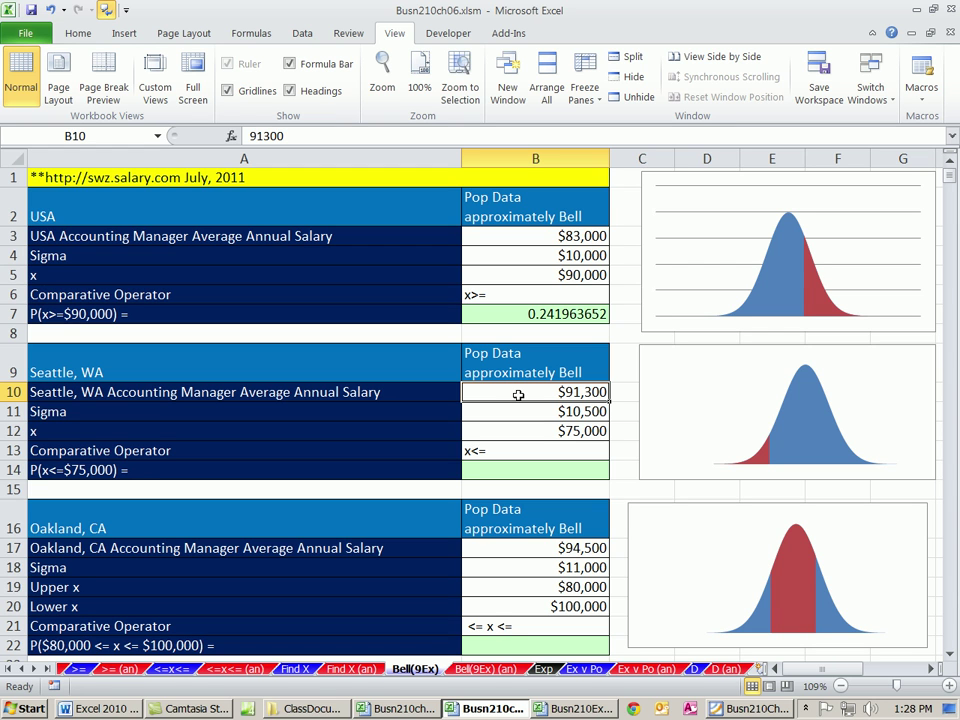
left_click(536, 412)
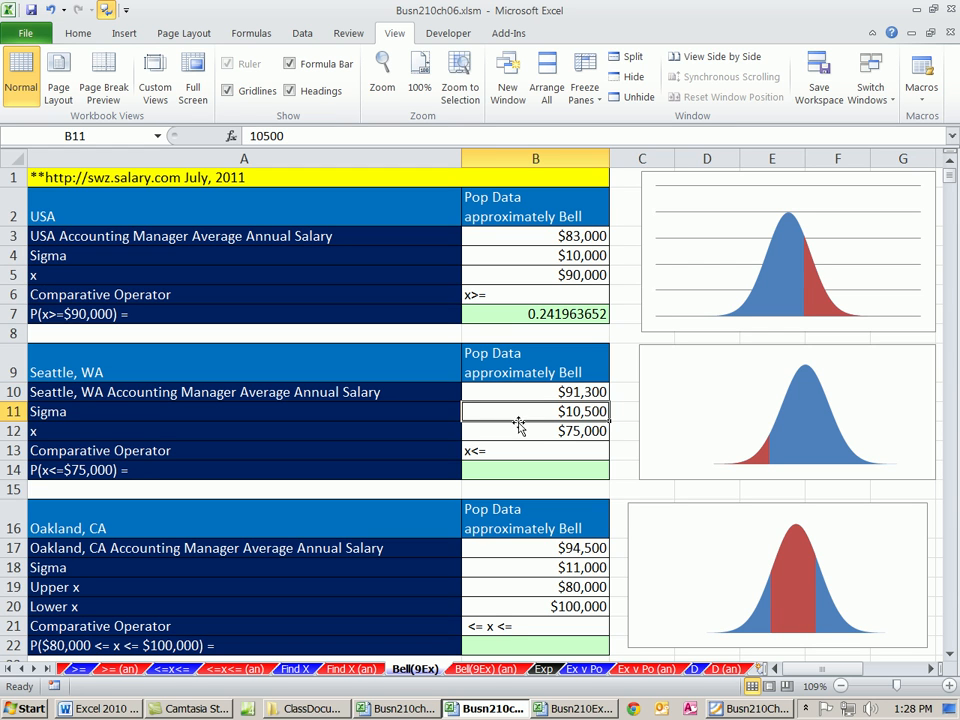
left_click(536, 432)
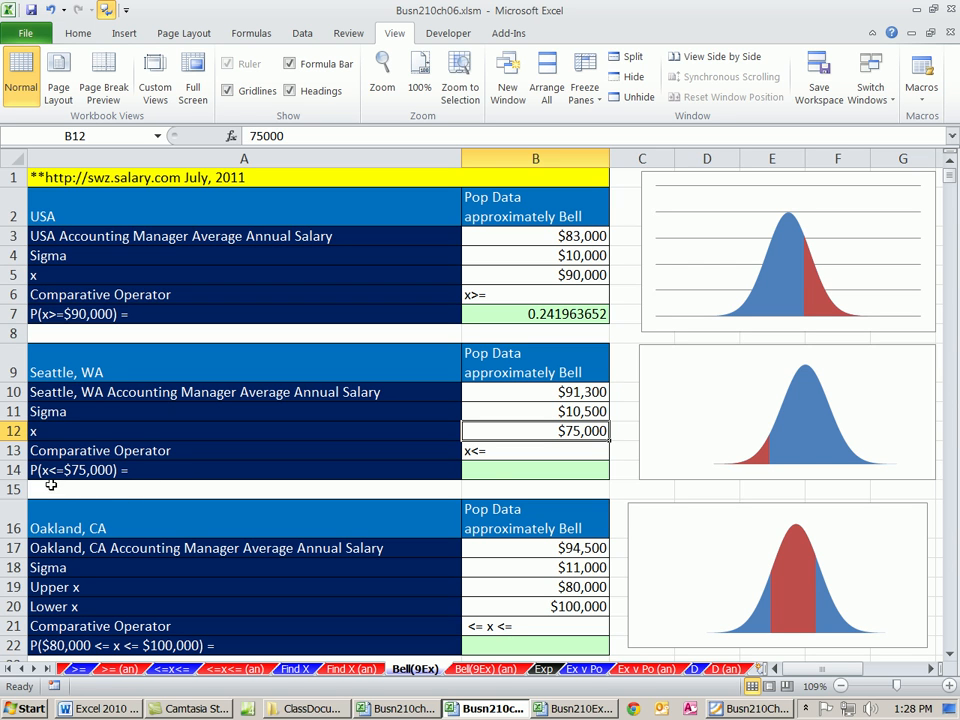
left_click(536, 470)
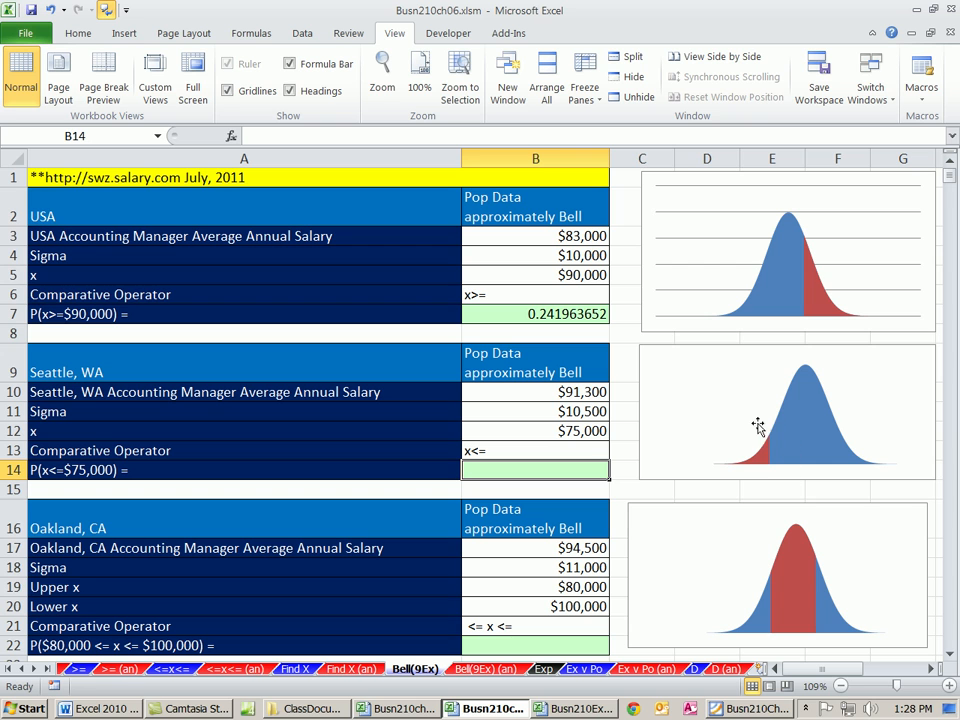
mouse_move(772, 474)
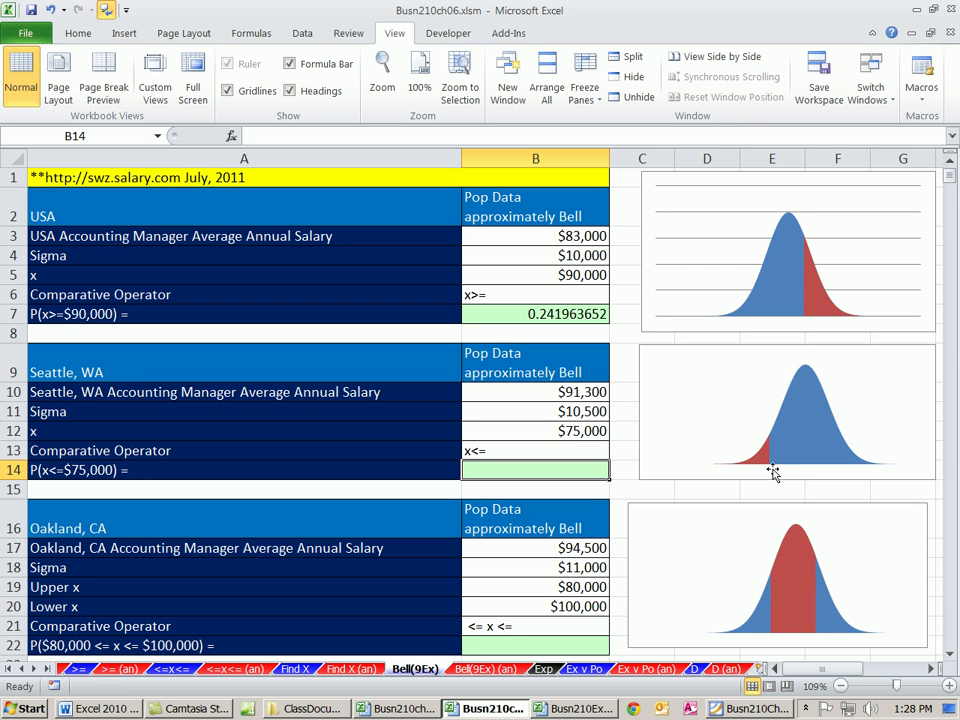
mouse_move(668, 458)
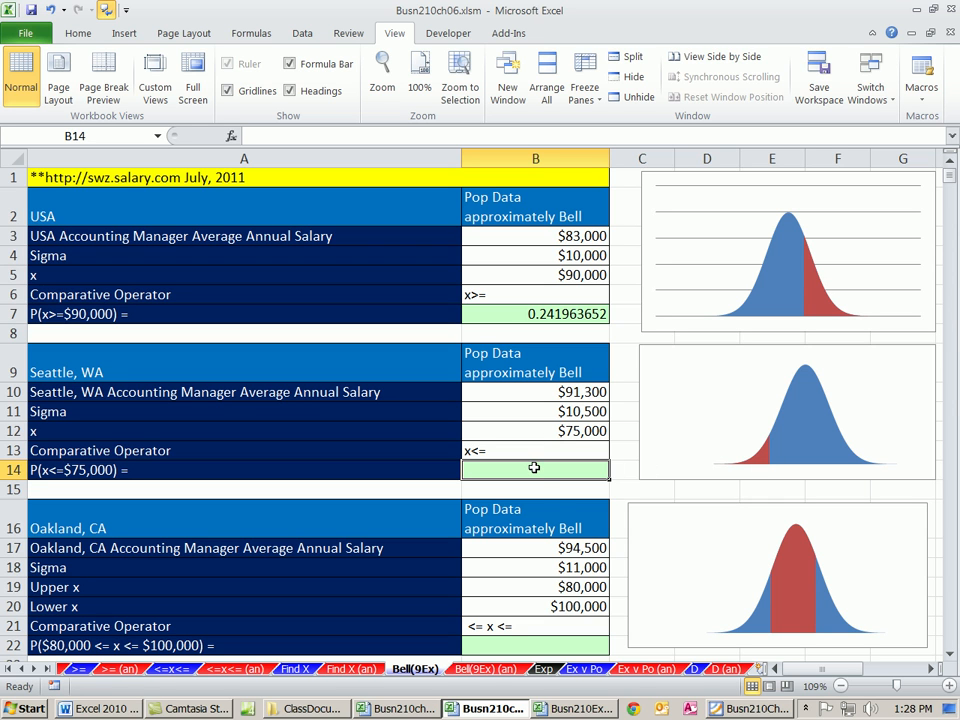
Enter =NORM.DIST(B12,B10,B11,1) in B14 for Seattle P(x<=$75,000), returning 0.060285549.
type("=")
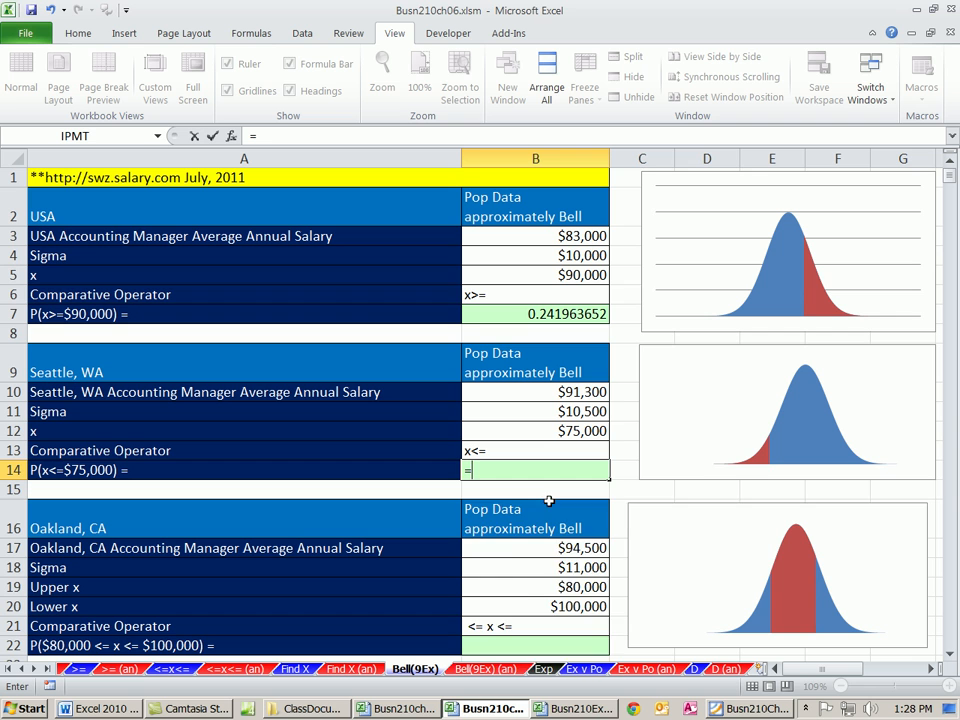
type("=NORM.DIST(")
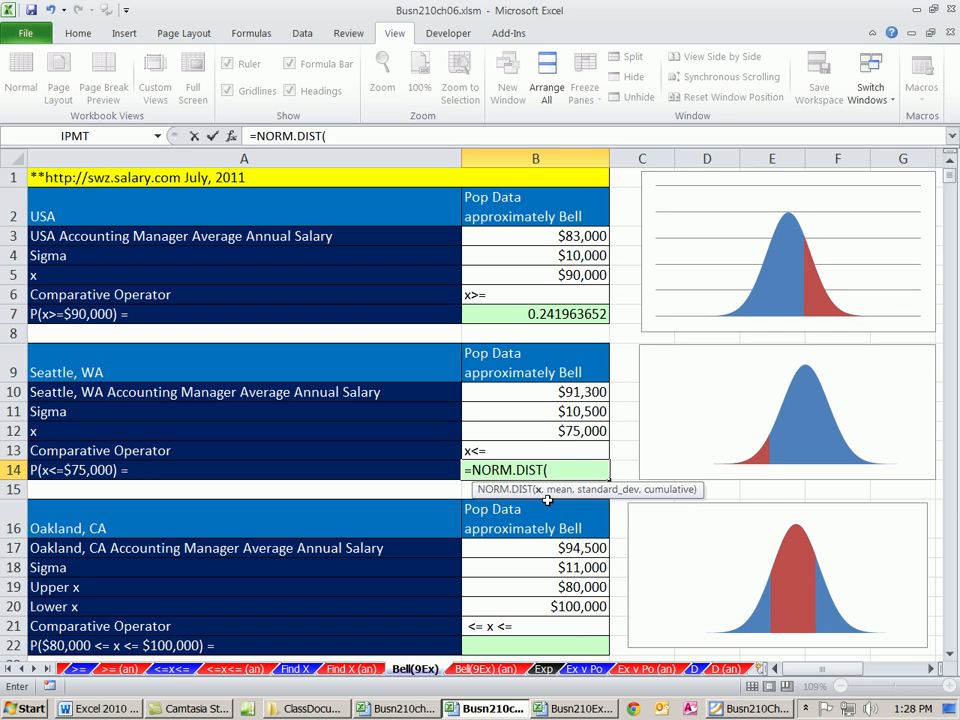
left_click(536, 432)
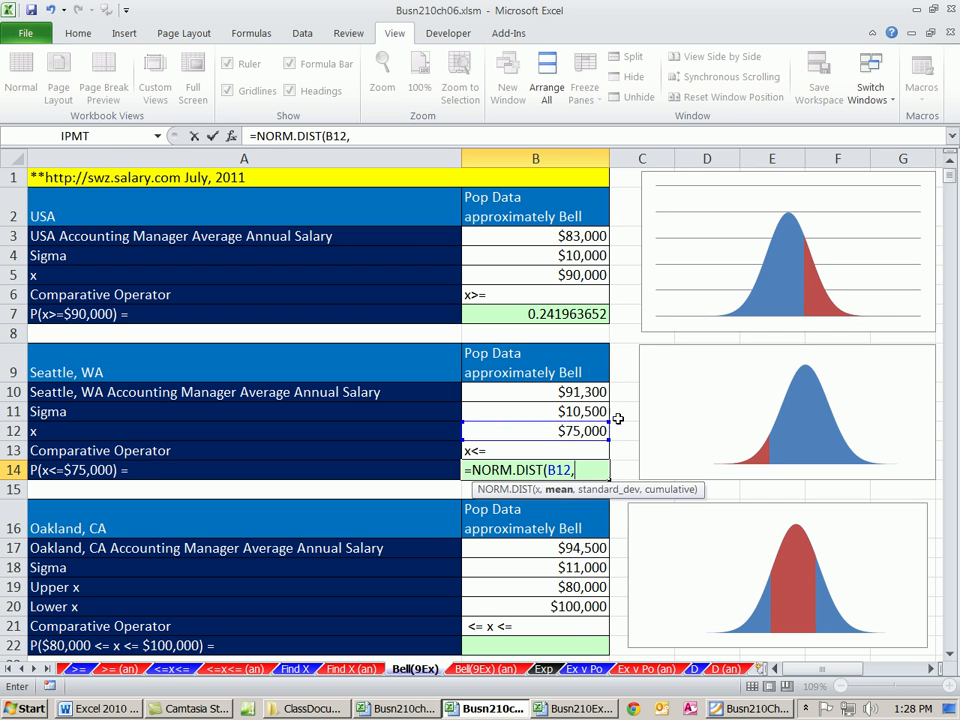
type("B10,B11,")
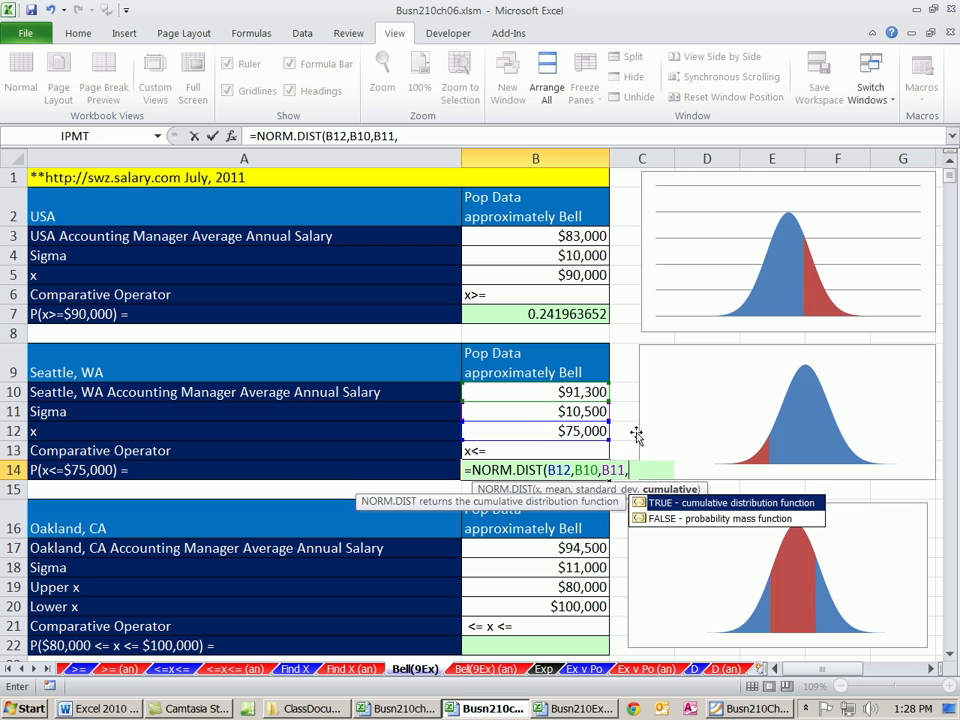
type("1)")
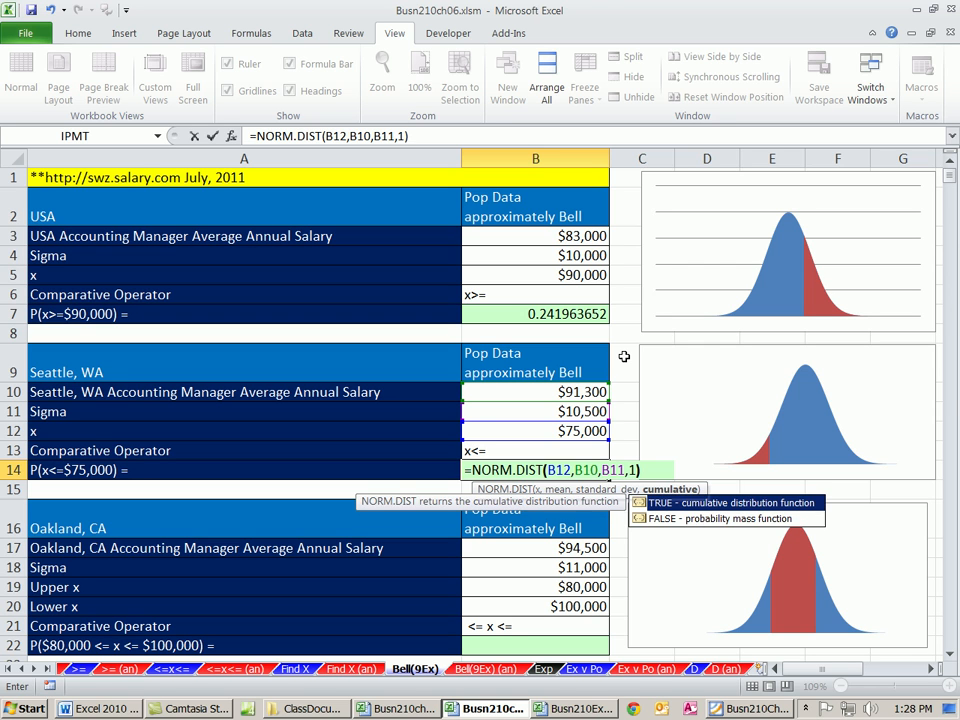
key("Enter")
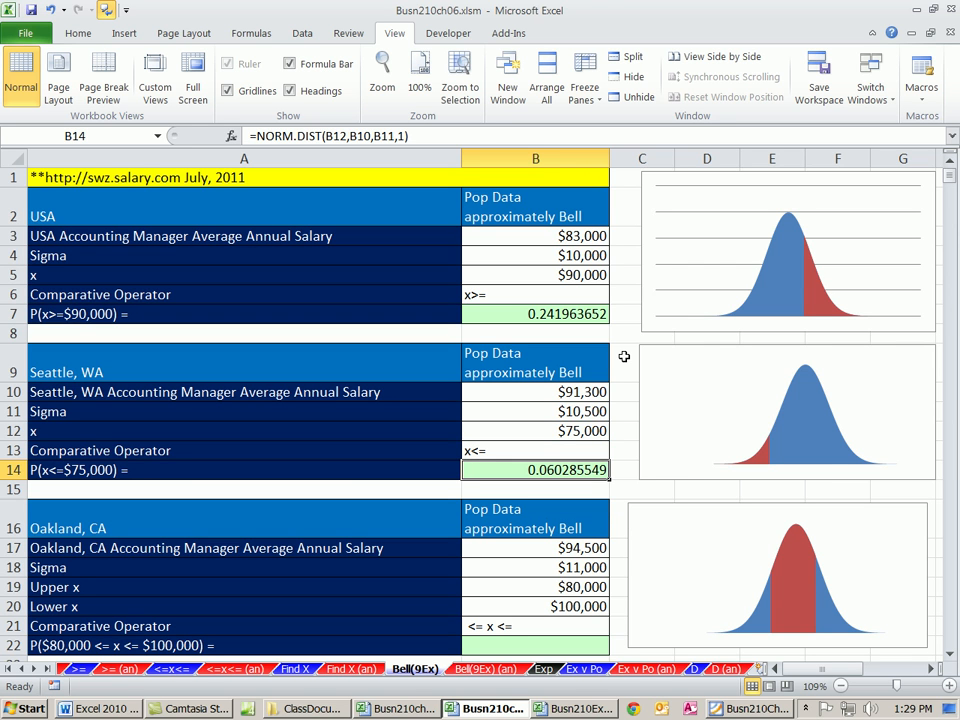
mouse_move(524, 456)
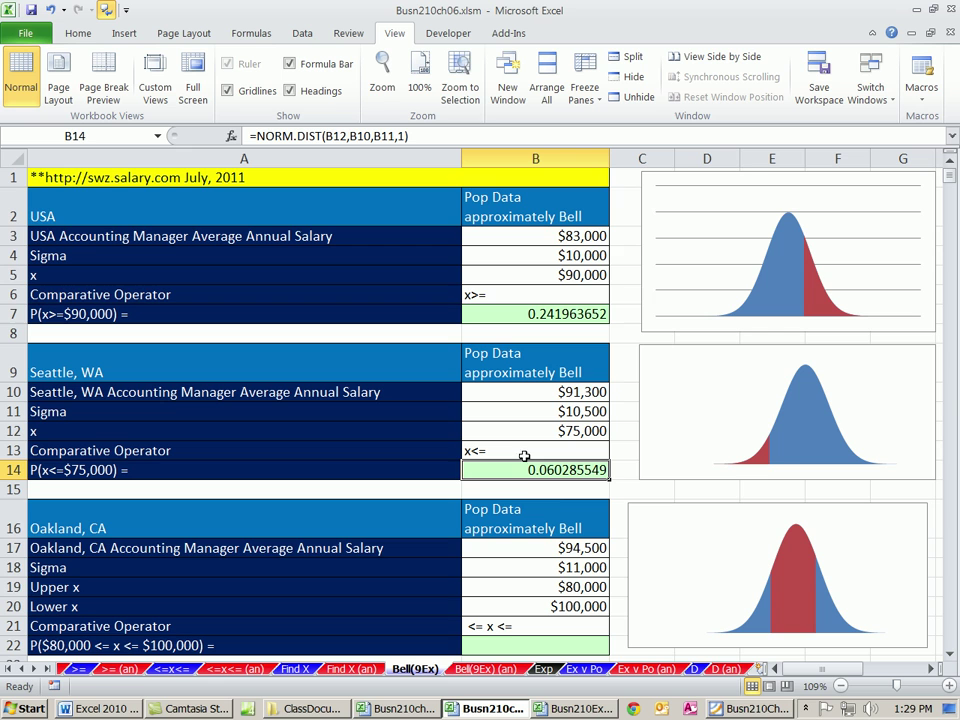
mouse_move(532, 484)
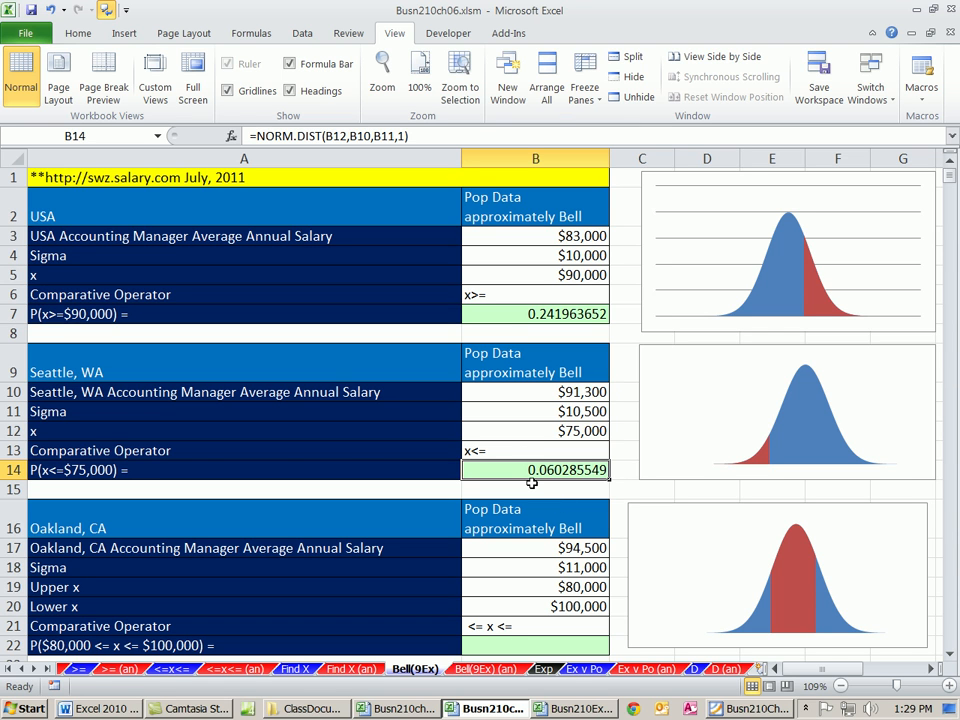
mouse_move(584, 452)
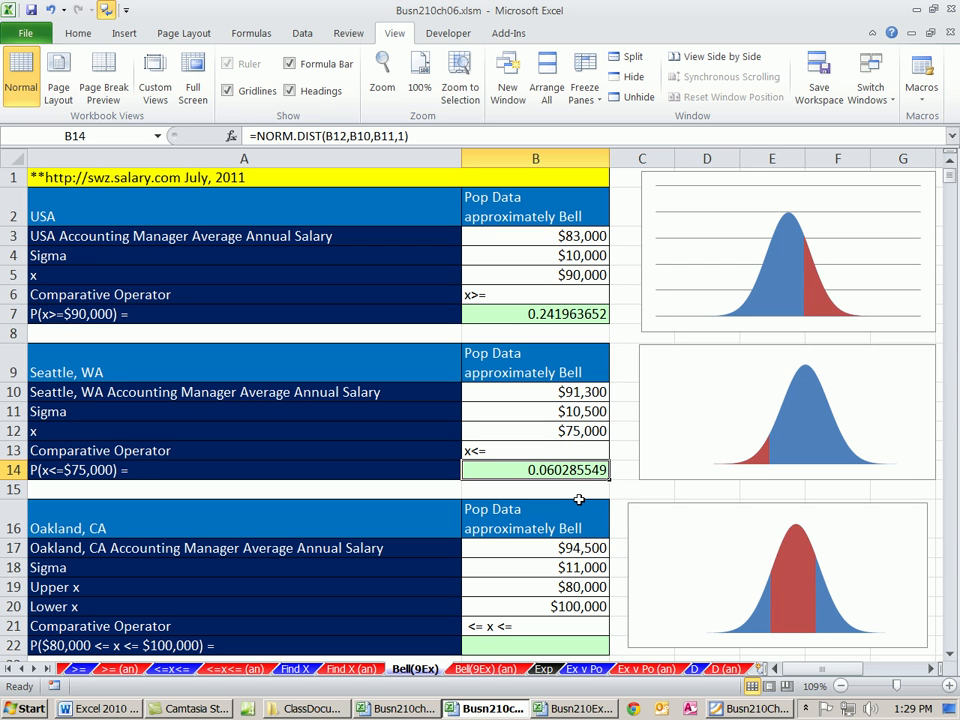
mouse_move(912, 638)
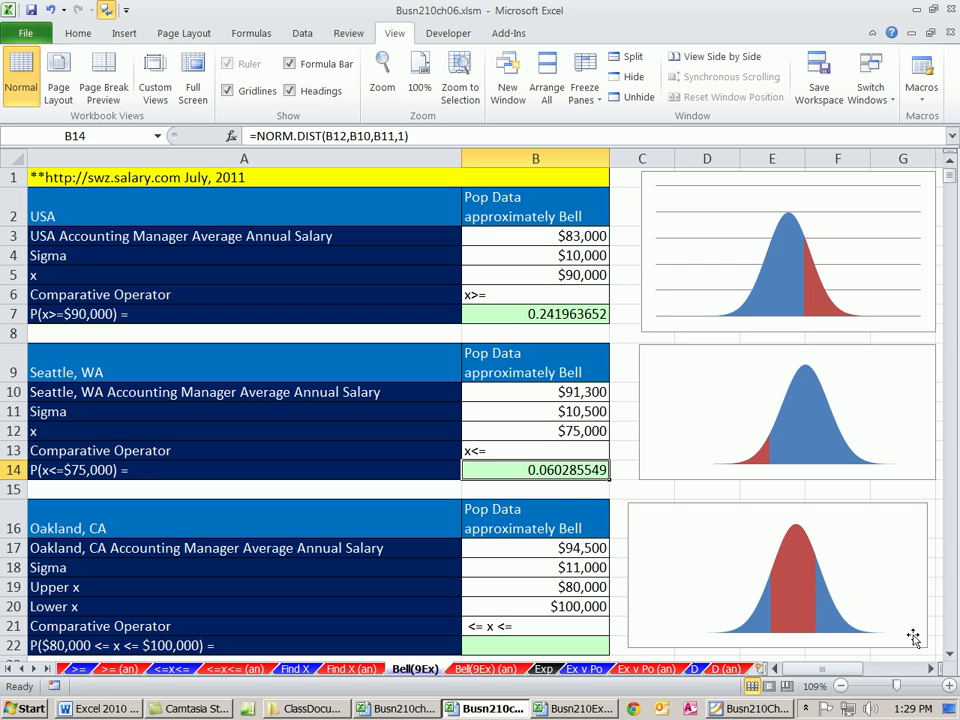
scroll("down", 3)
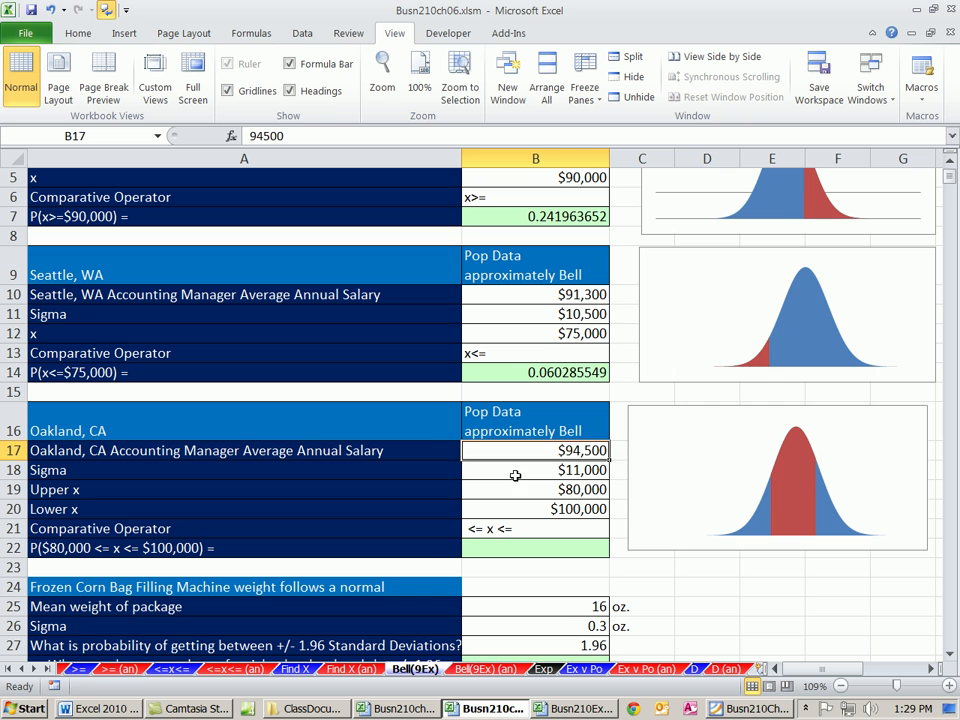
left_click(536, 468)
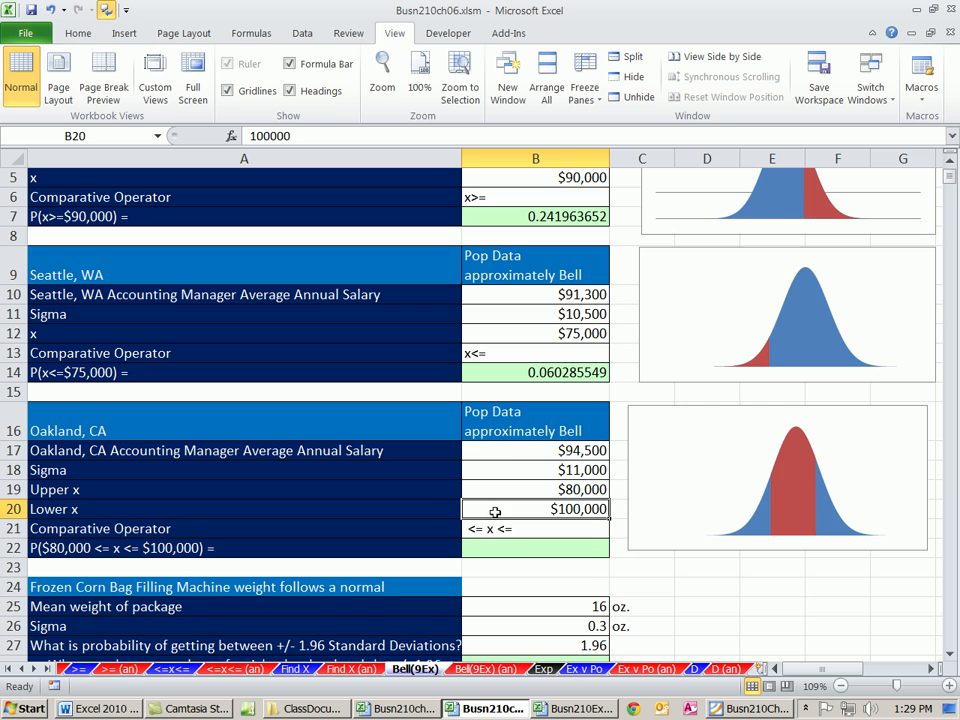
mouse_move(174, 568)
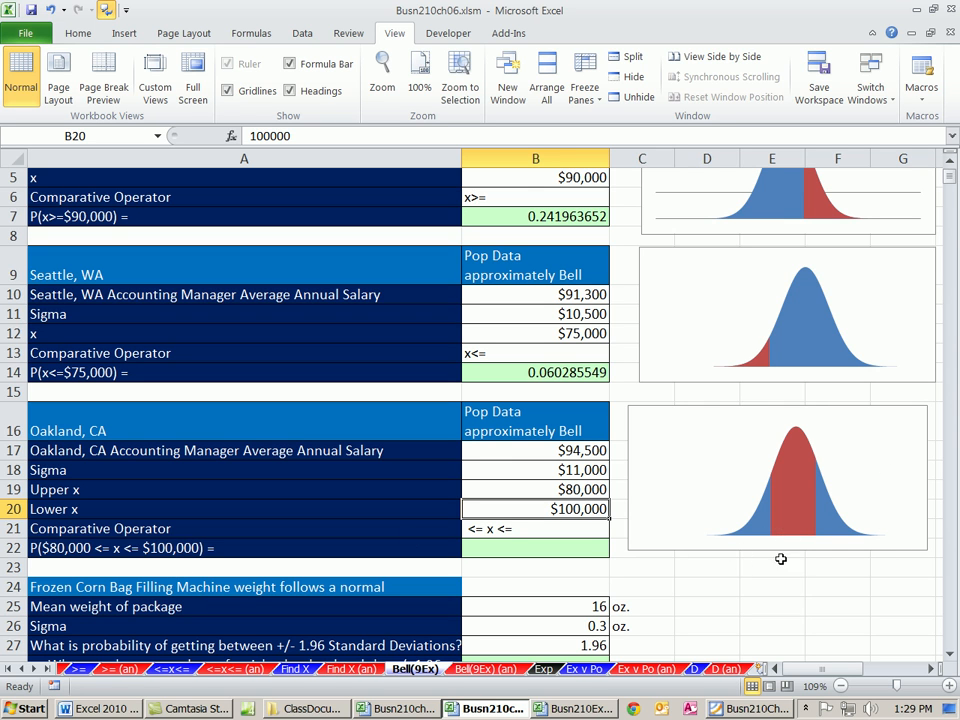
mouse_move(770, 532)
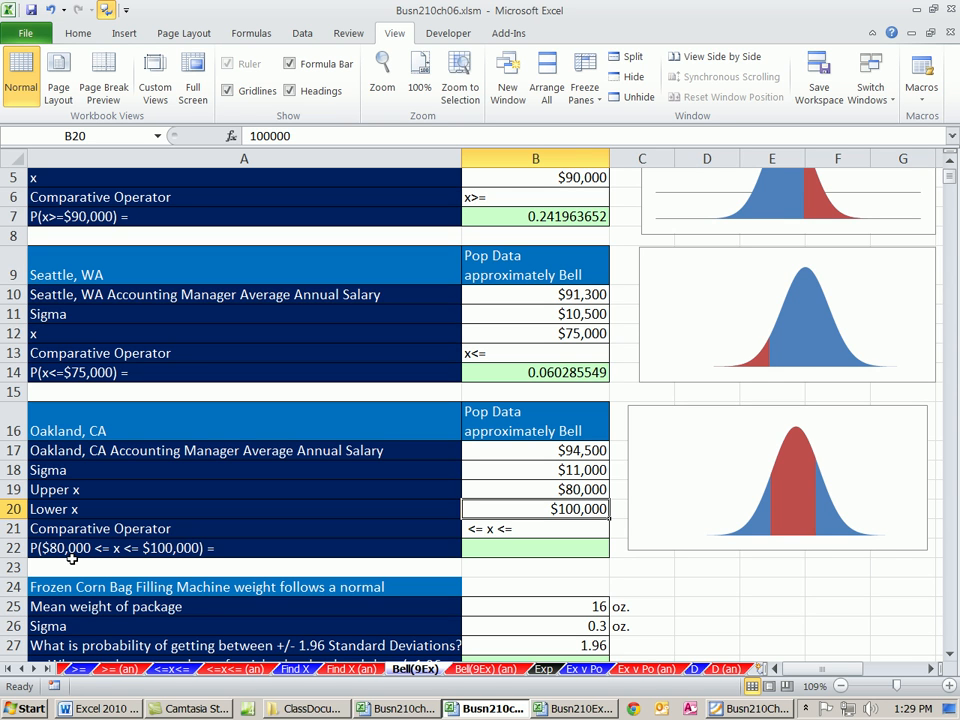
mouse_move(122, 560)
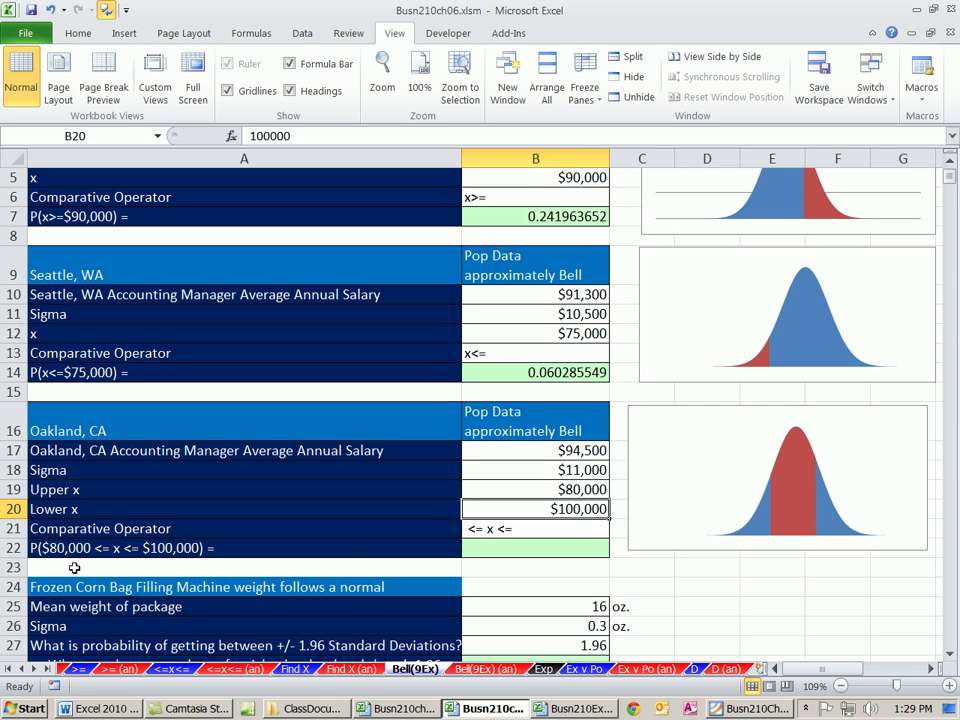
mouse_move(596, 548)
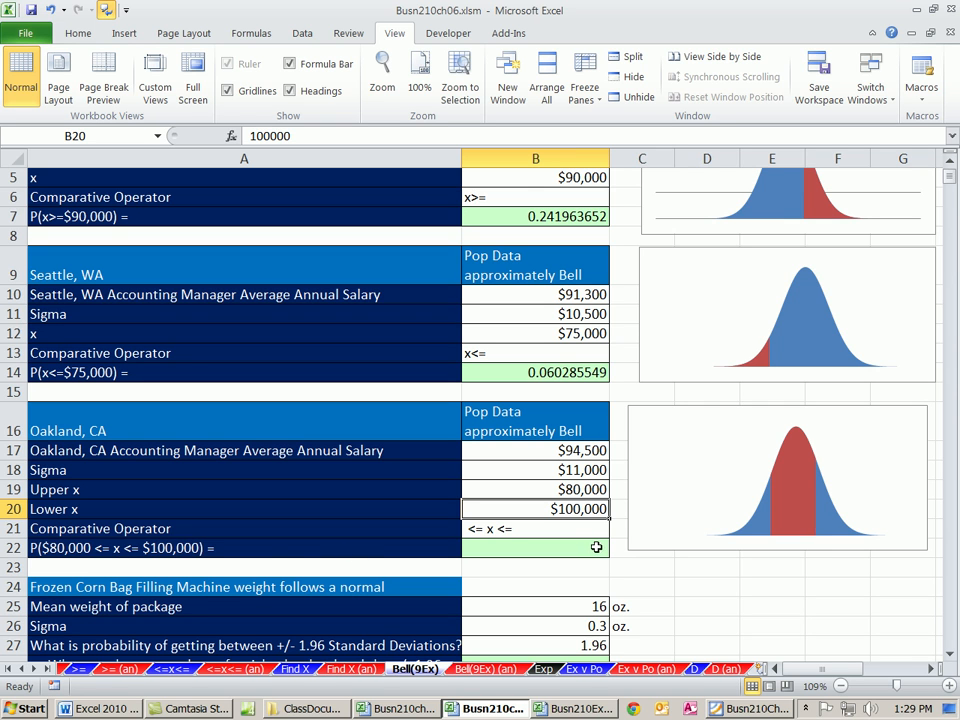
left_click(536, 548)
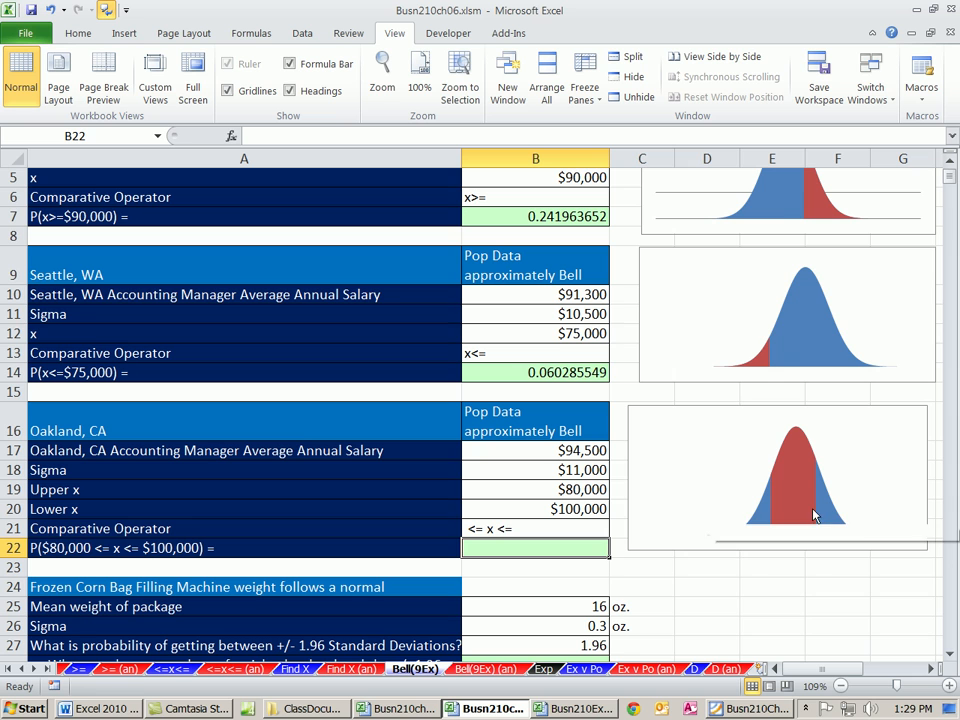
mouse_move(814, 436)
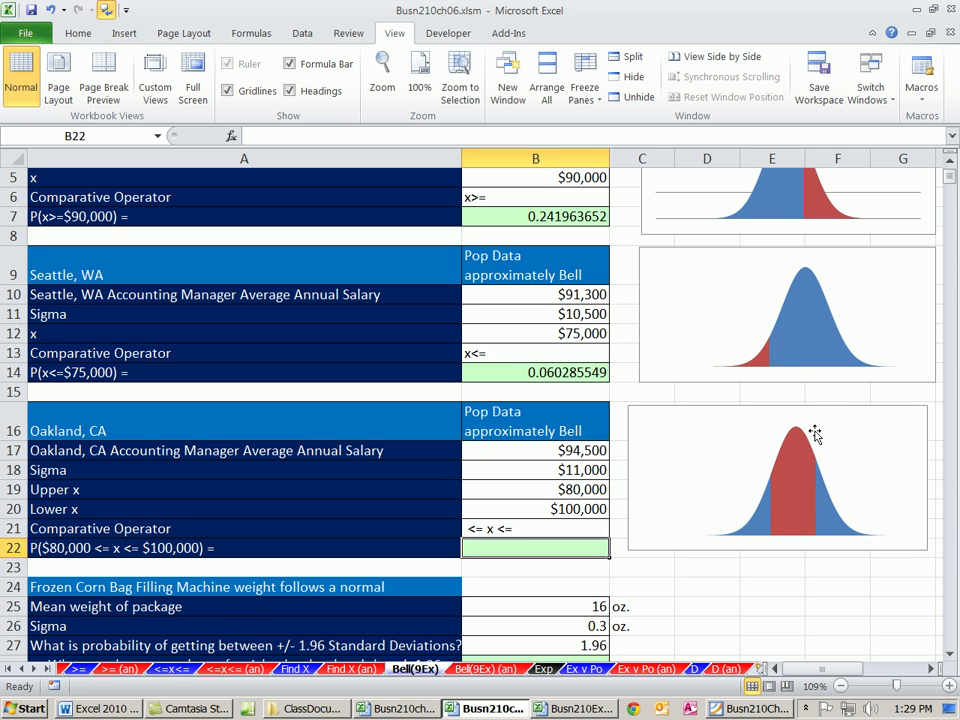
mouse_move(818, 484)
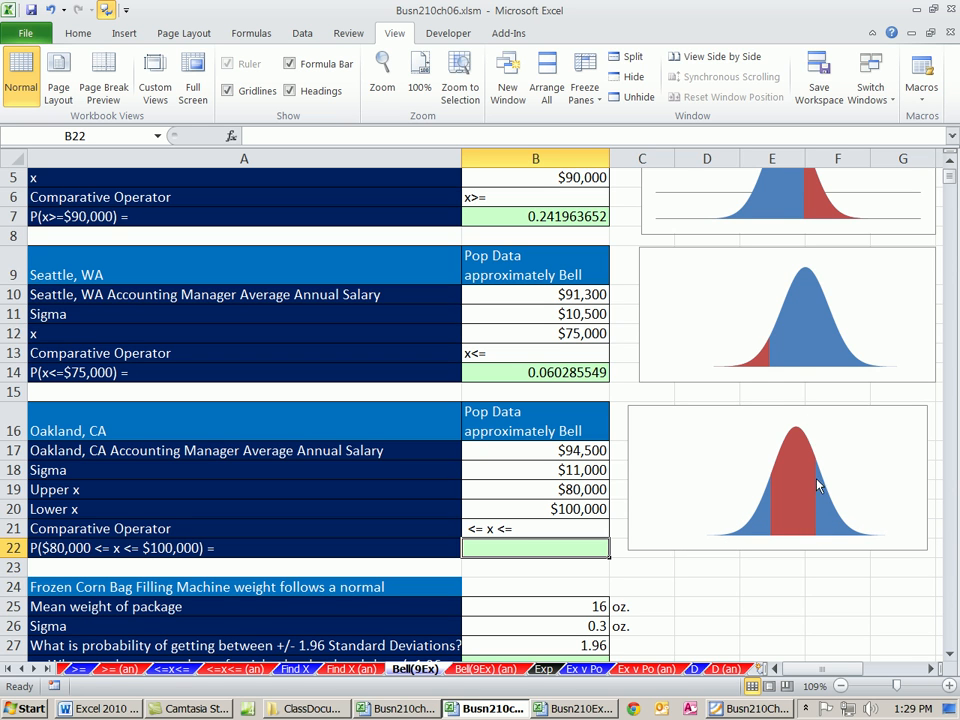
mouse_move(658, 538)
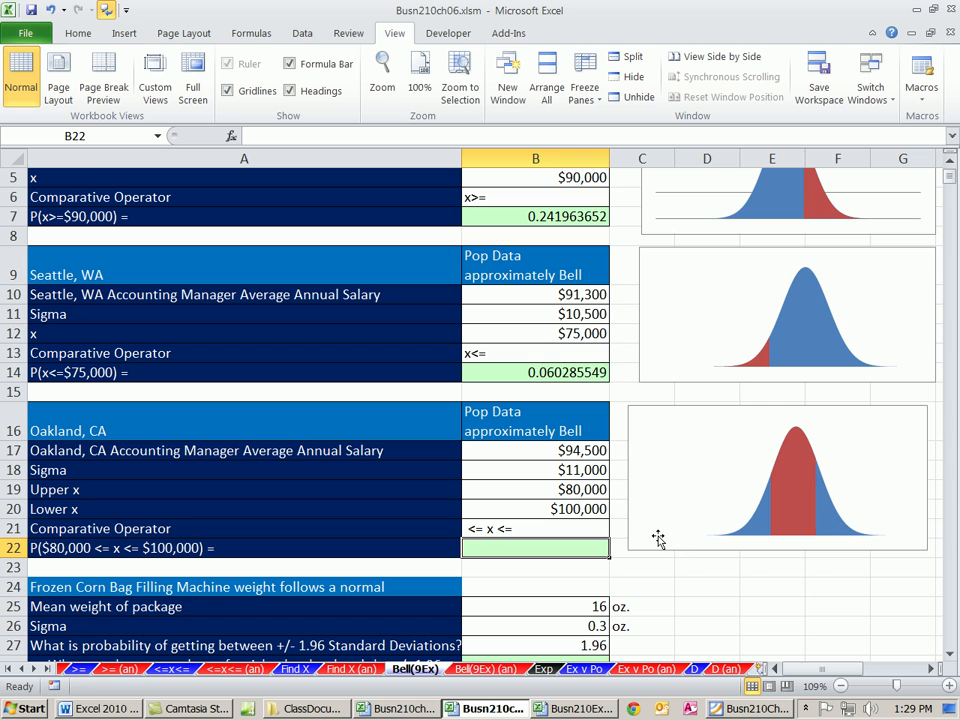
mouse_move(770, 512)
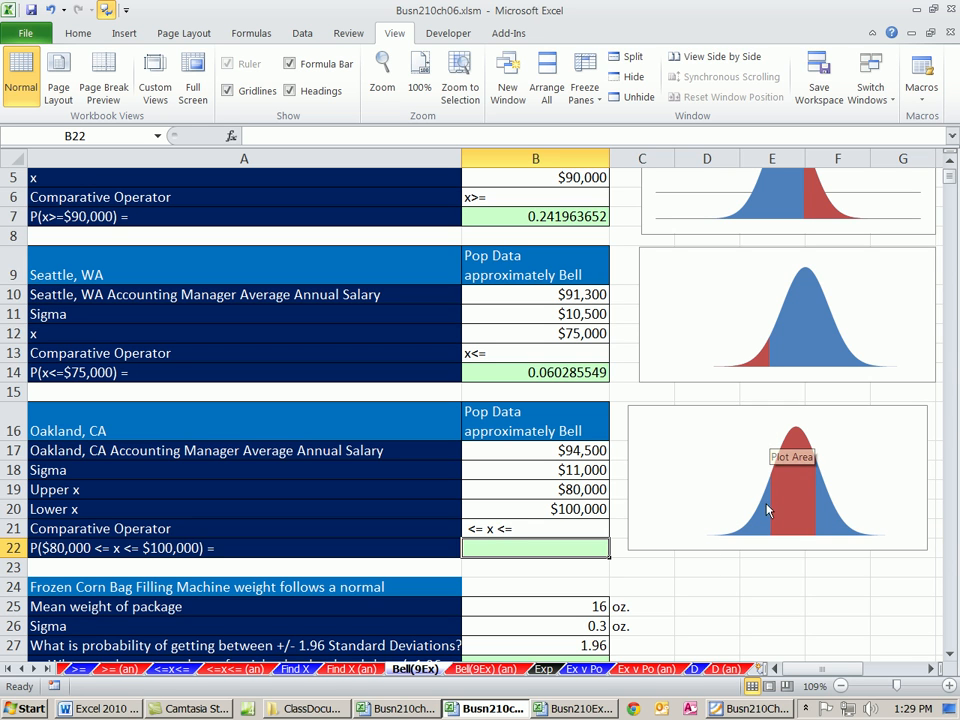
mouse_move(652, 542)
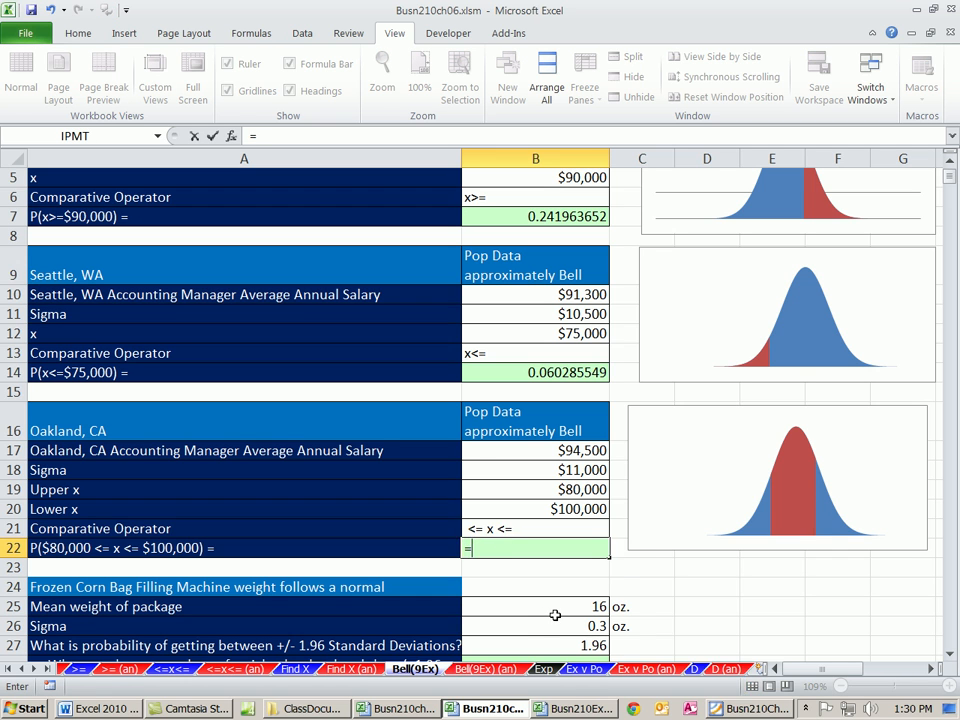
Enter =NORM.DIST(B20,B17,B18,1)-NORM.DIST(B19,B17,B18,1) in B22, returning 0.597741066 for Oakland.
type("=NORM.DIST(")
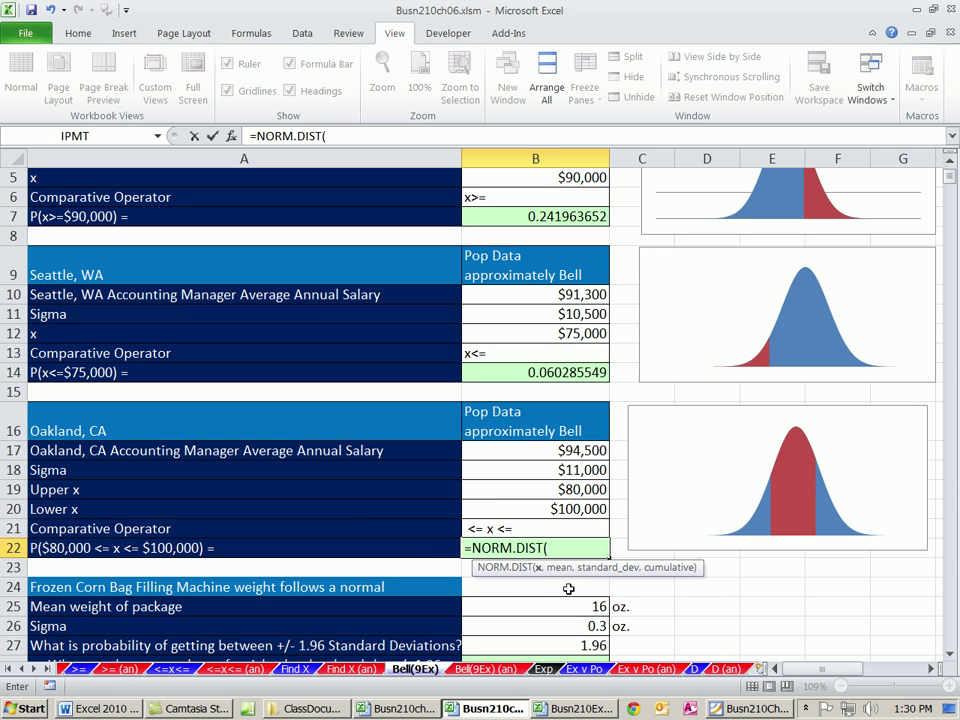
left_click(560, 510)
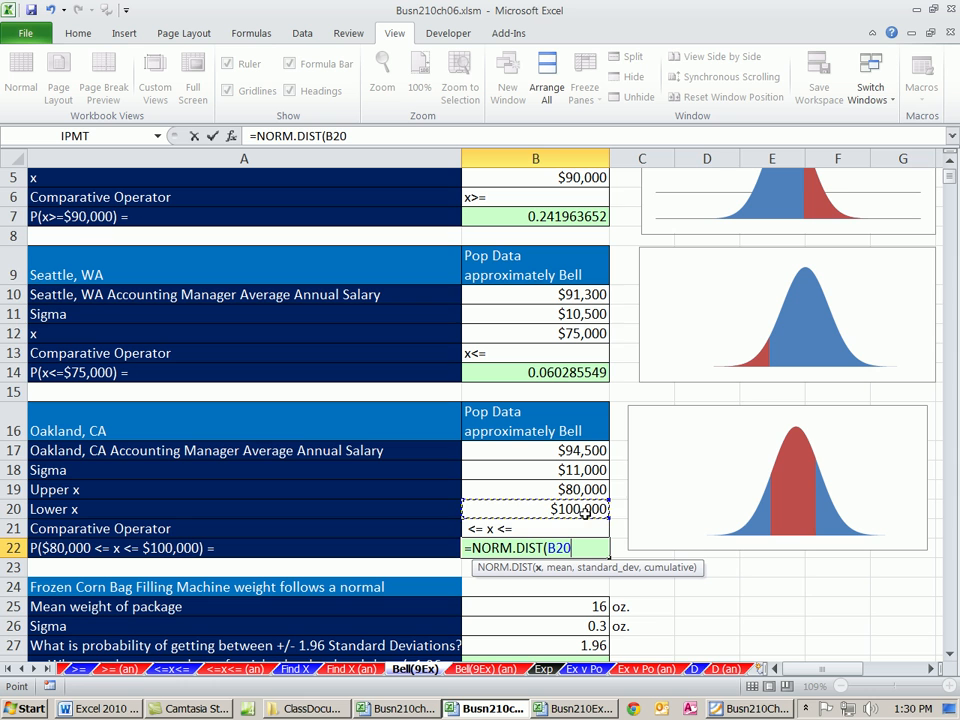
left_click(536, 450)
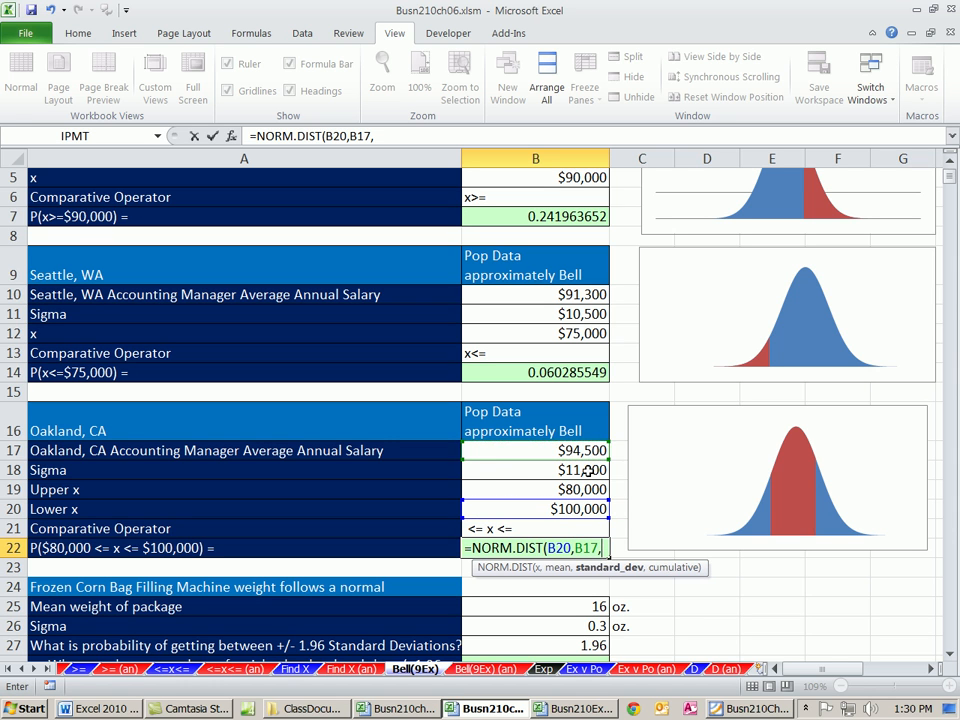
type("B18,1")
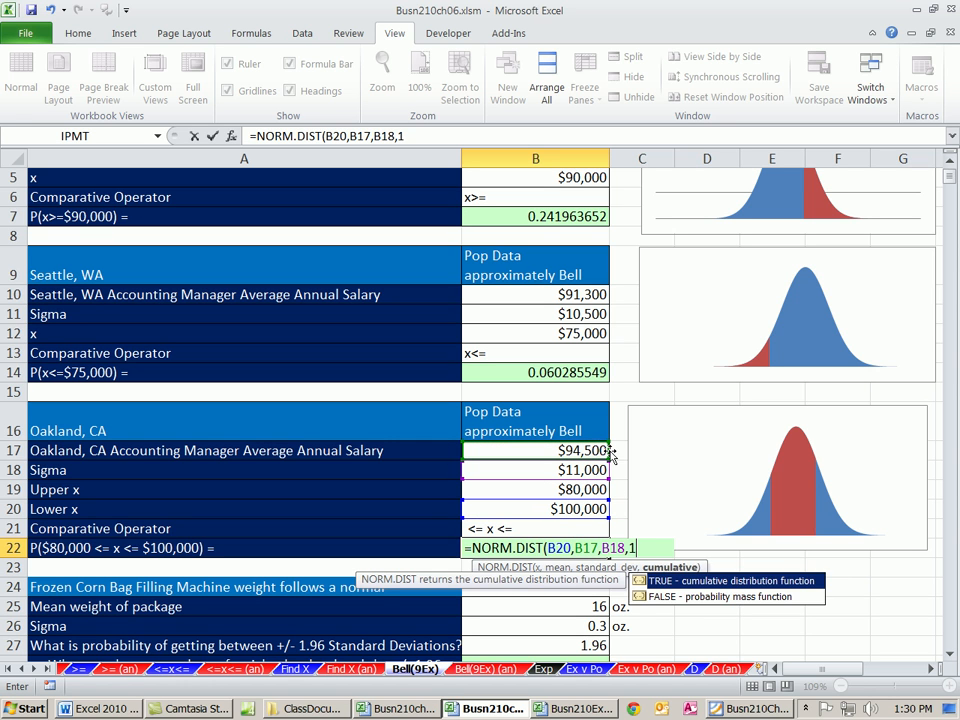
type("-no")
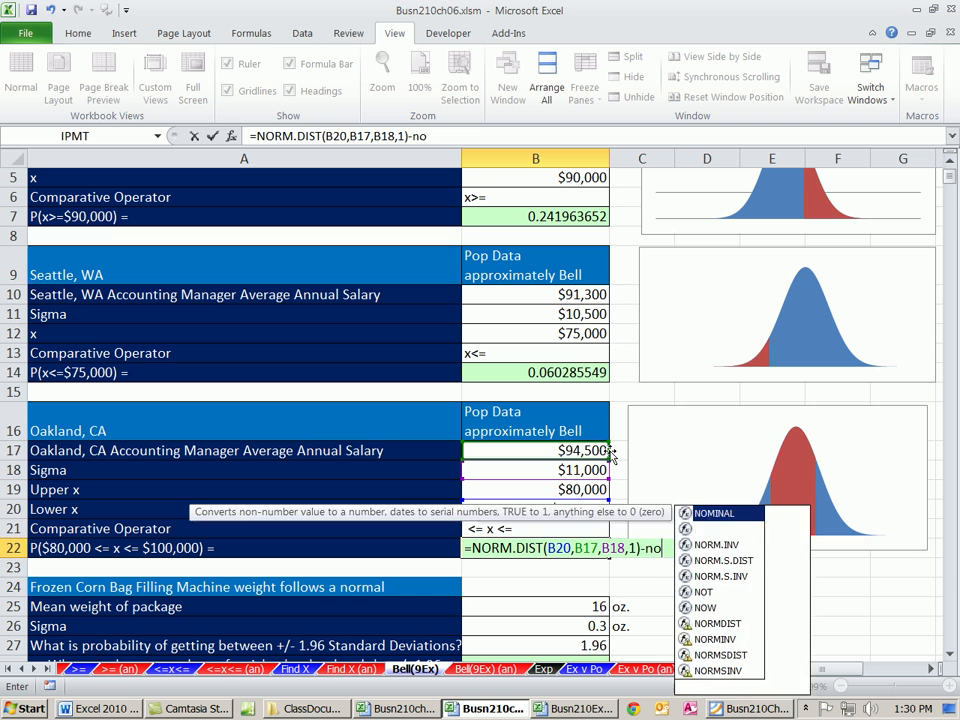
type("-NORM.DIST(")
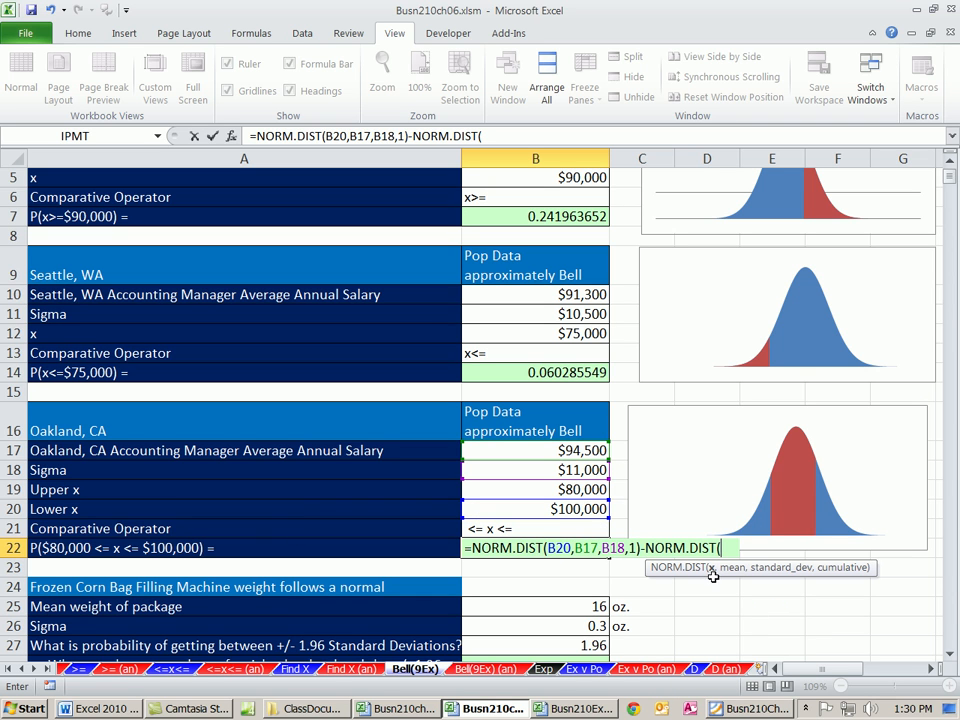
left_click(536, 488)
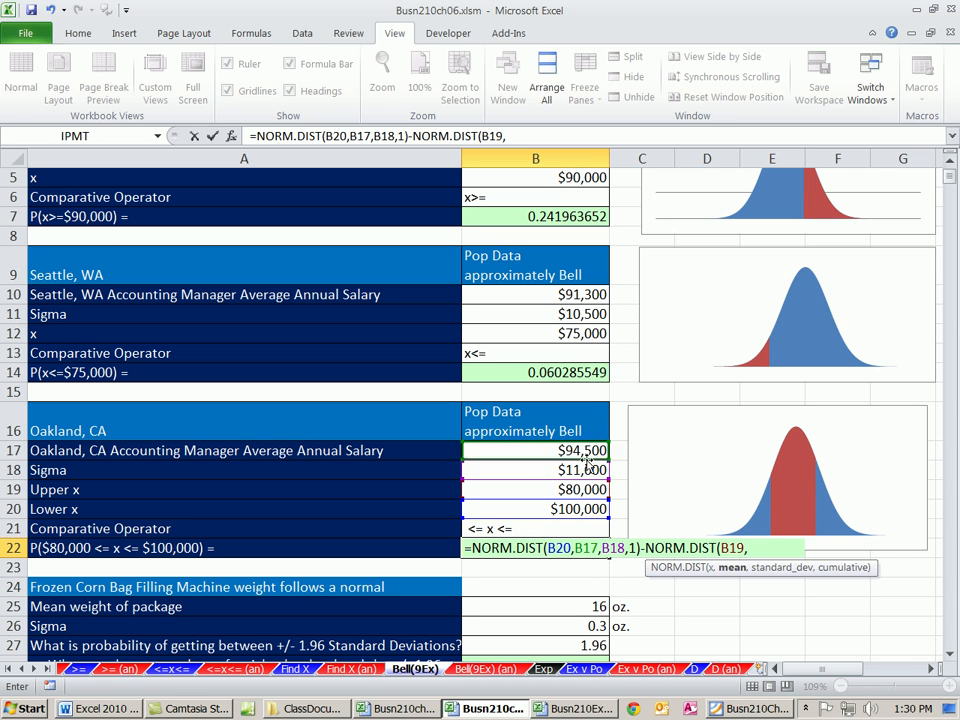
type("B17,B18,")
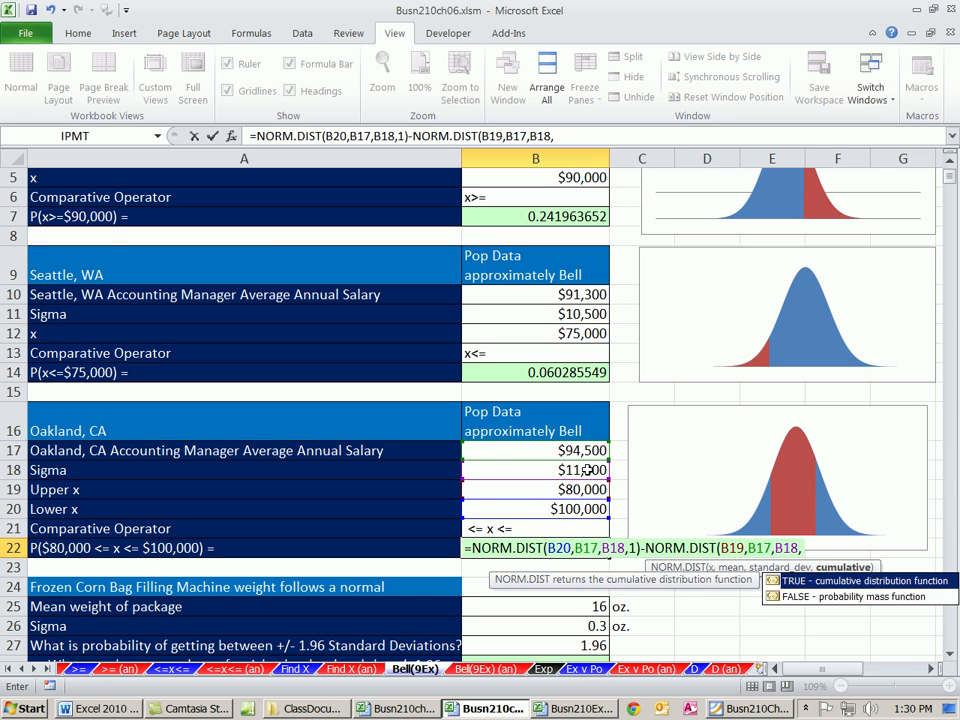
type("1)")
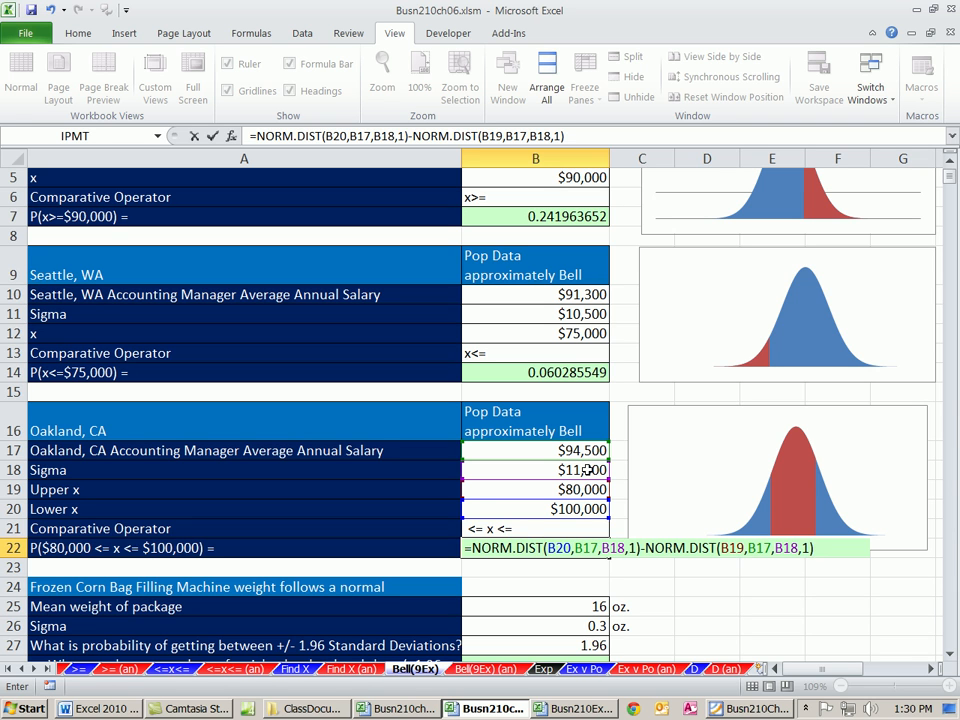
key("Enter")
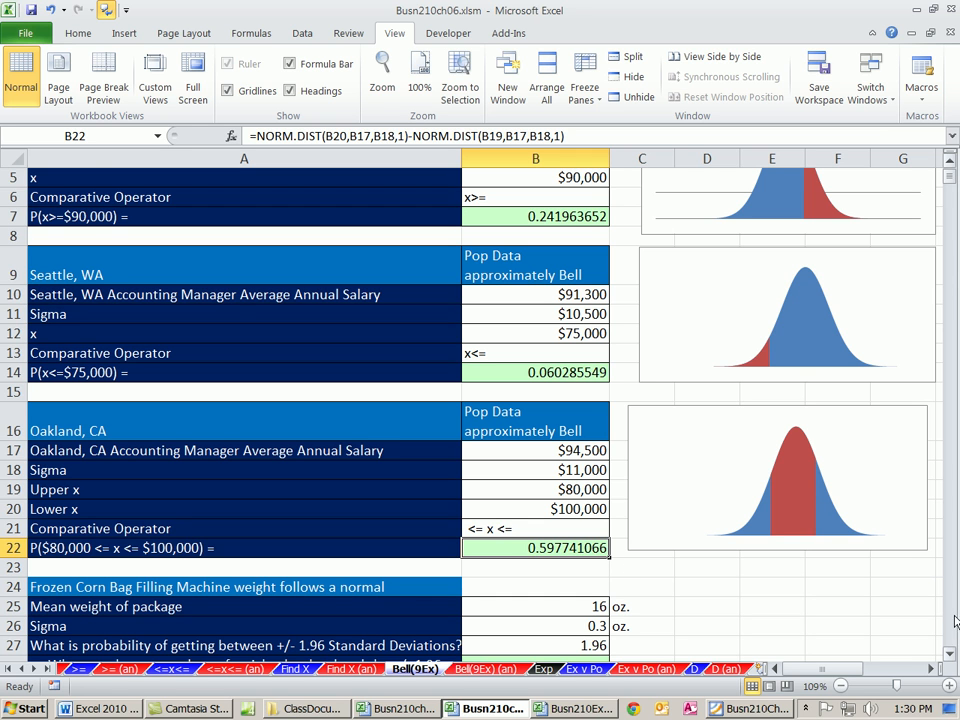
Scroll to the Frozen Corn Bag problem, widen column A and make row 28 taller.
scroll("down", 3)
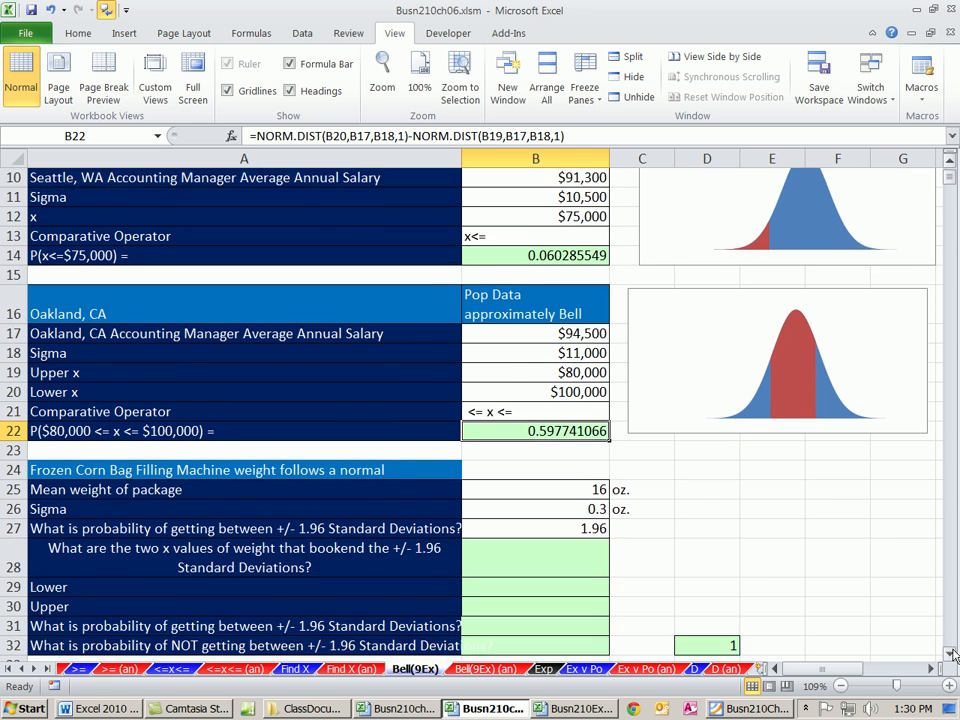
scroll("down", 3)
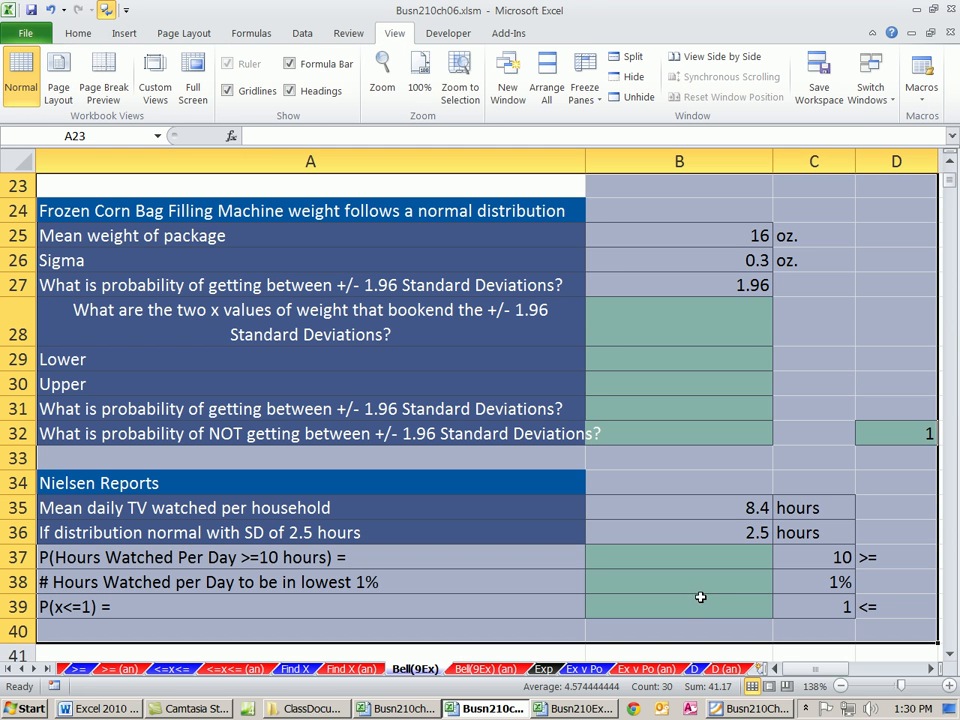
left_click_drag(596, 160, 594, 160)
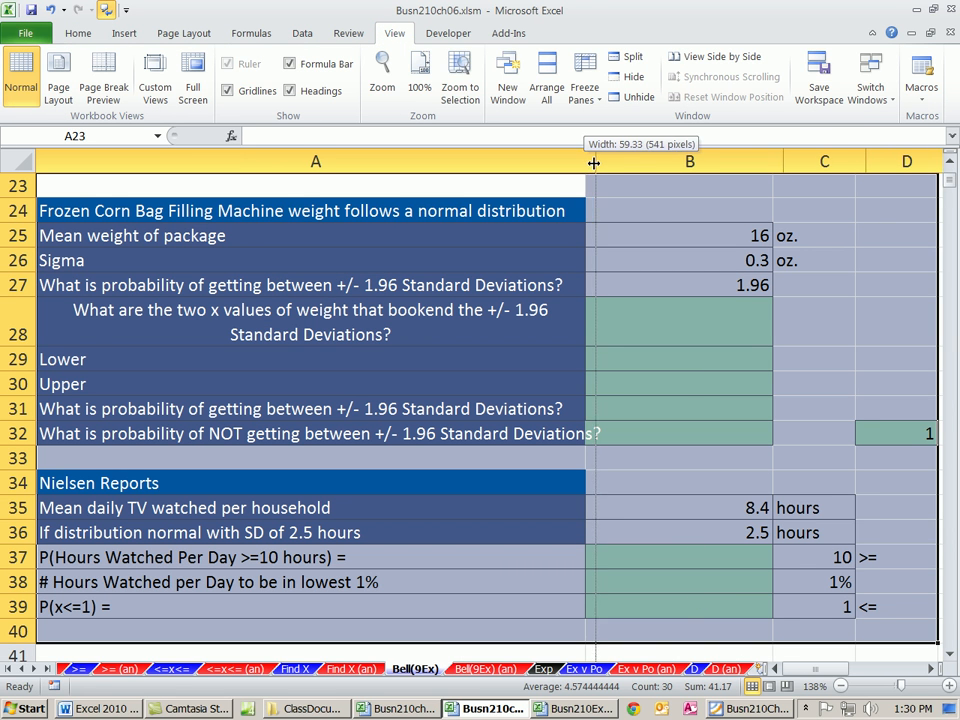
left_click_drag(594, 160, 608, 160)
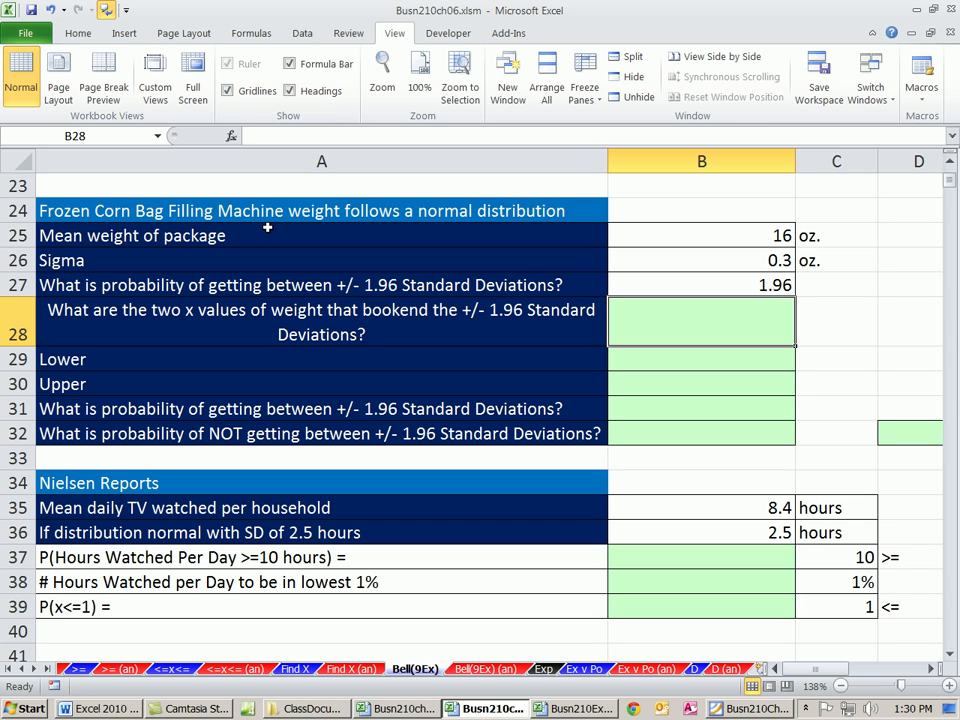
mouse_move(472, 198)
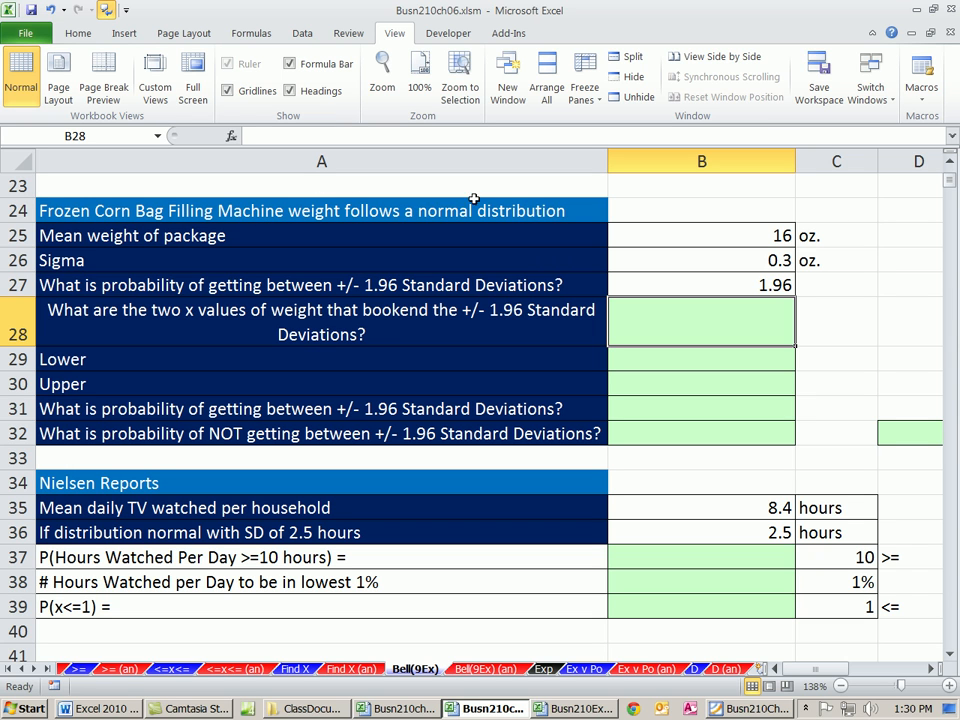
mouse_move(712, 246)
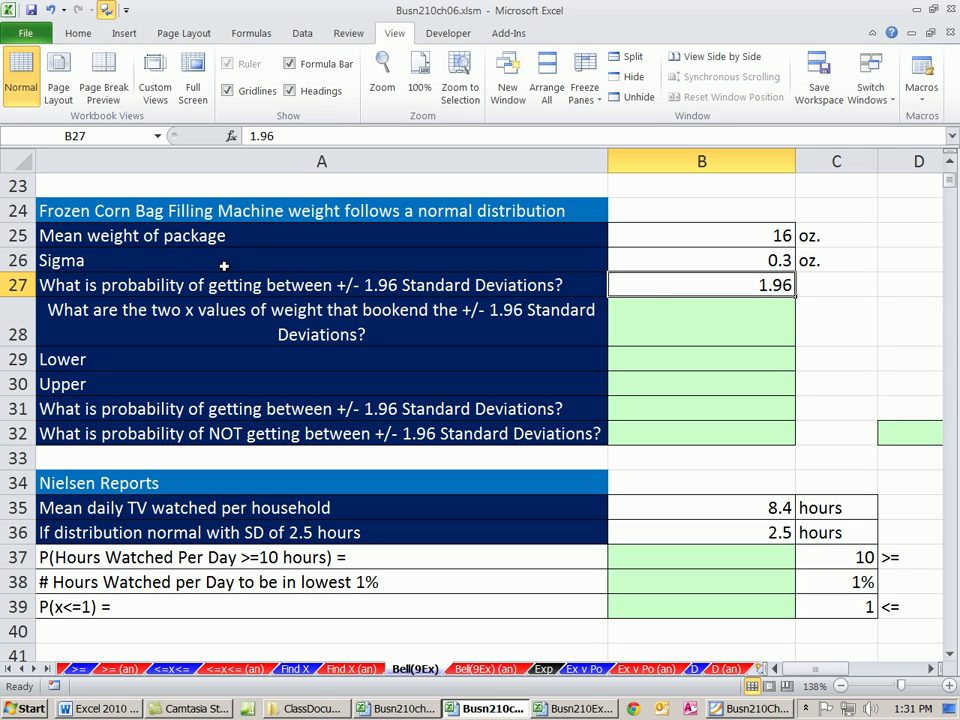
mouse_move(344, 278)
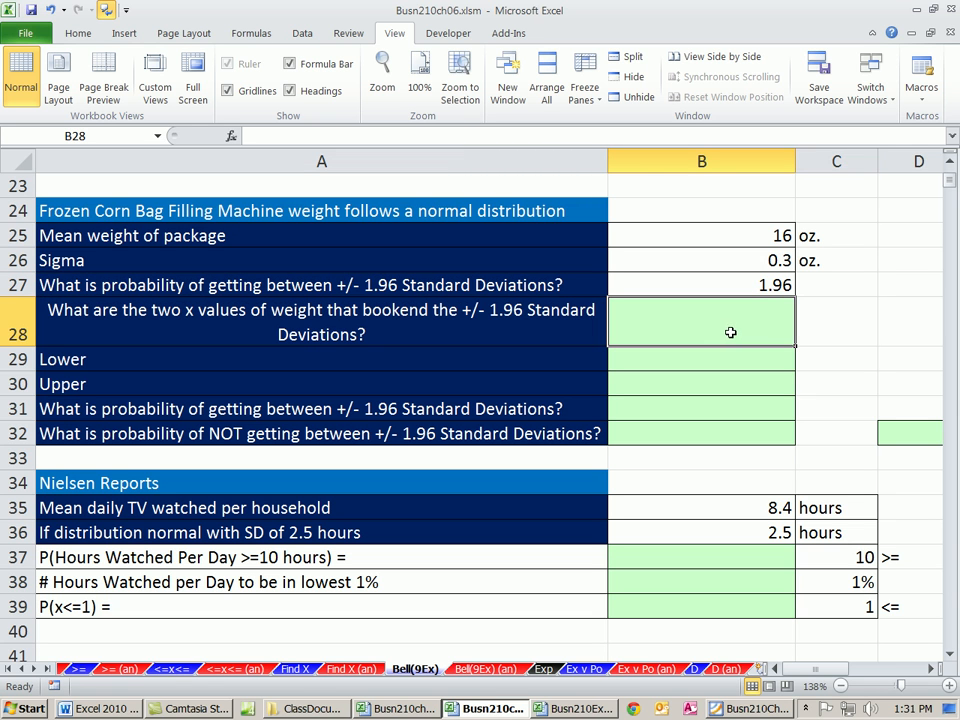
left_click(836, 284)
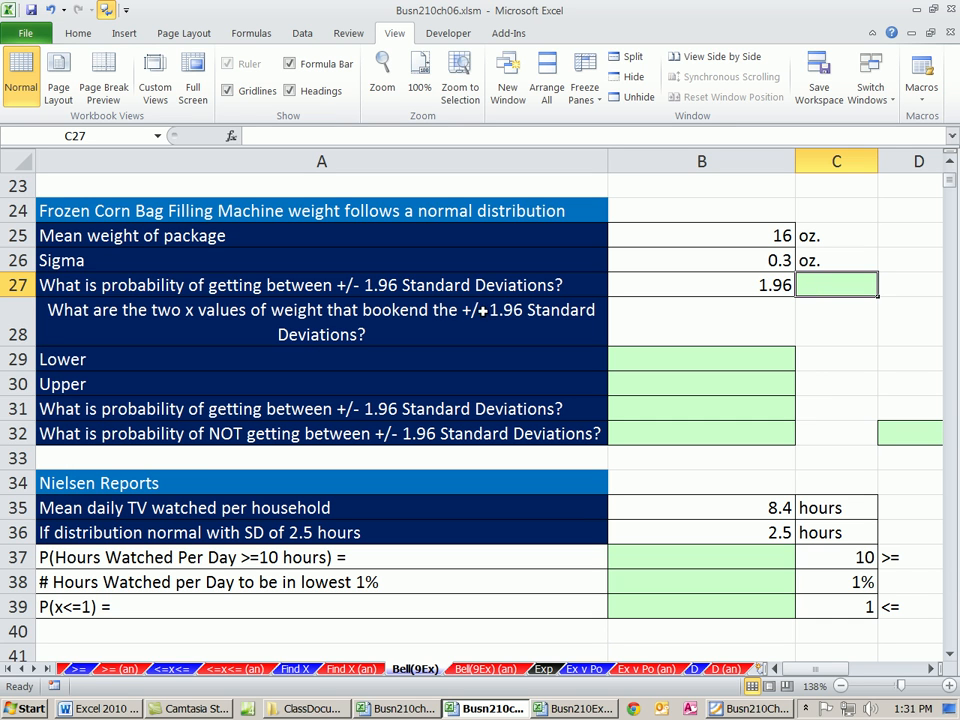
mouse_move(826, 294)
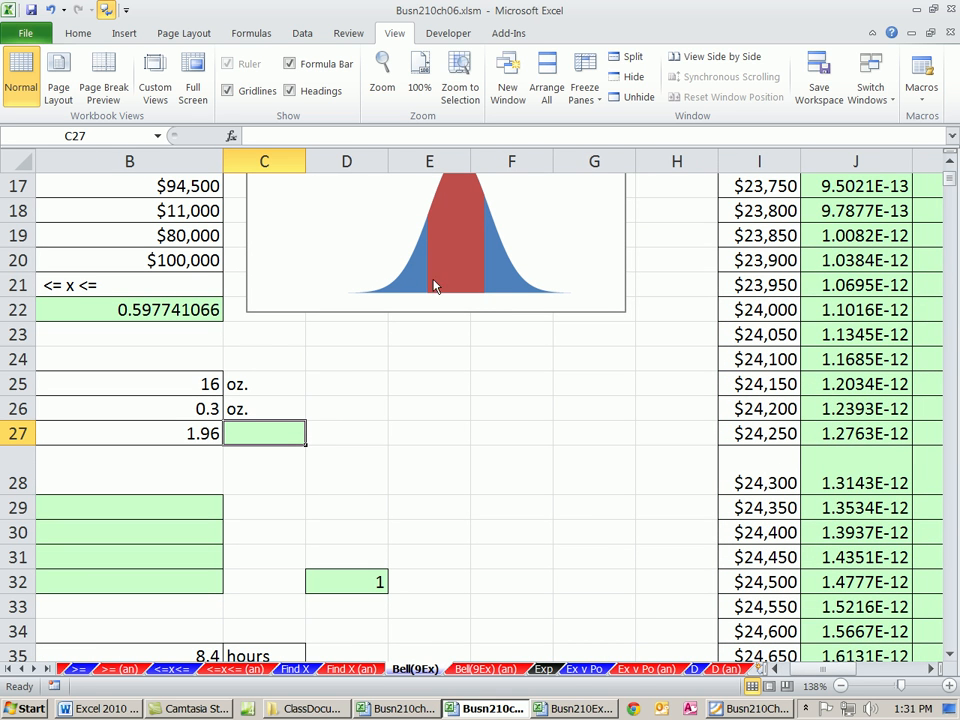
mouse_move(400, 296)
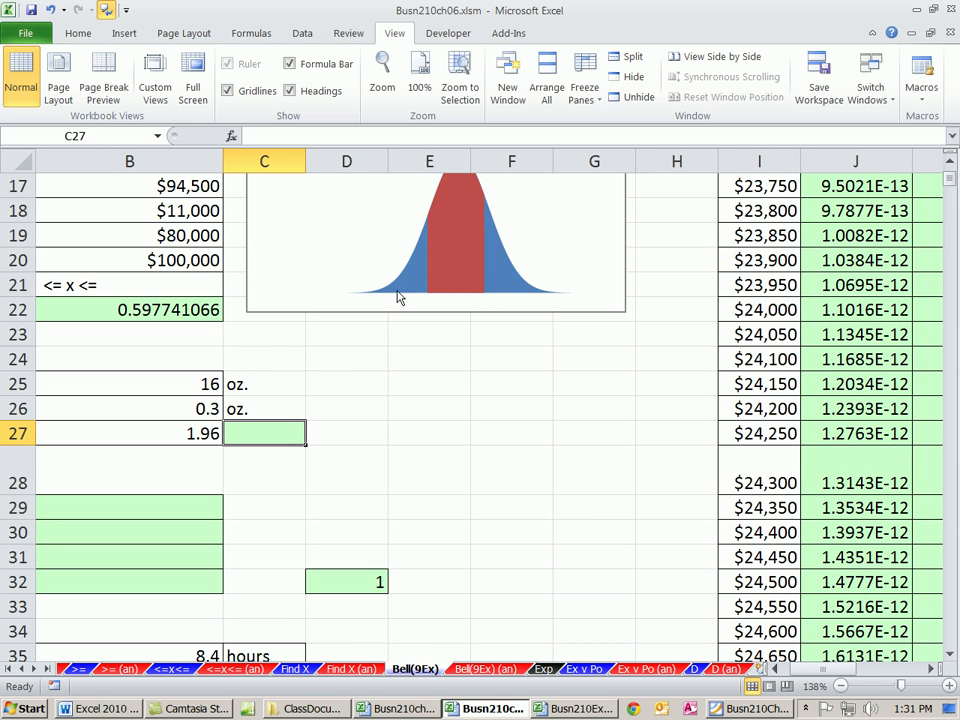
mouse_move(408, 296)
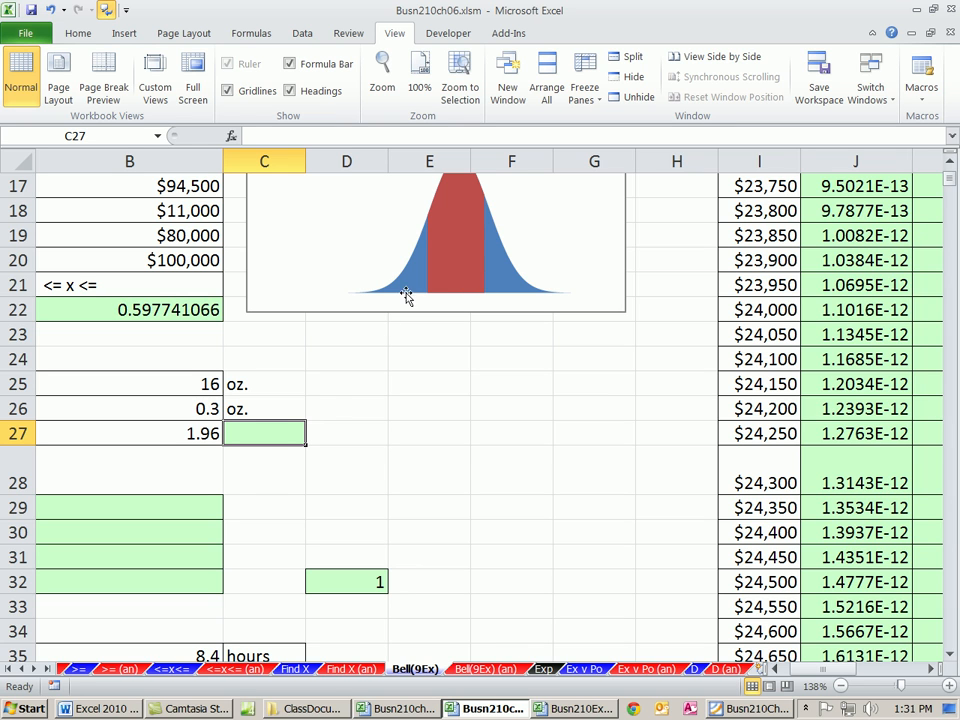
mouse_move(304, 424)
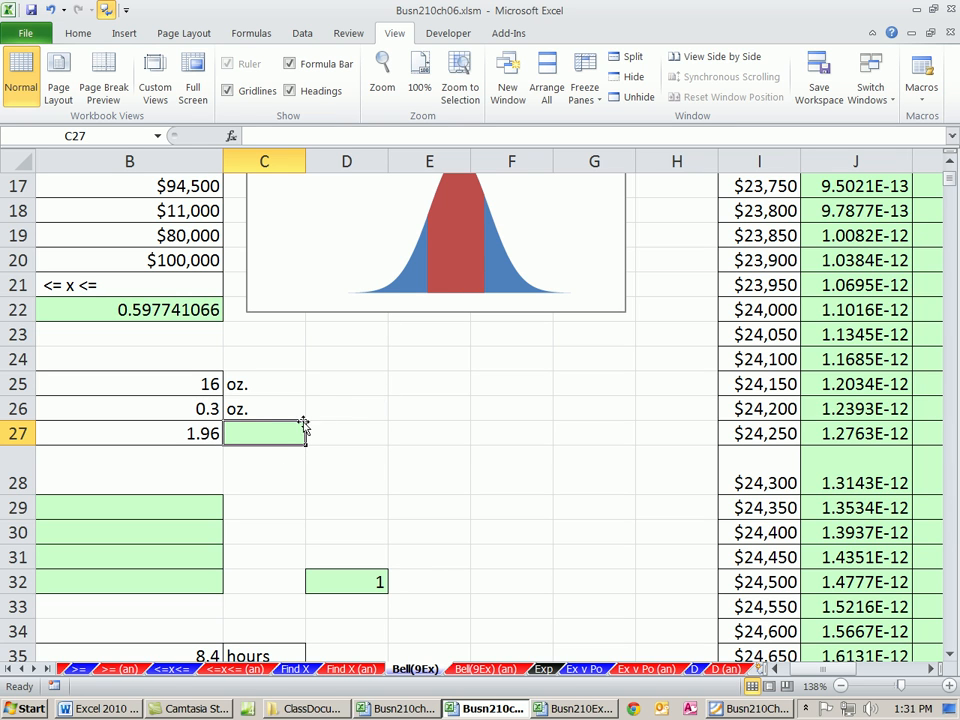
mouse_move(460, 236)
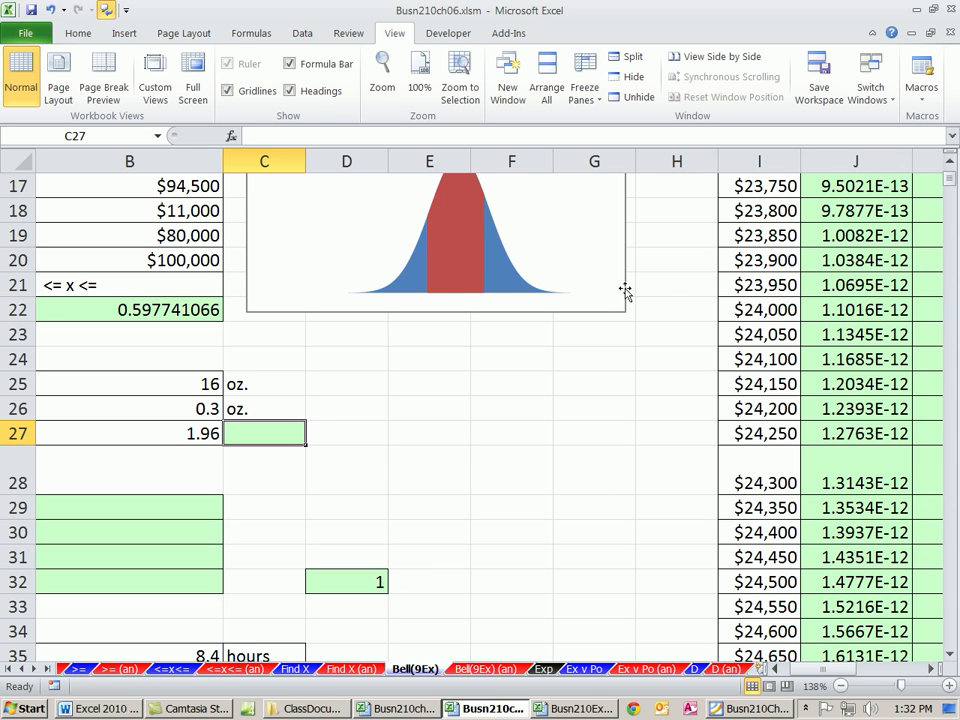
mouse_move(456, 296)
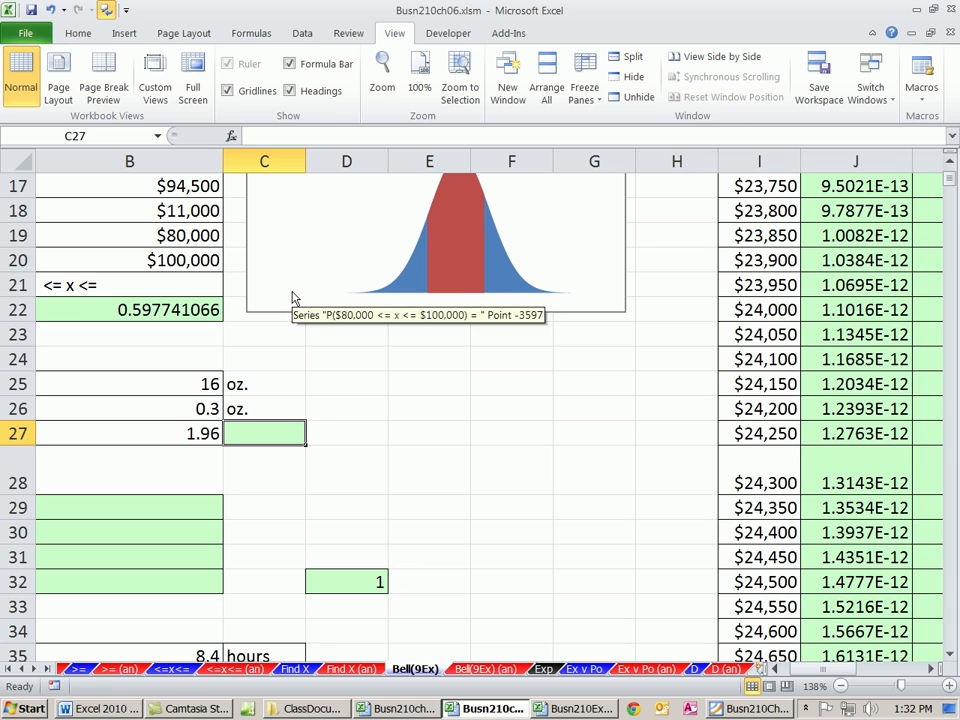
mouse_move(188, 424)
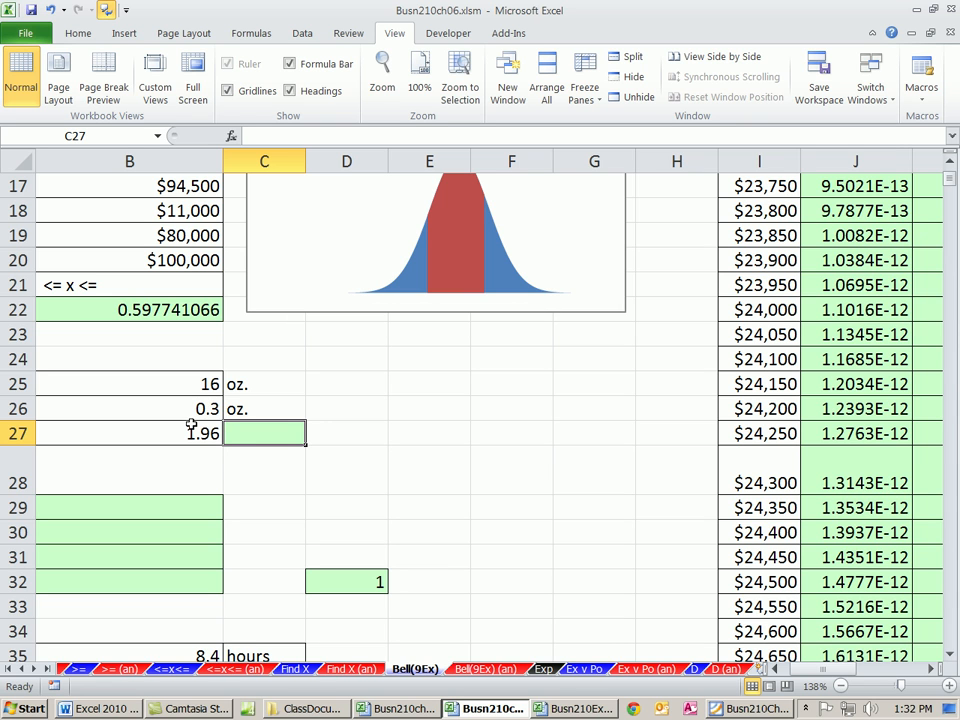
mouse_move(200, 454)
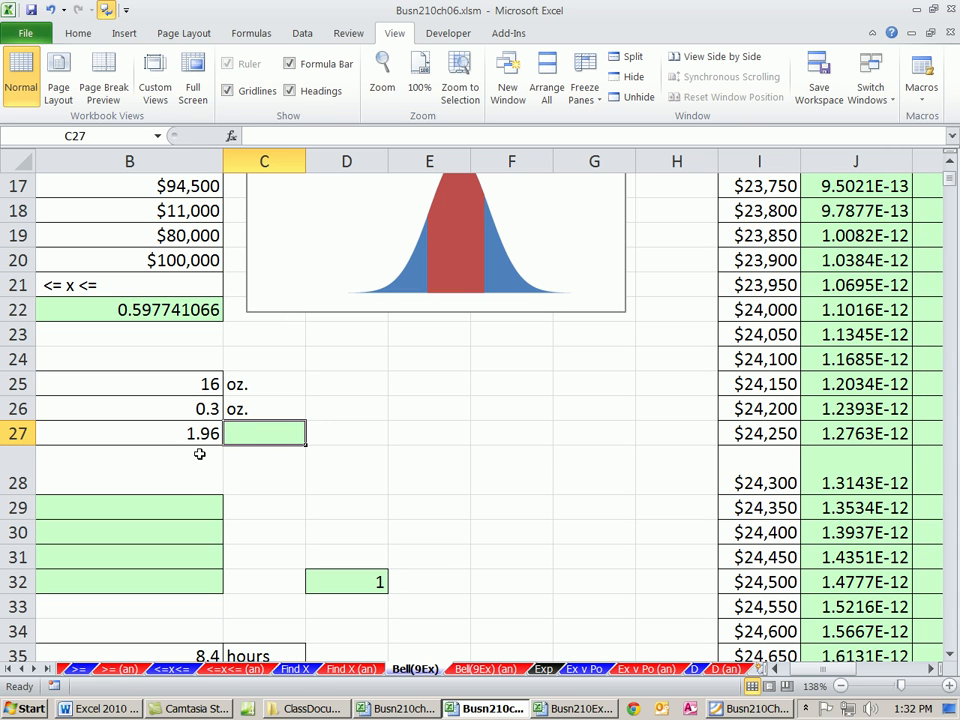
mouse_move(336, 270)
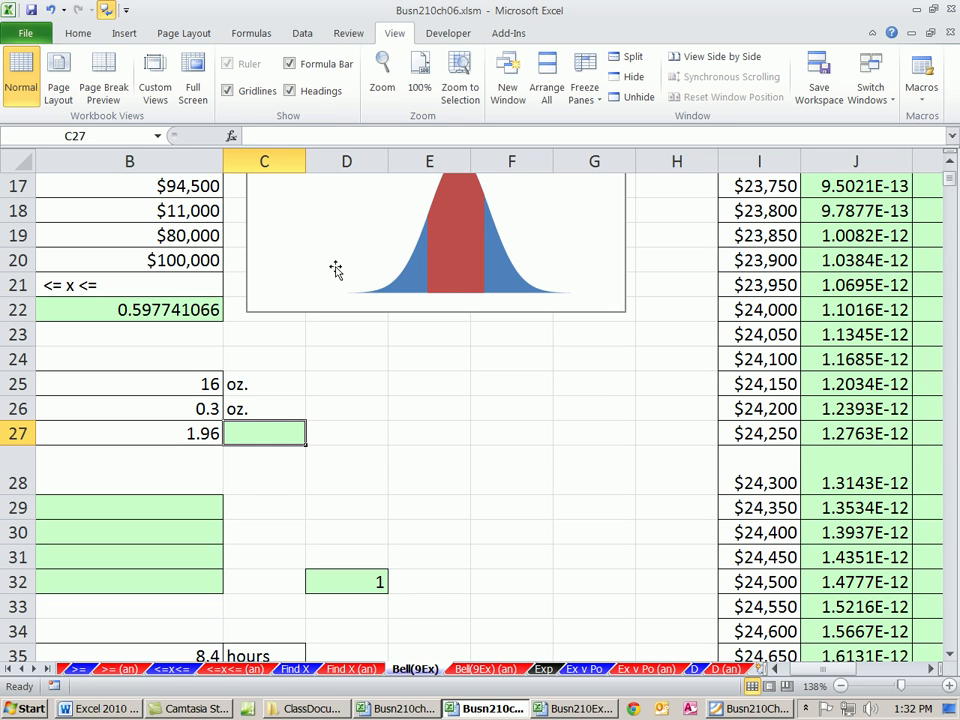
mouse_move(288, 276)
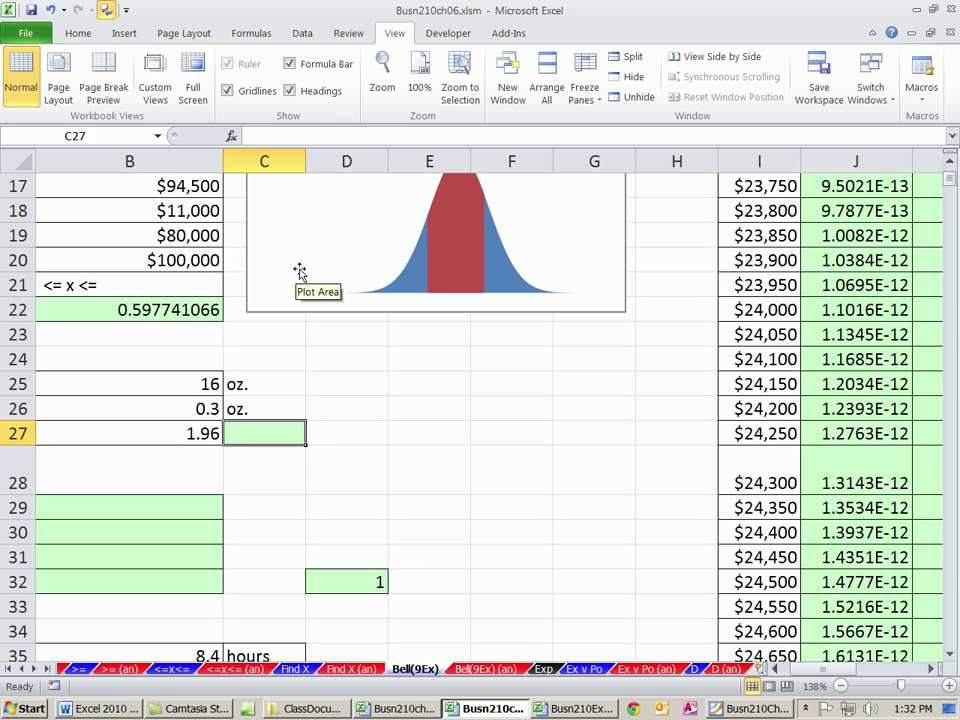
mouse_move(492, 264)
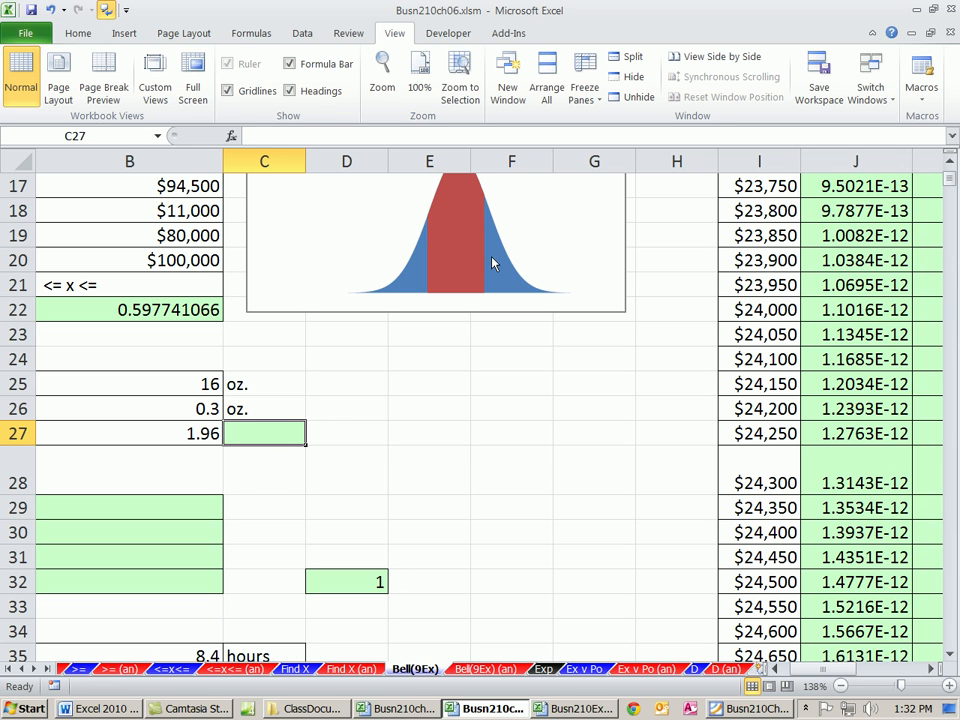
mouse_move(284, 262)
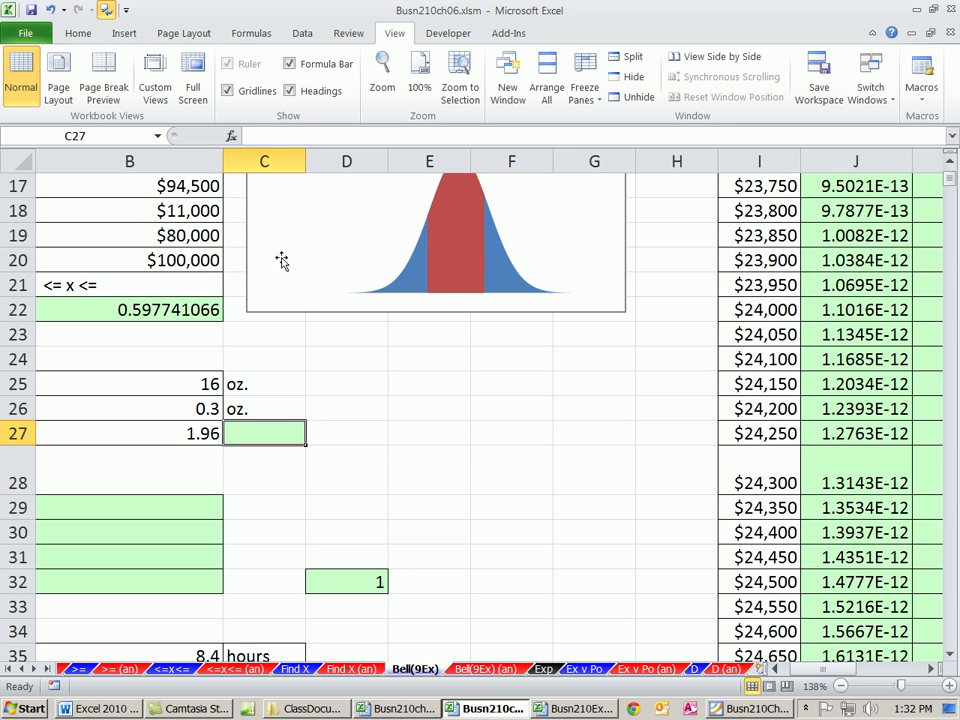
mouse_move(418, 288)
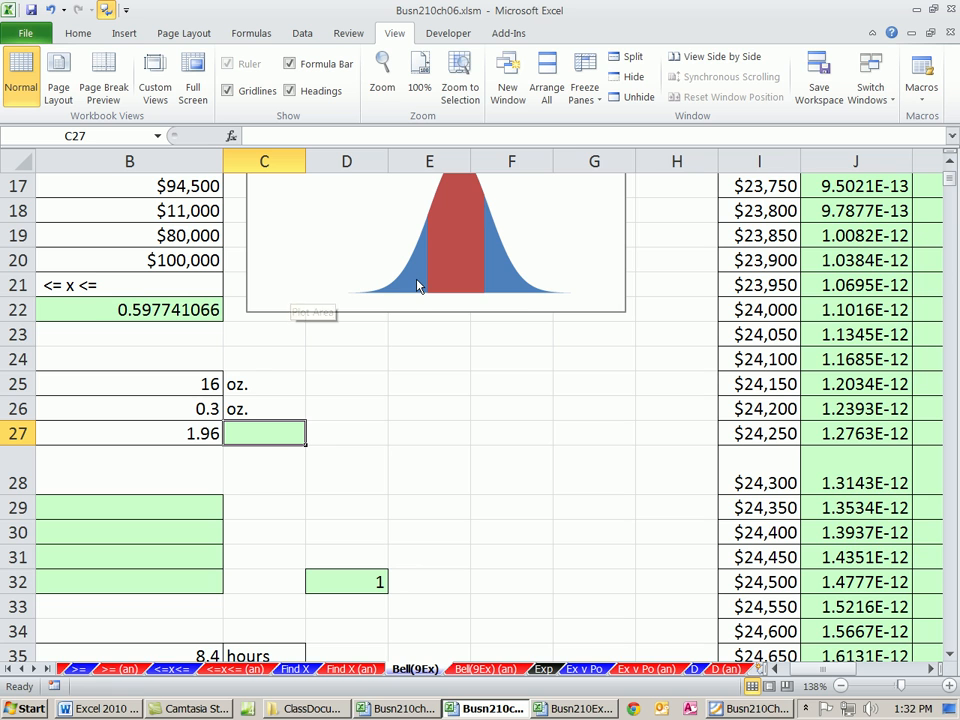
mouse_move(418, 288)
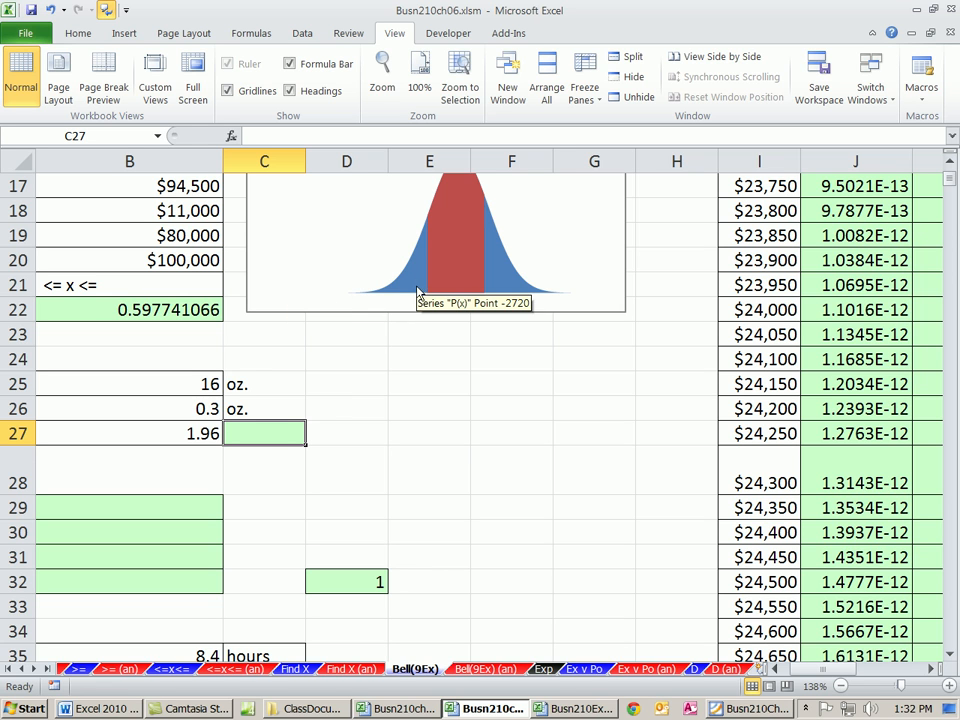
mouse_move(404, 488)
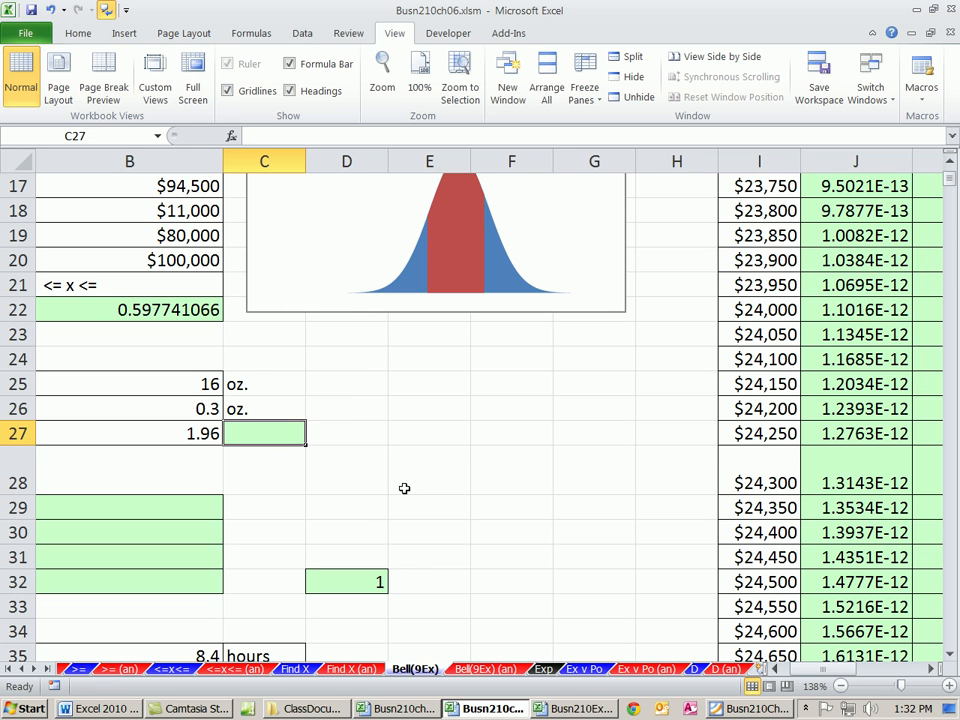
Enter =NORM.S.DIST(B27,1)-NORM.S.DIST(-B27,1) in C27 for the ±1.96 SD probability.
type("=norm")
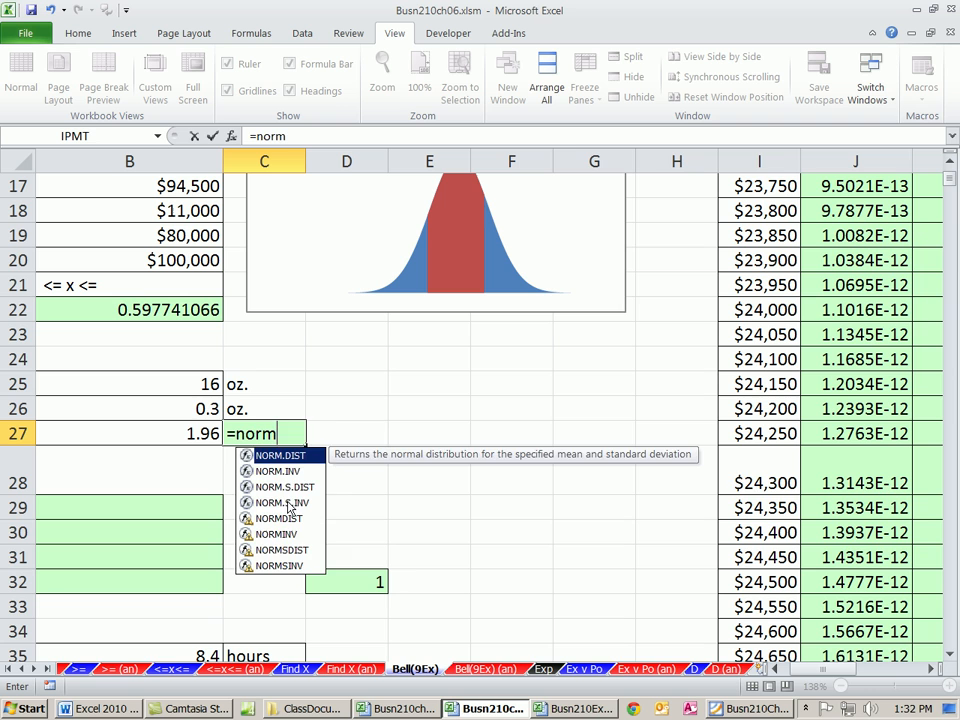
double_click(280, 488)
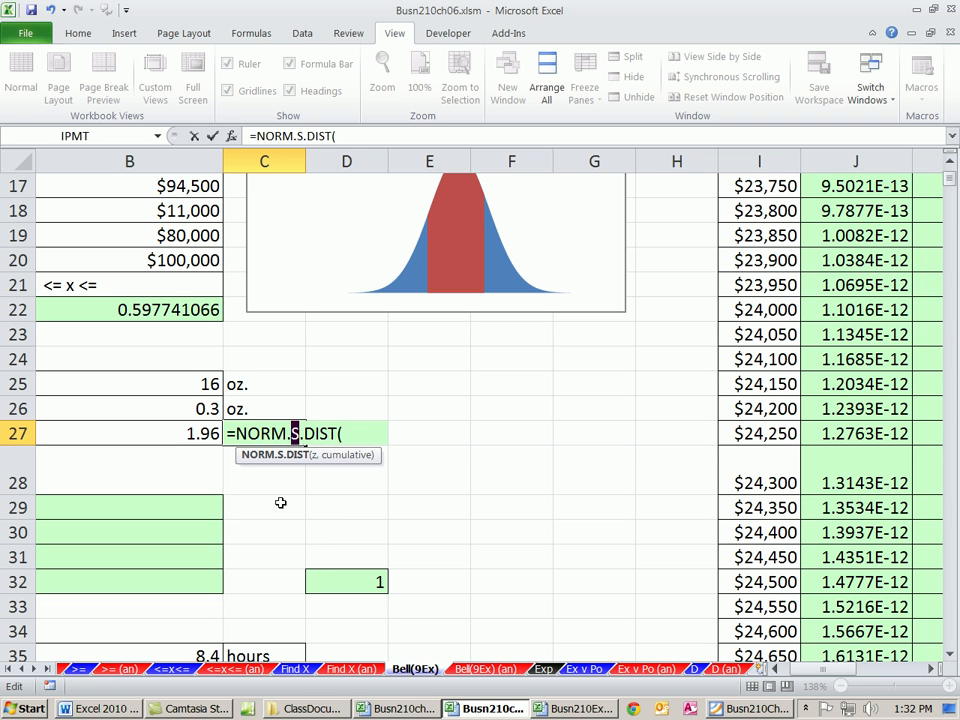
mouse_move(262, 522)
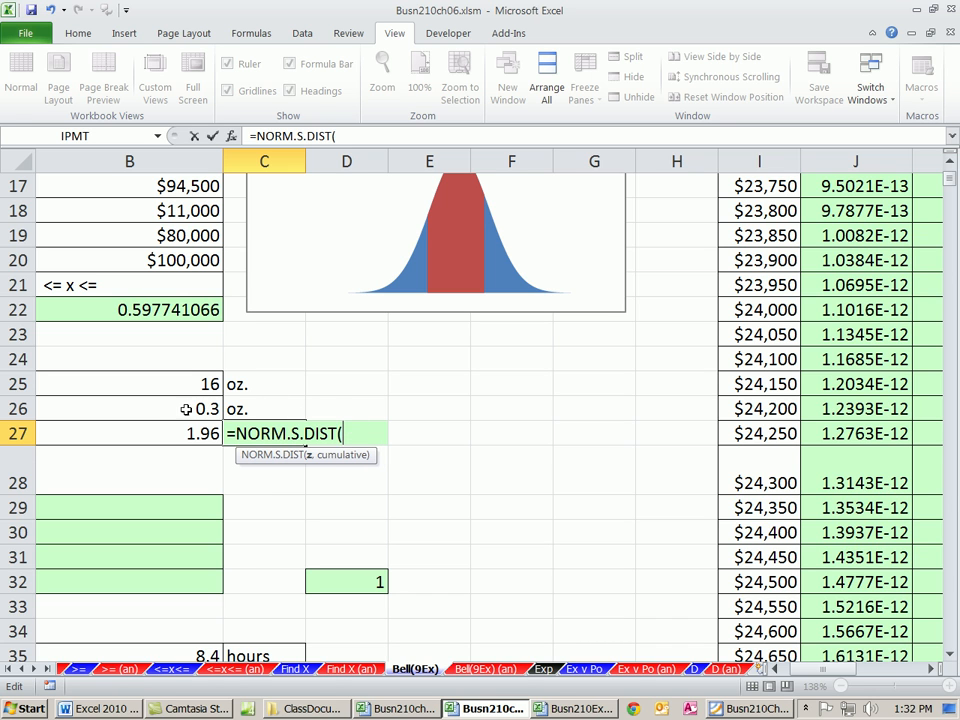
left_click(128, 432)
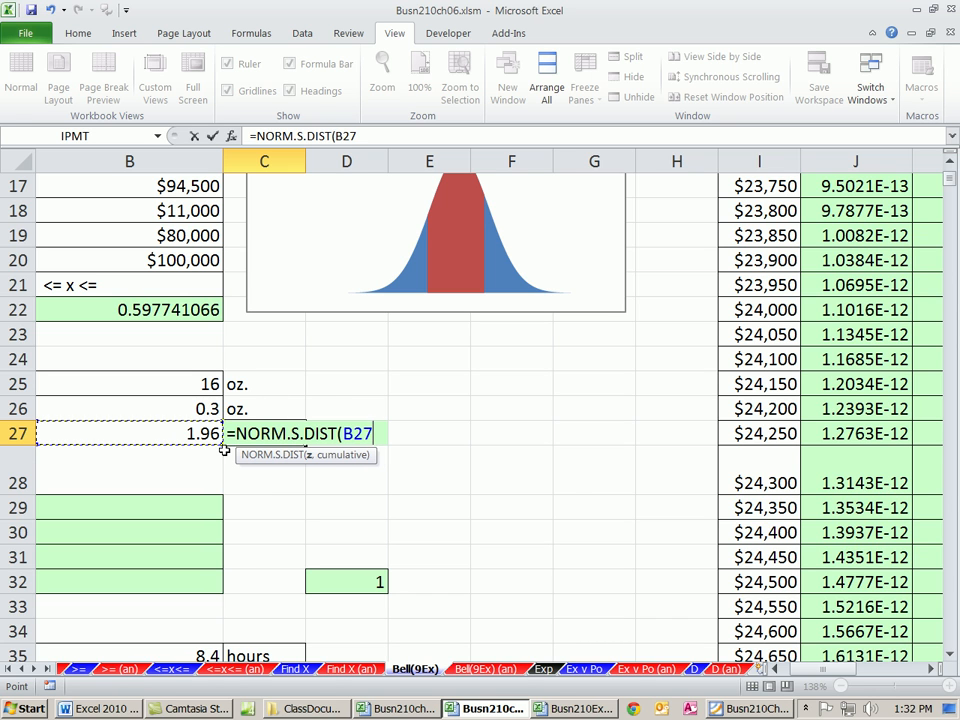
type(",")
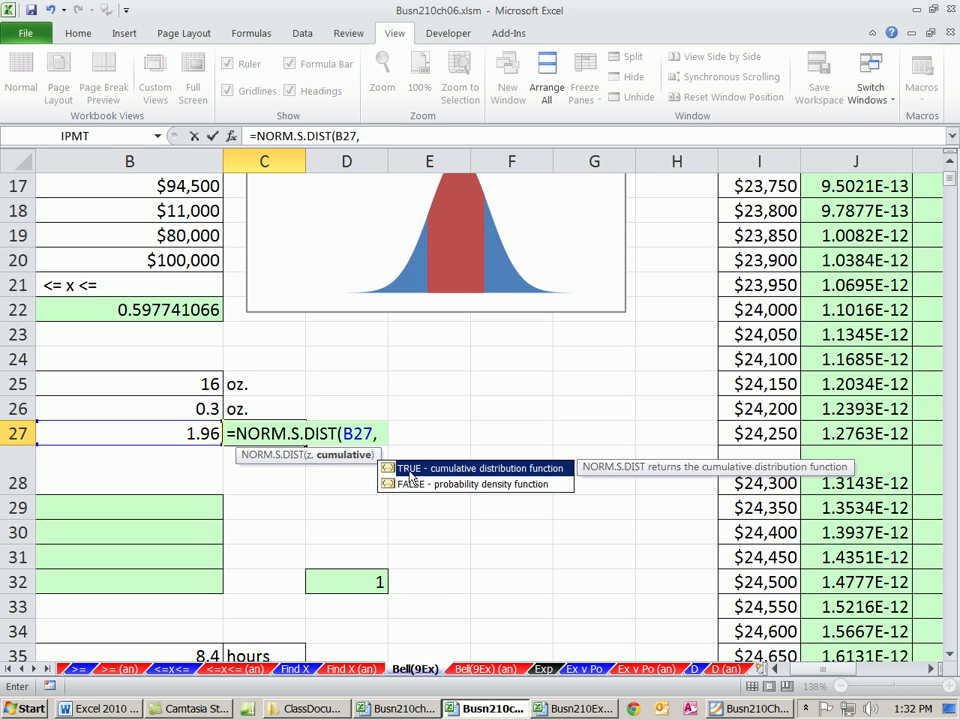
type("1")
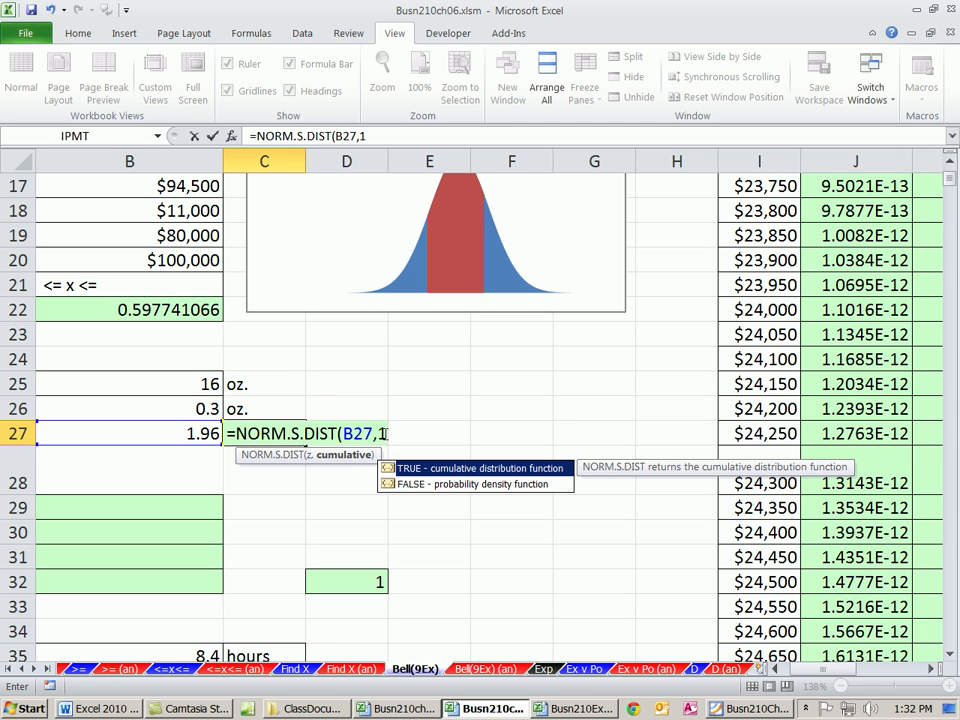
type(")")
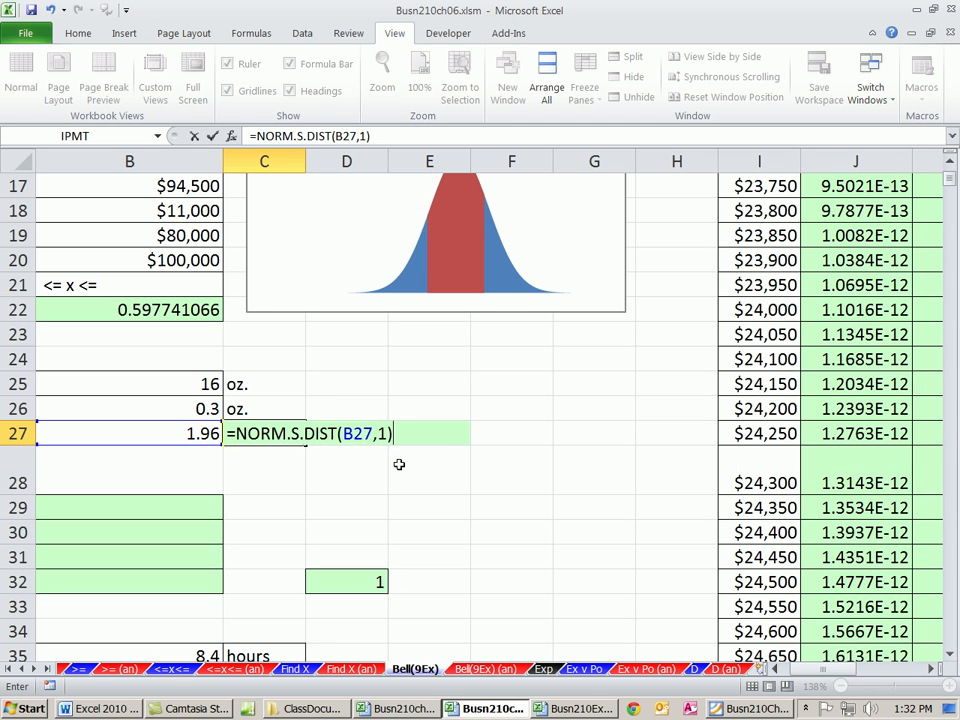
type("-")
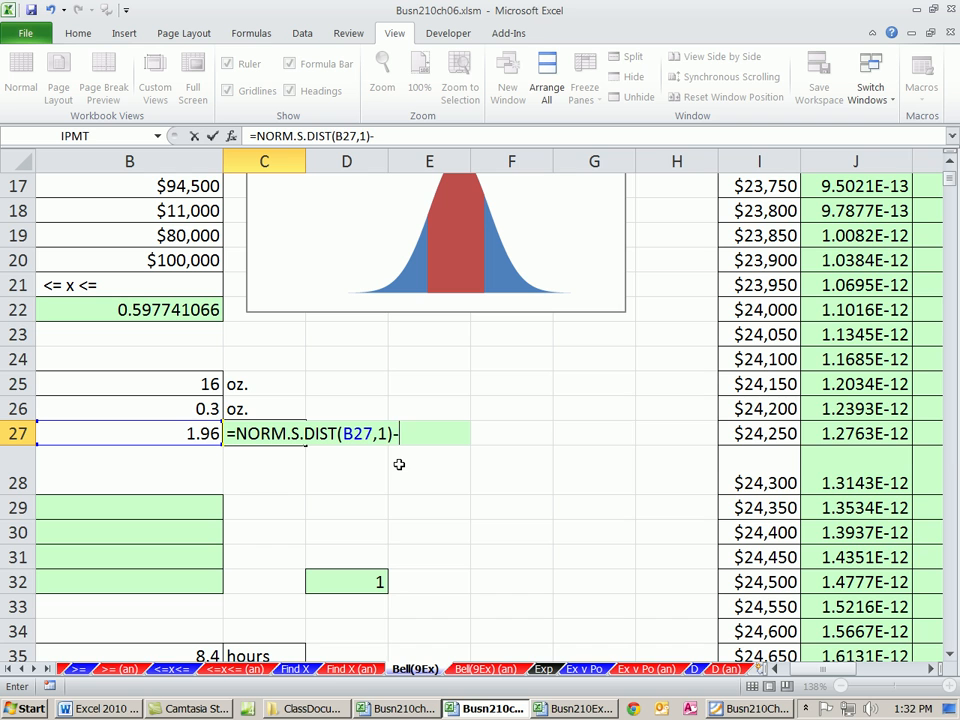
type("norm")
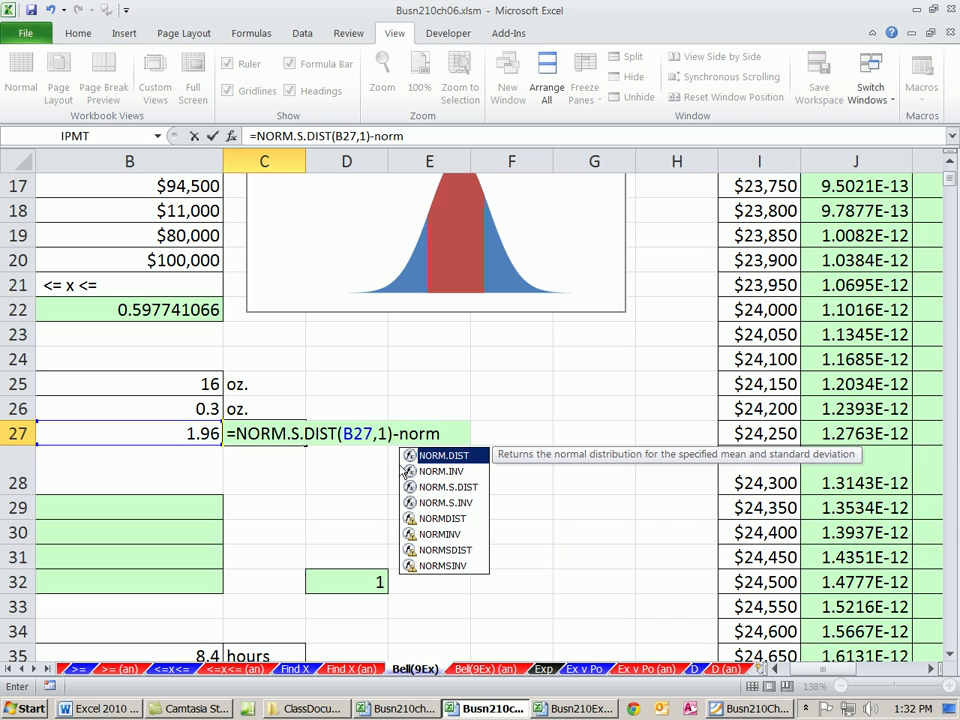
type(".s")
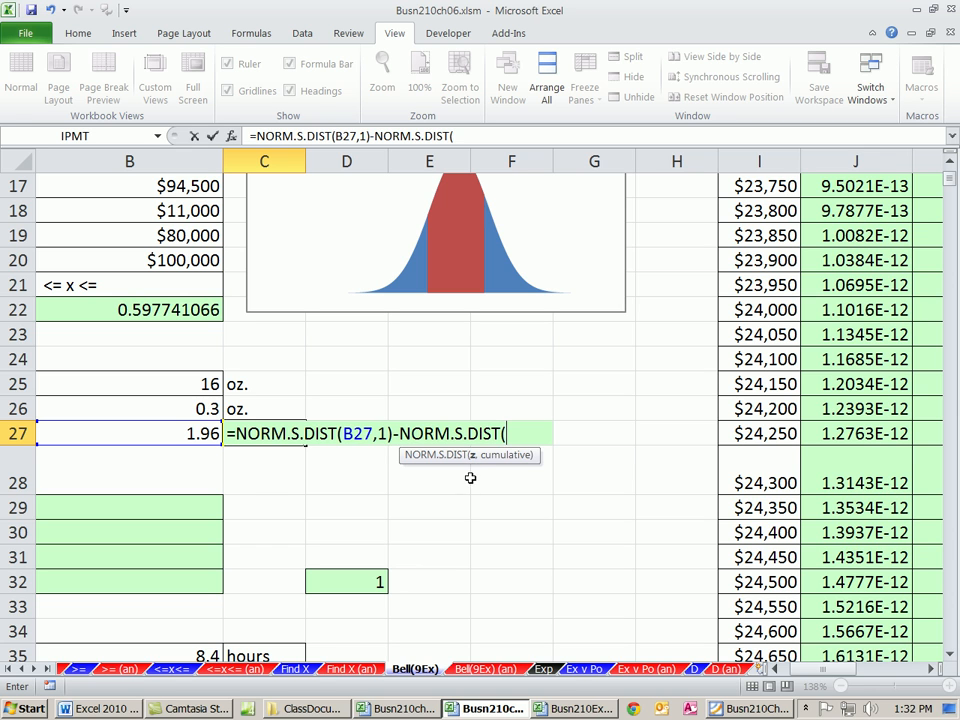
type("-")
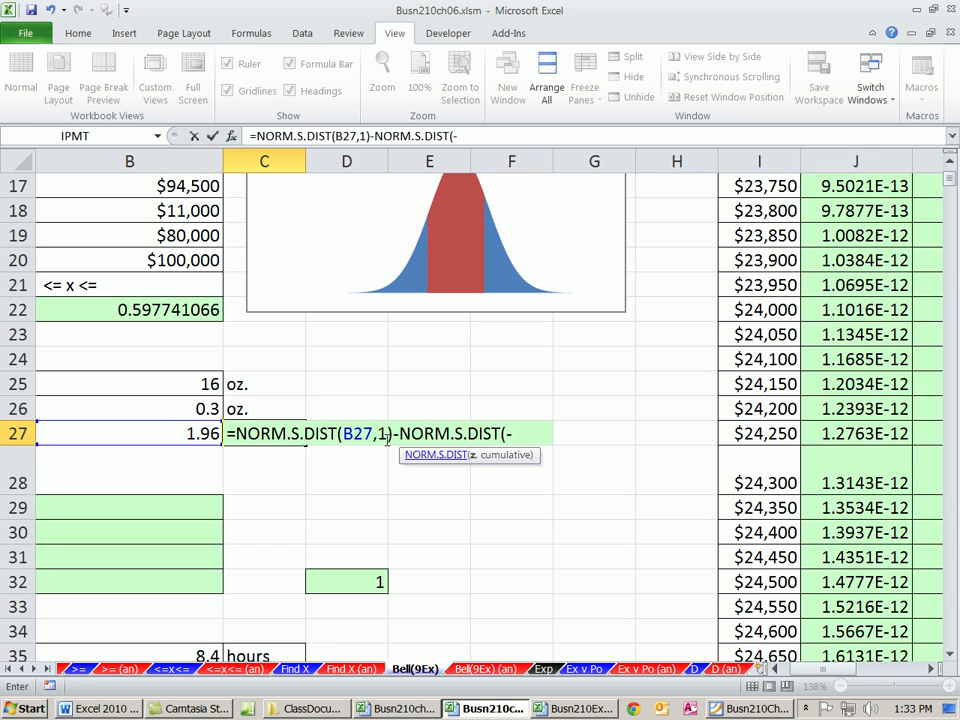
type("B27,")
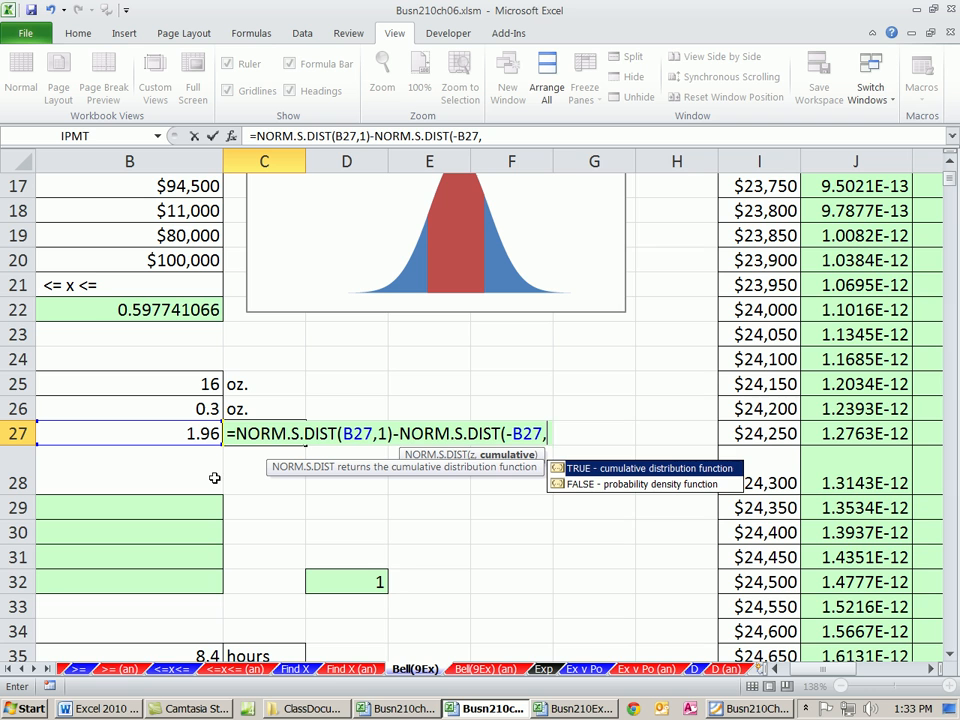
type("1)")
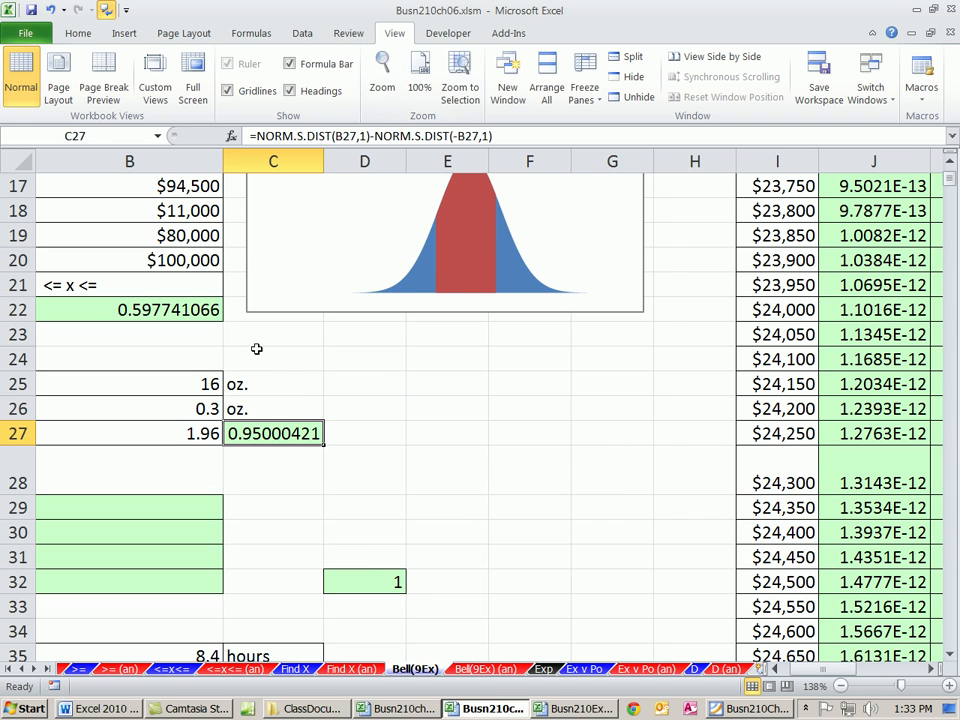
Reduce the decimals on the Home tab so the probability shows as 0.9500.
left_click(76, 32)
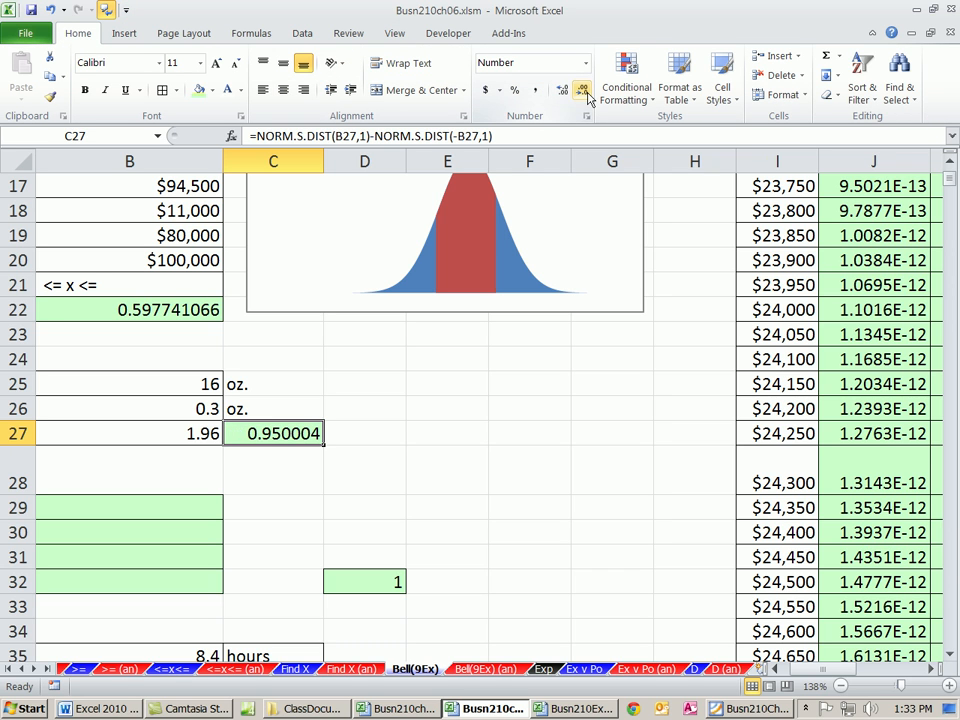
left_click(588, 90)
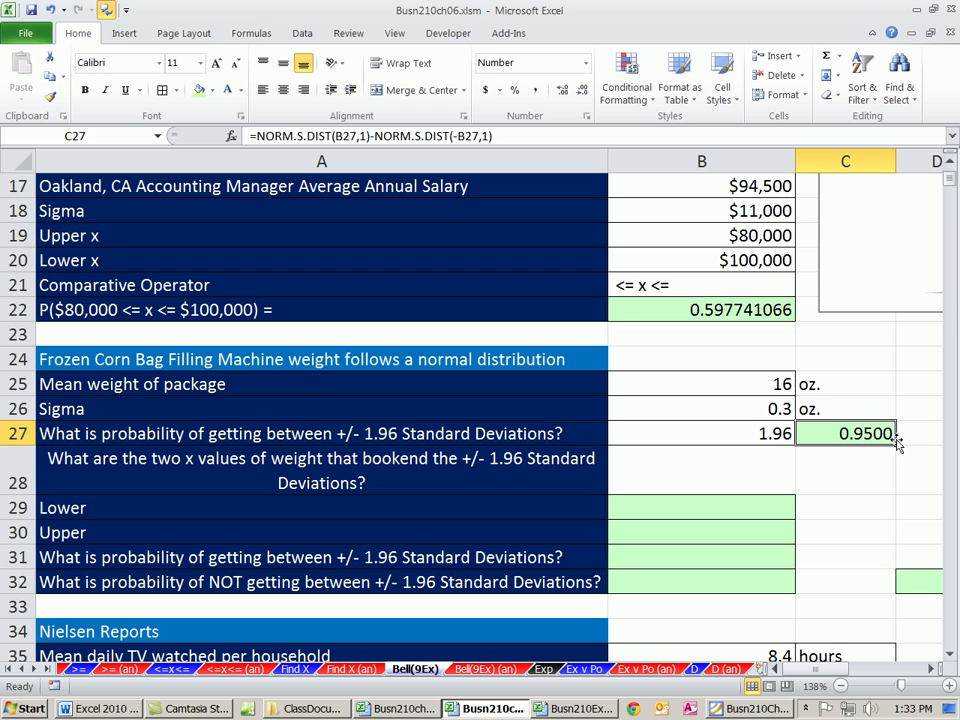
left_click(700, 506)
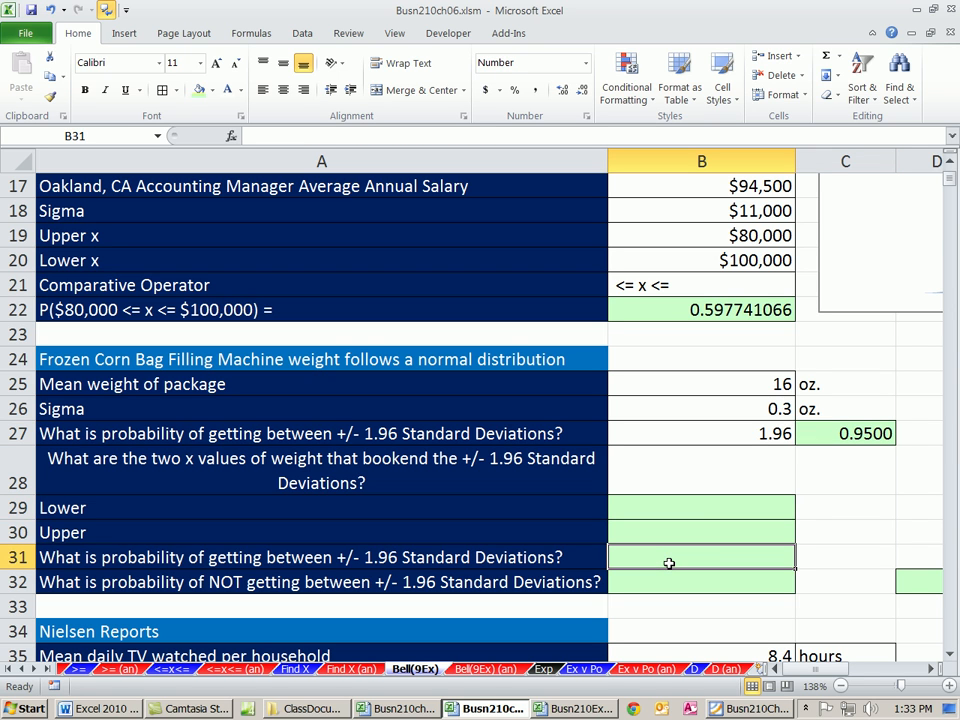
mouse_move(656, 564)
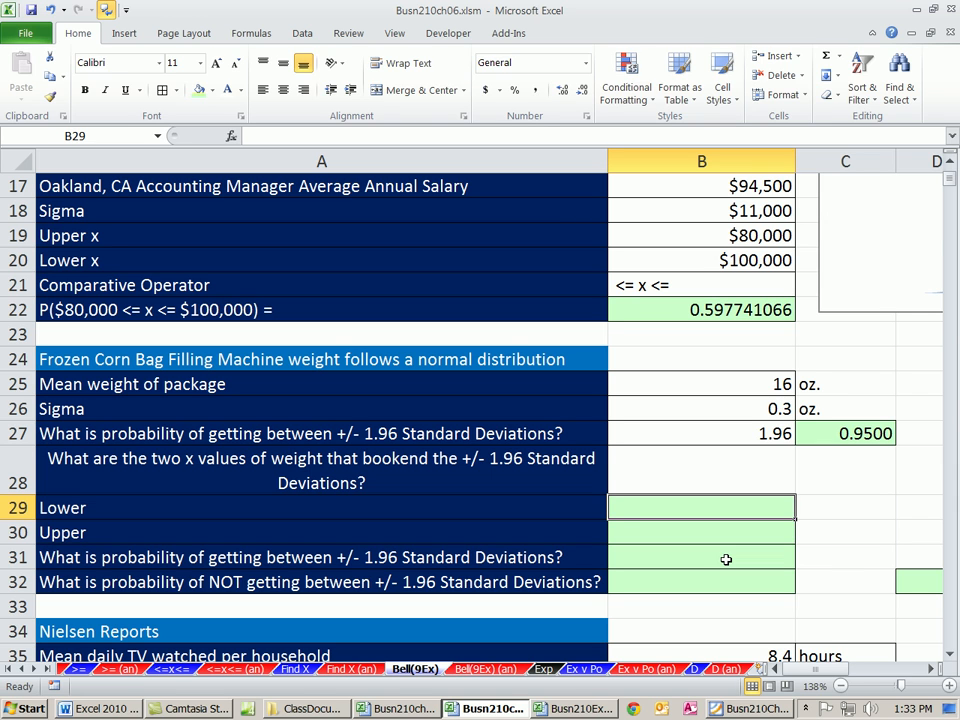
Enter =B25-B26*B27 in B29 for the lower bookend weight, 15.412.
type("=B25")
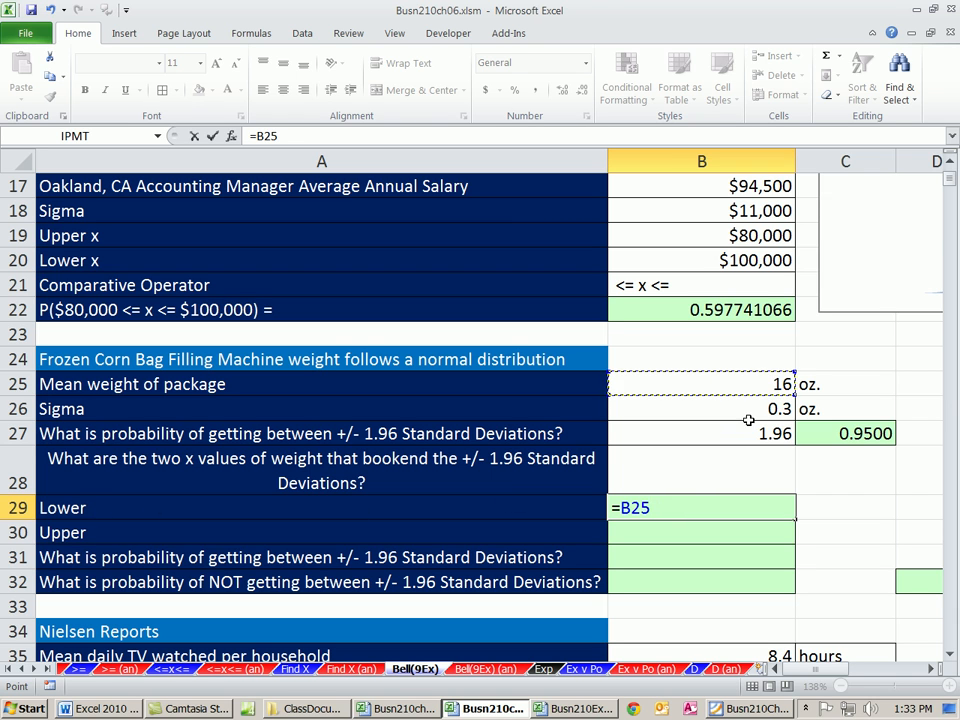
type("-")
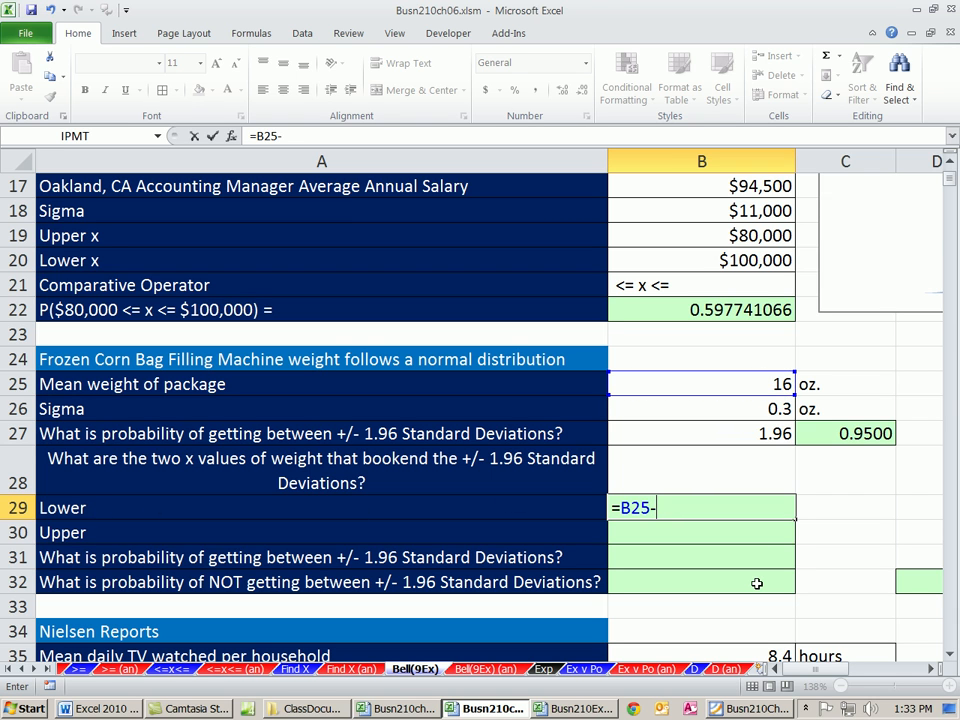
left_click(700, 408)
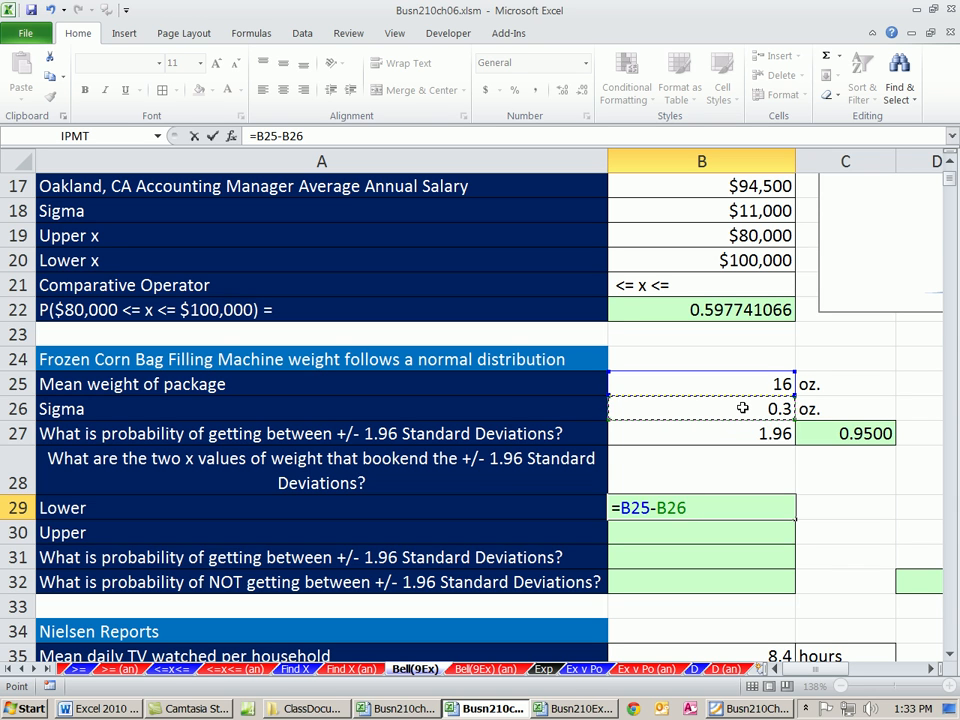
type("*")
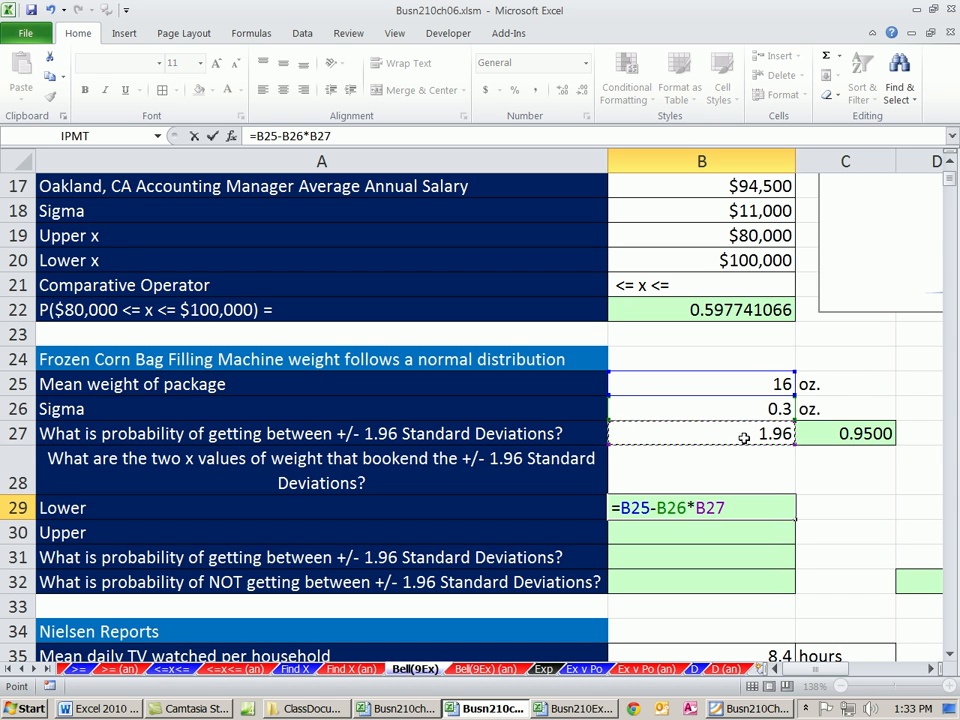
key("Enter")
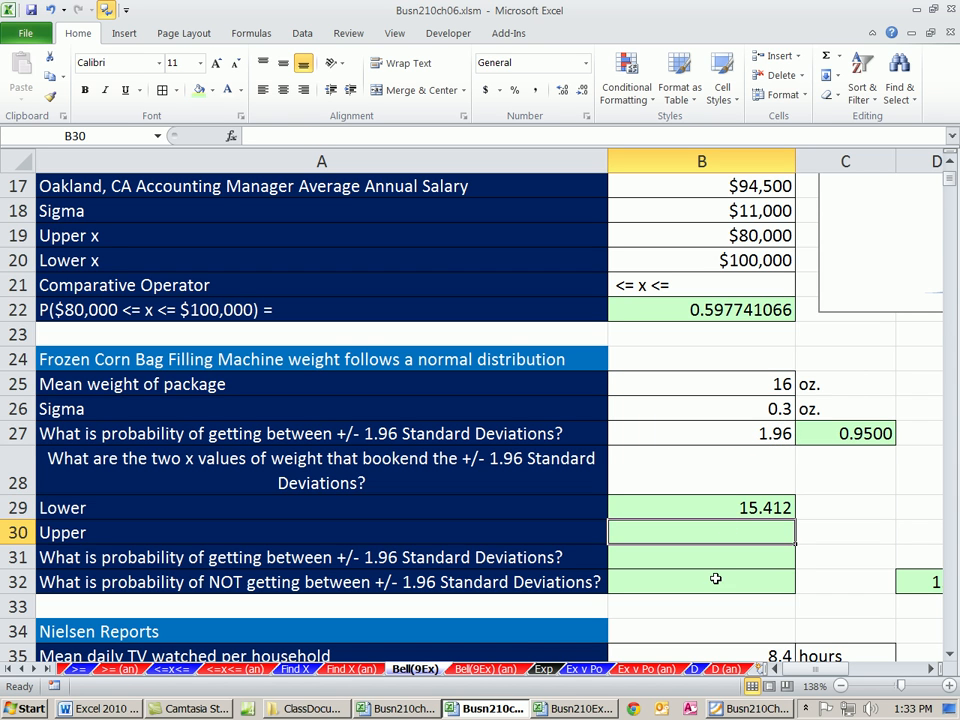
Enter =B25+B26*B27 in B30 for the upper bookend weight, 16.588.
type("=B25+")
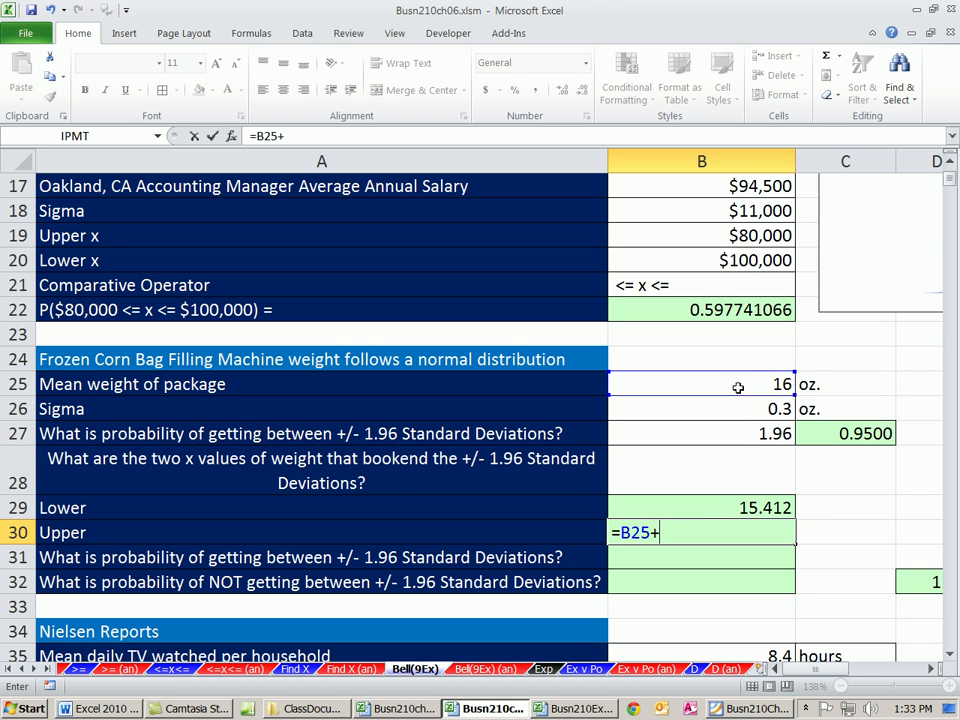
left_click(700, 408)
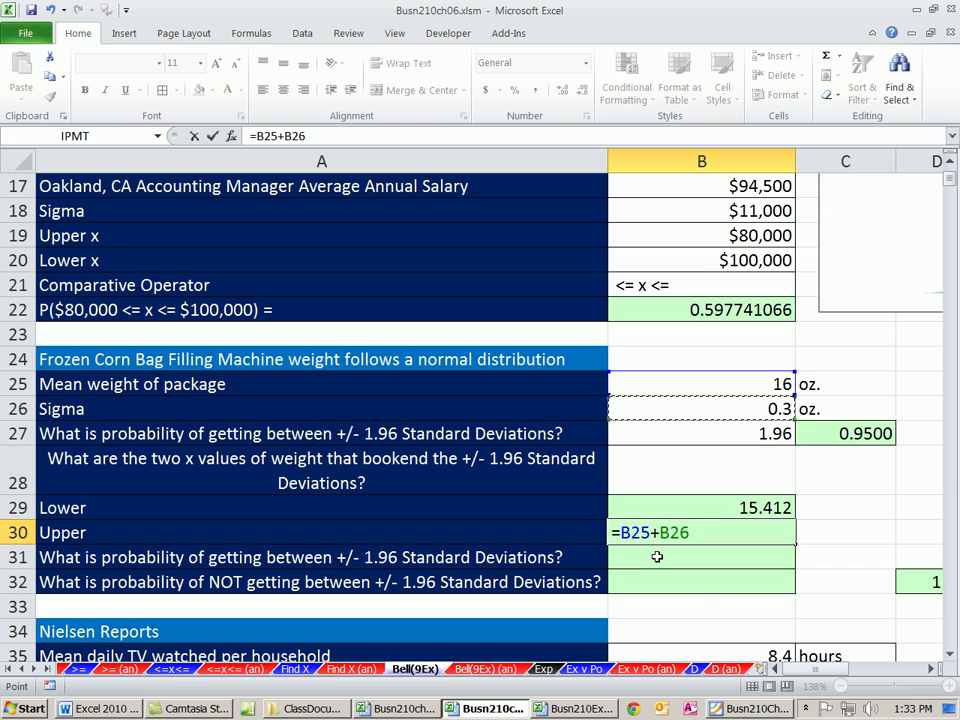
left_click(702, 432)
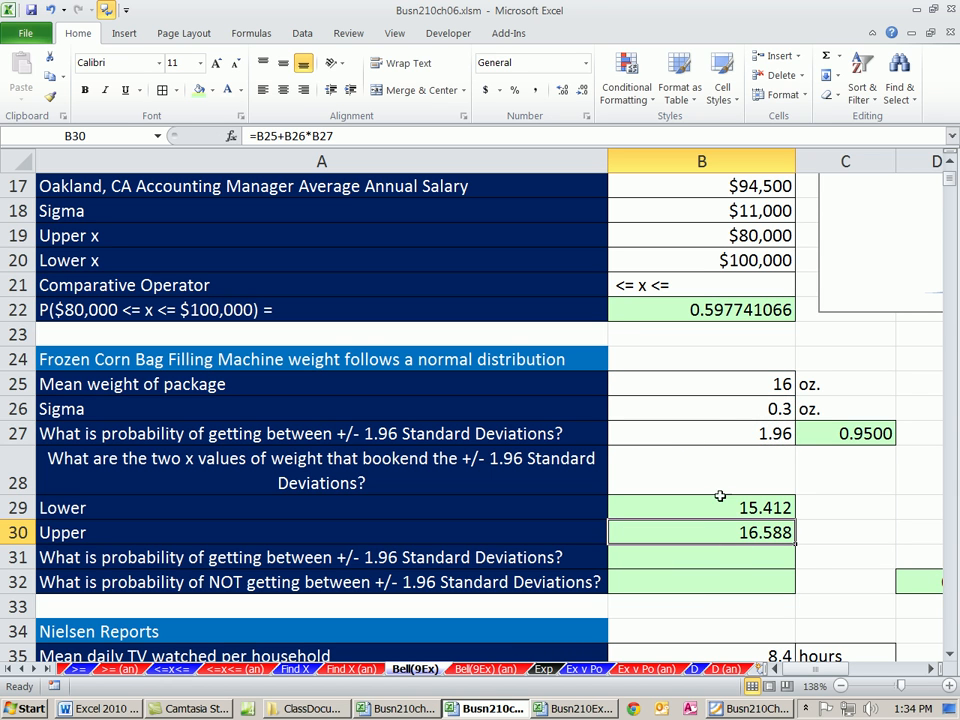
left_click(700, 556)
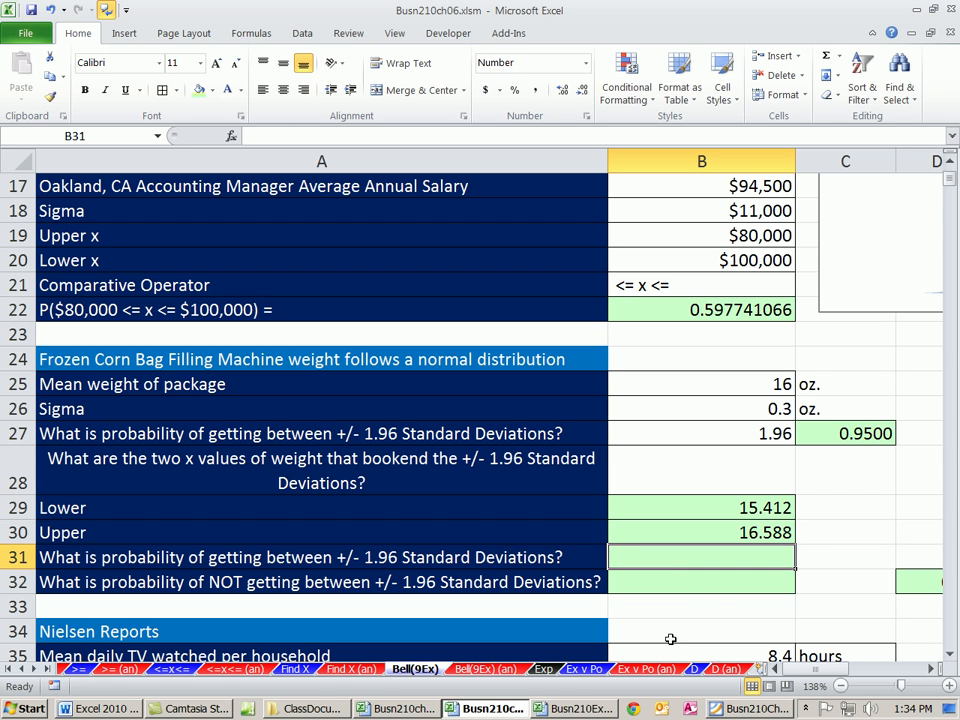
type("=norn")
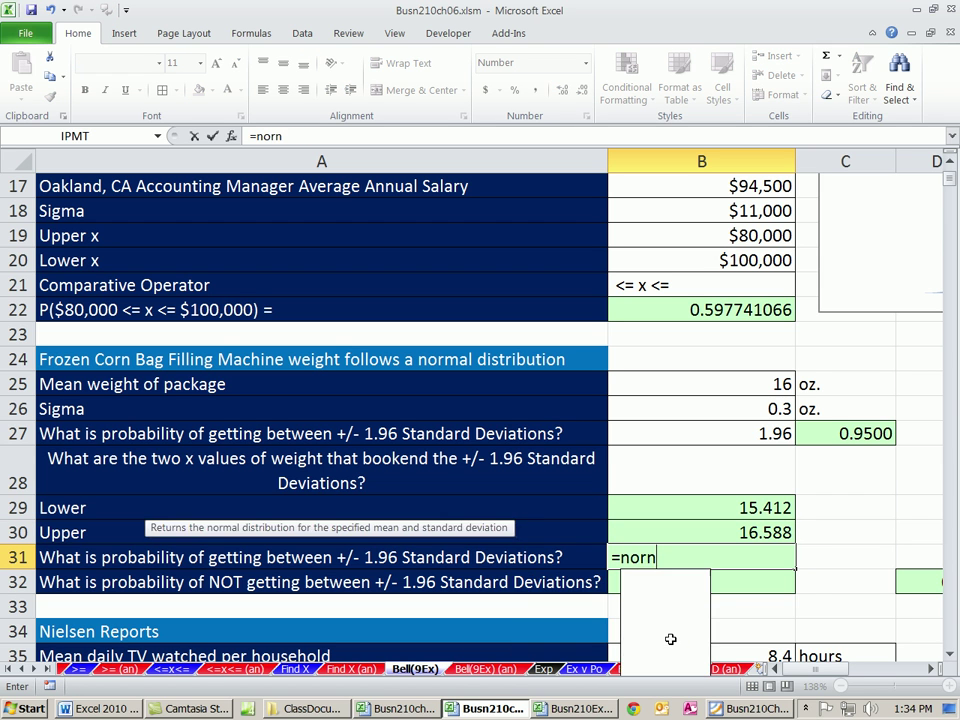
Enter =NORM.DIST(B30,B25,B26,1)-NORM.DIST(B29,B25,B26,1) in B31, returning 0.95000421.
type("ORM.DIST(B30,")
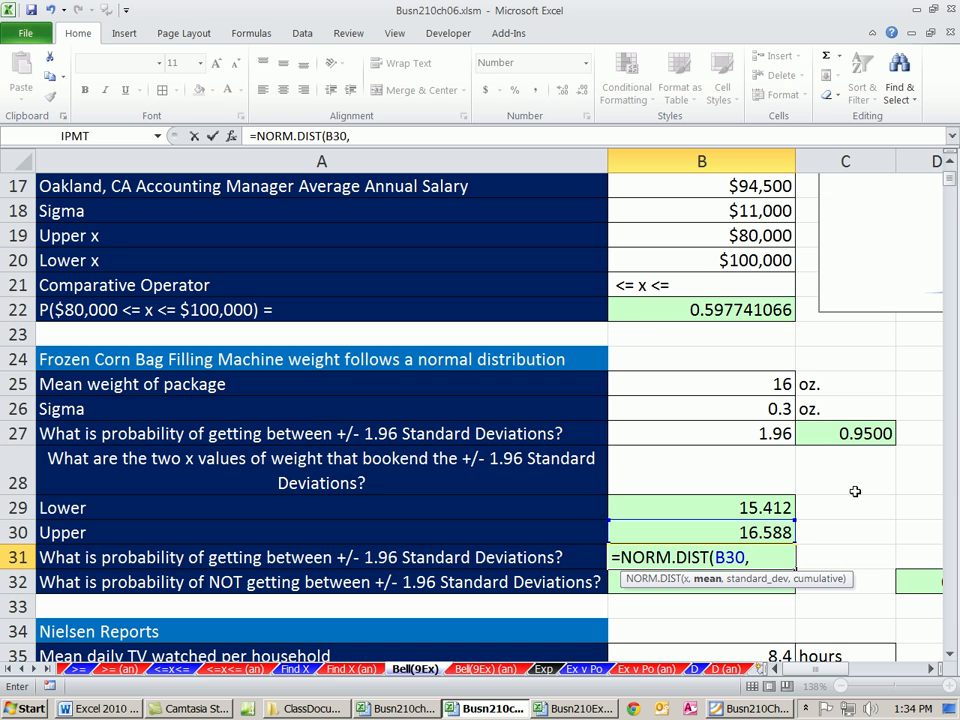
left_click(700, 384)
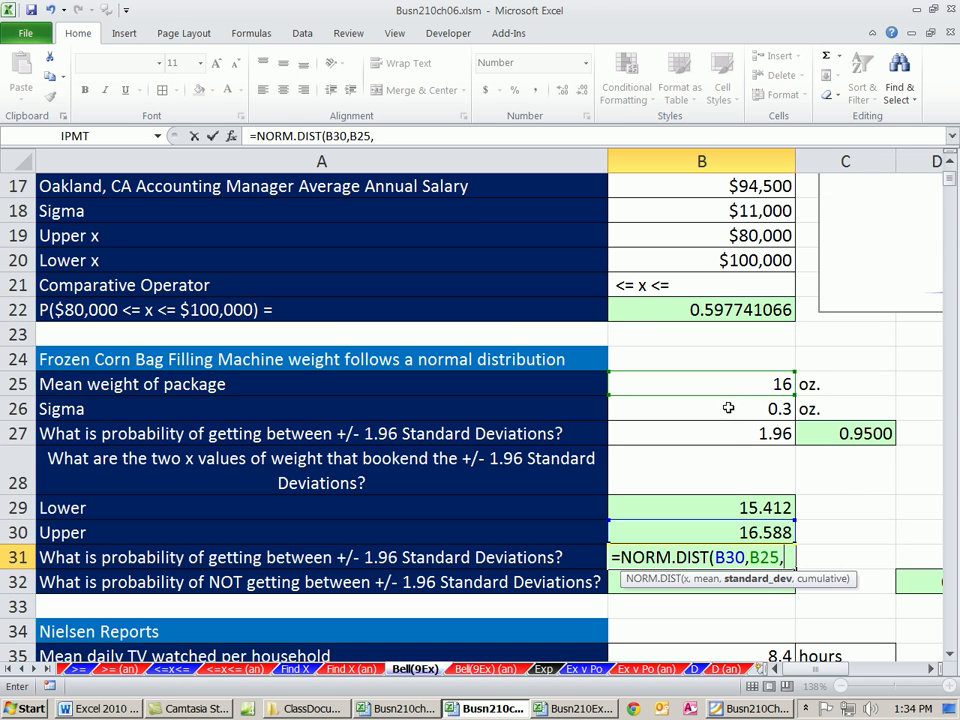
left_click(700, 408)
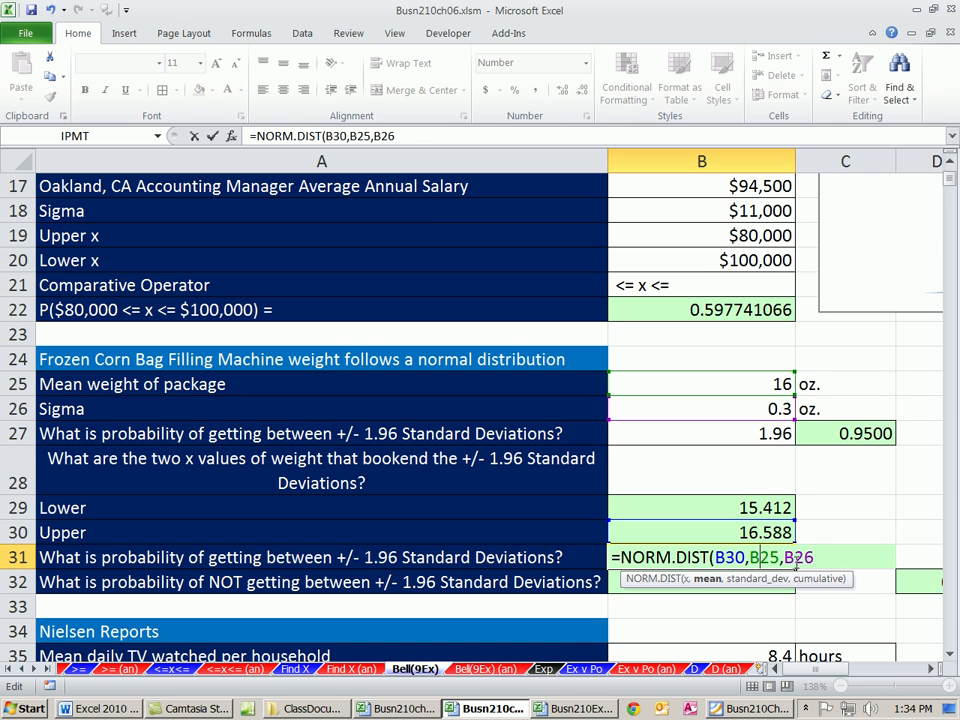
type(",")
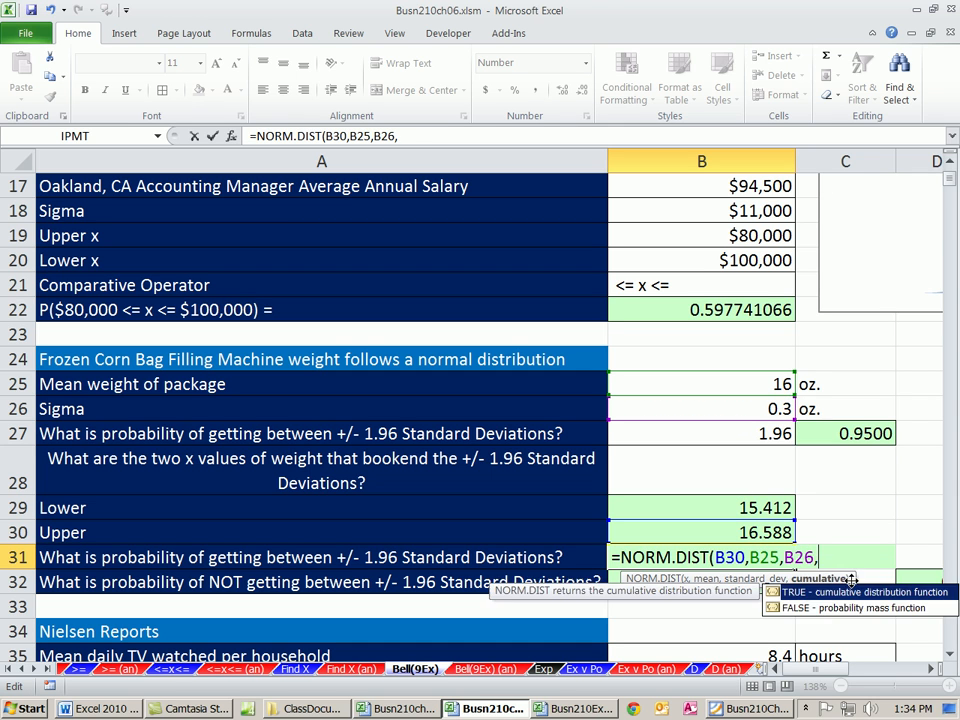
type("1)-")
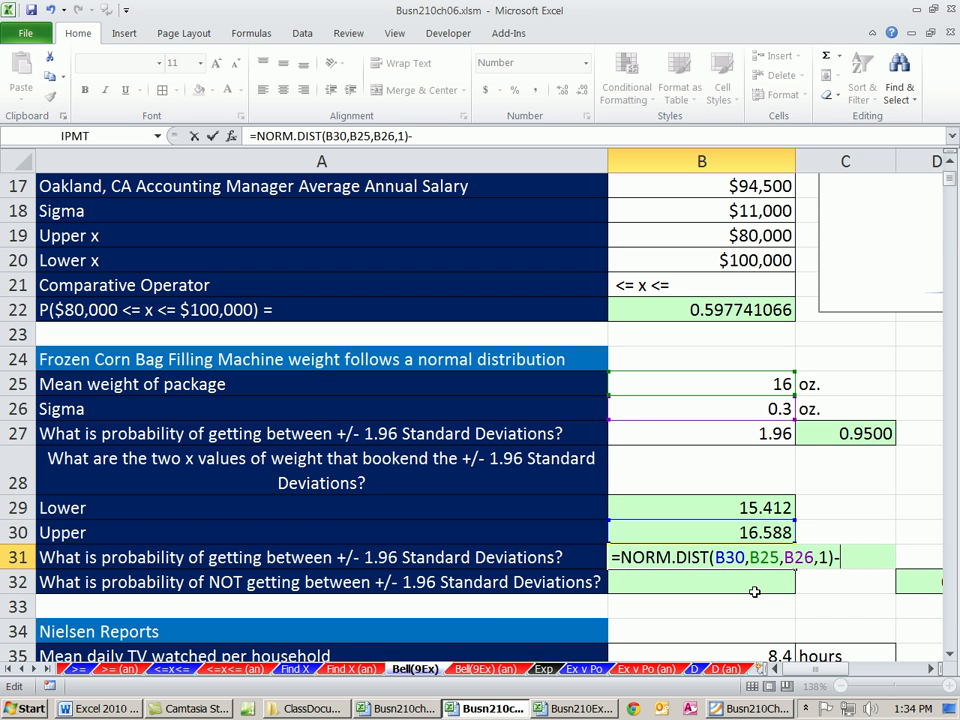
type("NORM.DIST(")
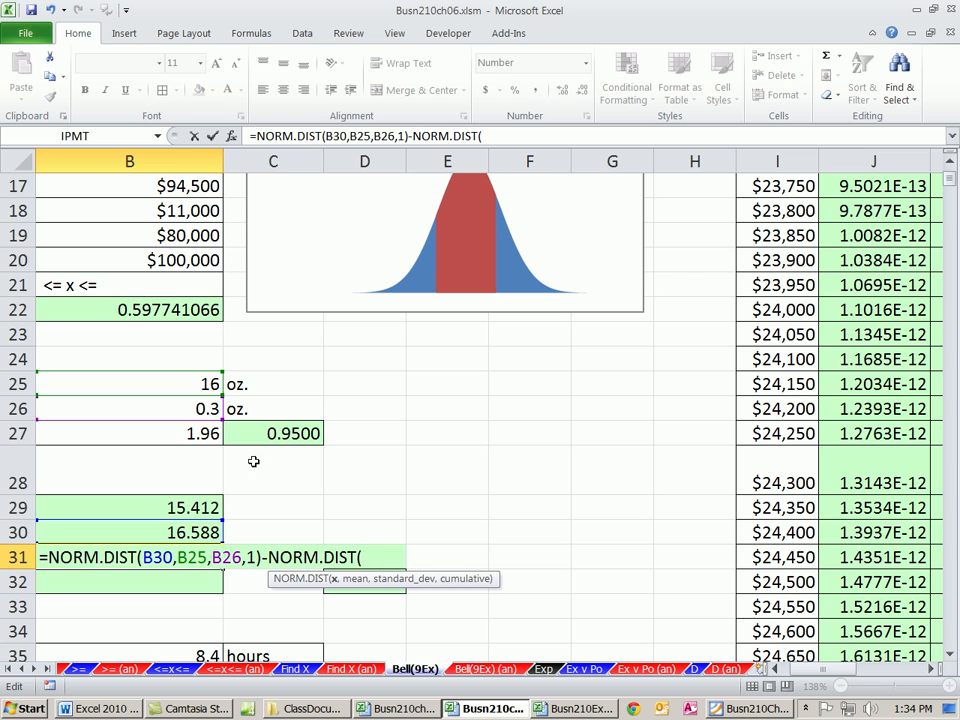
left_click(128, 508)
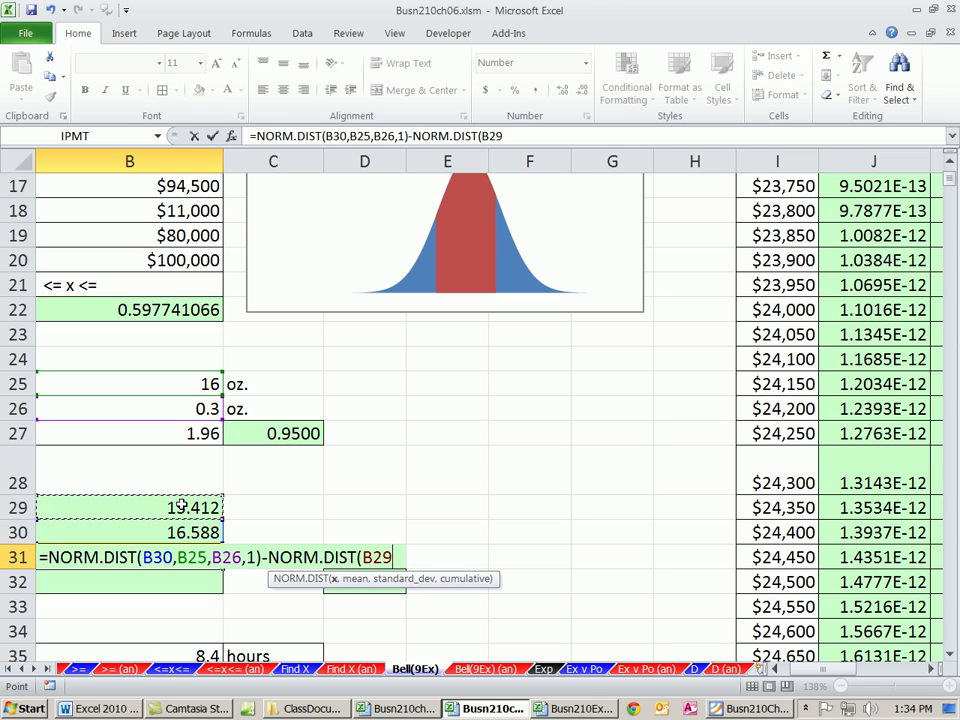
type(",")
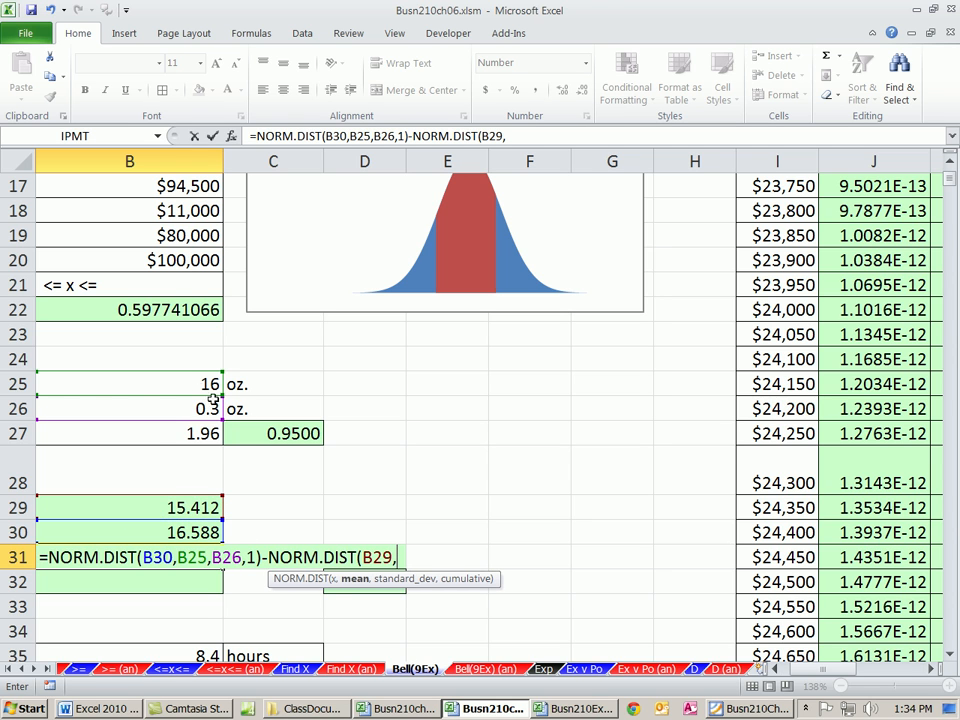
type("B25,B26,1)")
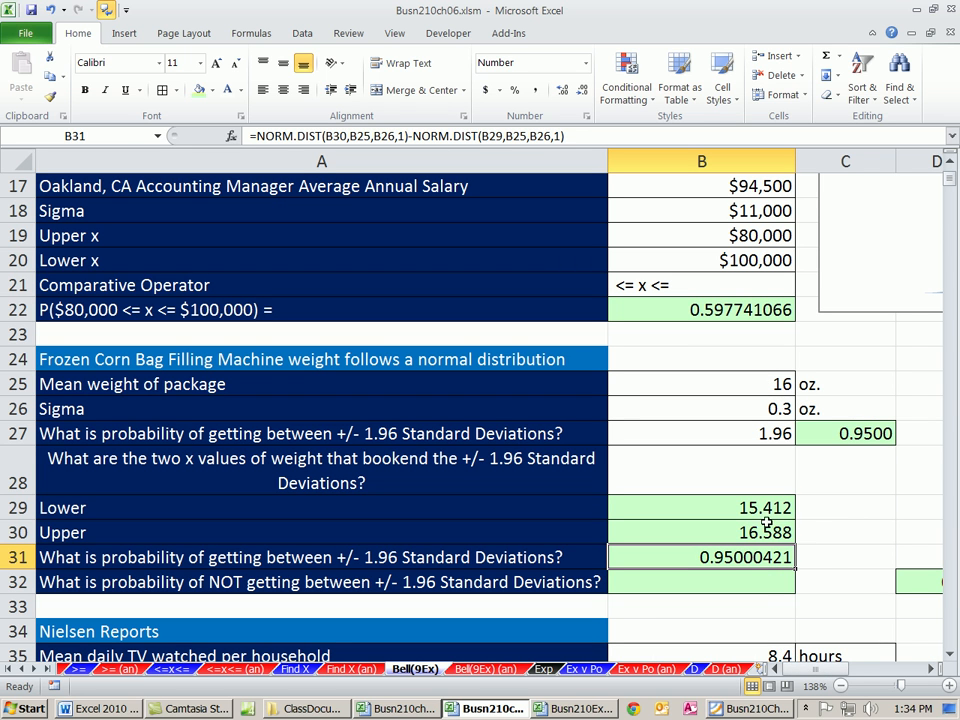
mouse_move(744, 532)
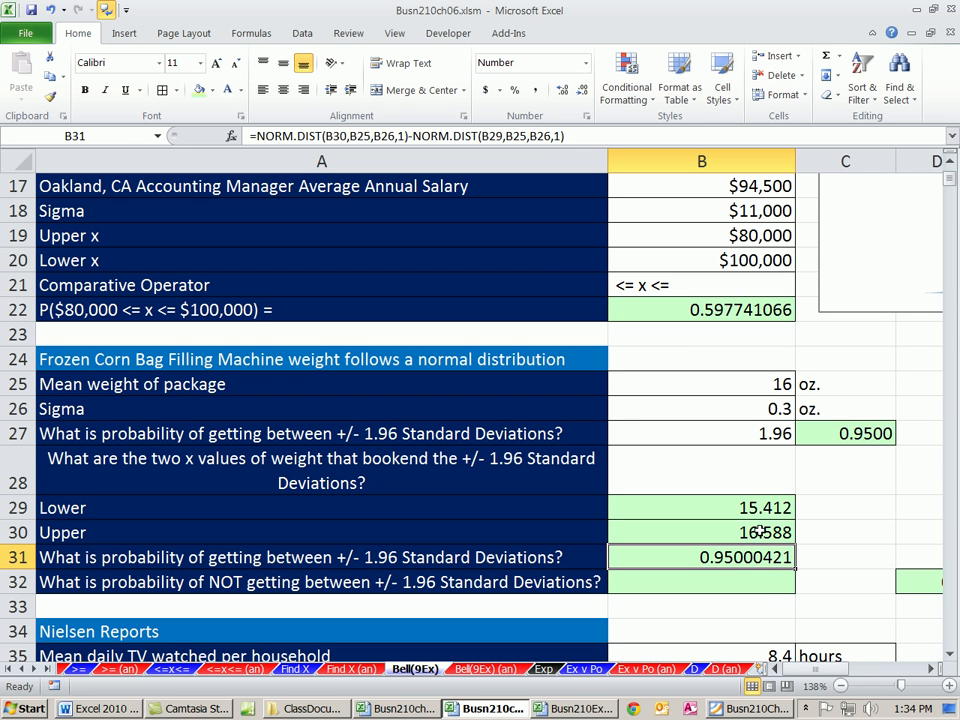
mouse_move(836, 516)
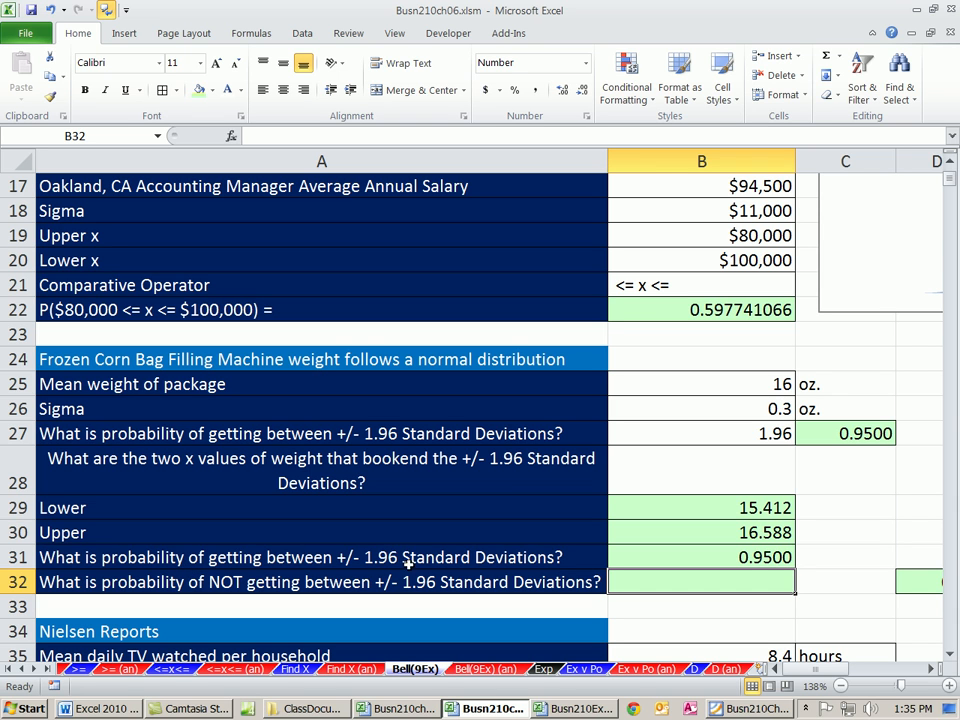
mouse_move(542, 574)
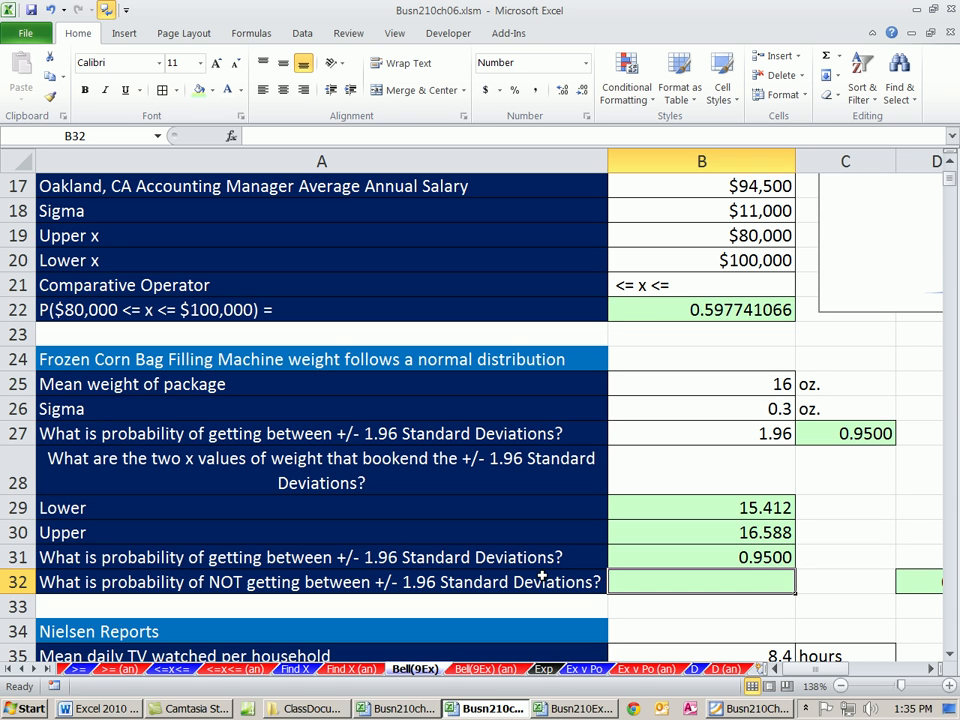
mouse_move(772, 600)
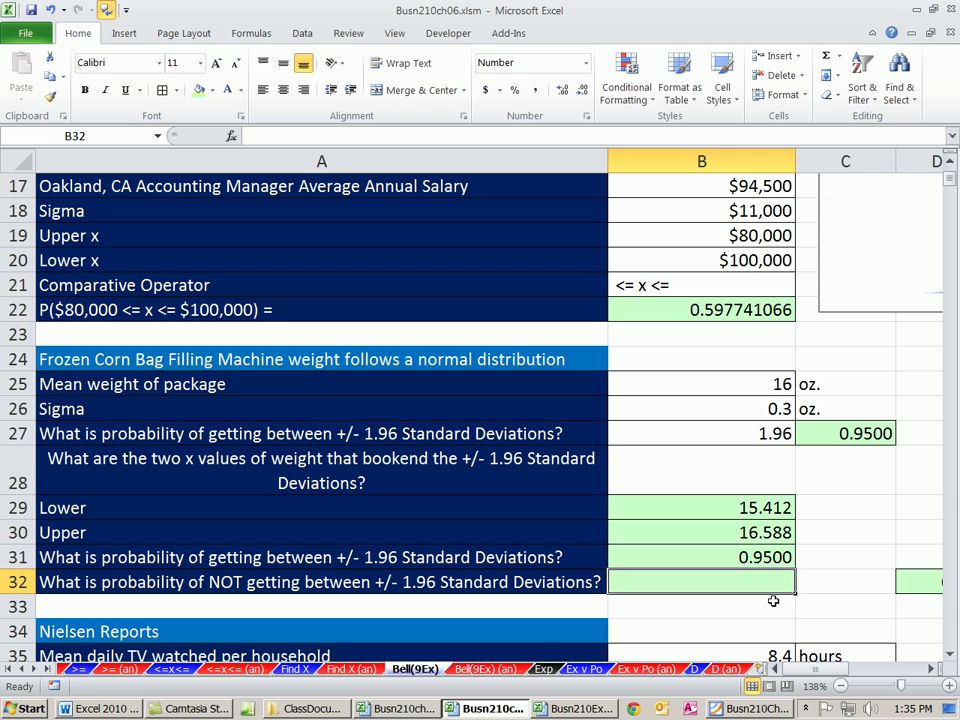
Enter =1-B31 in B32 for the not-within-±1.96 SD probability, 0.050.
type("=")
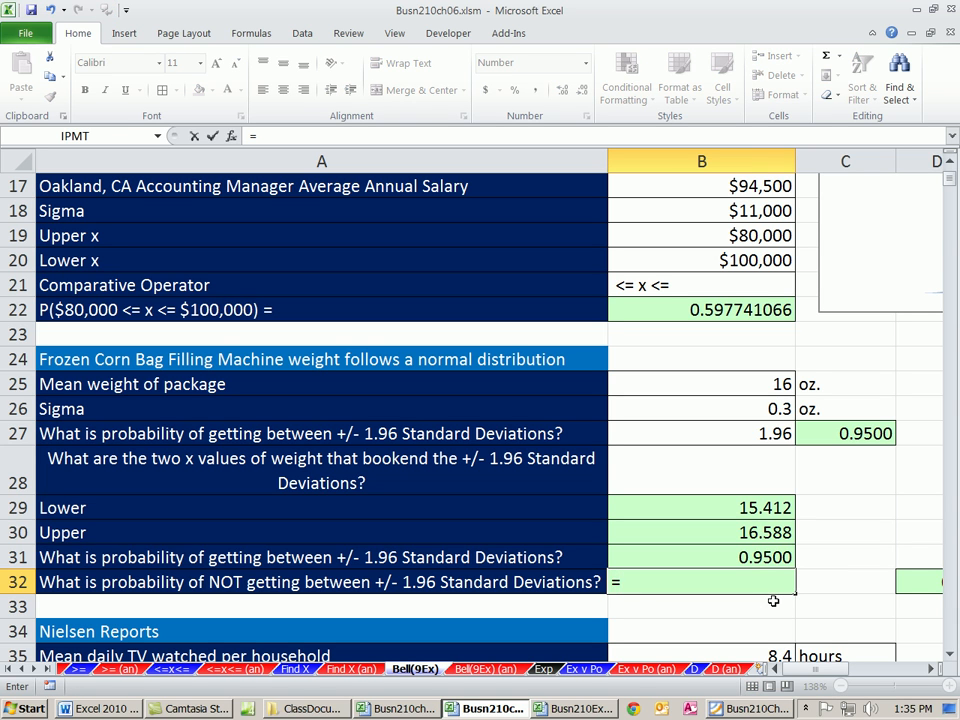
type("1-")
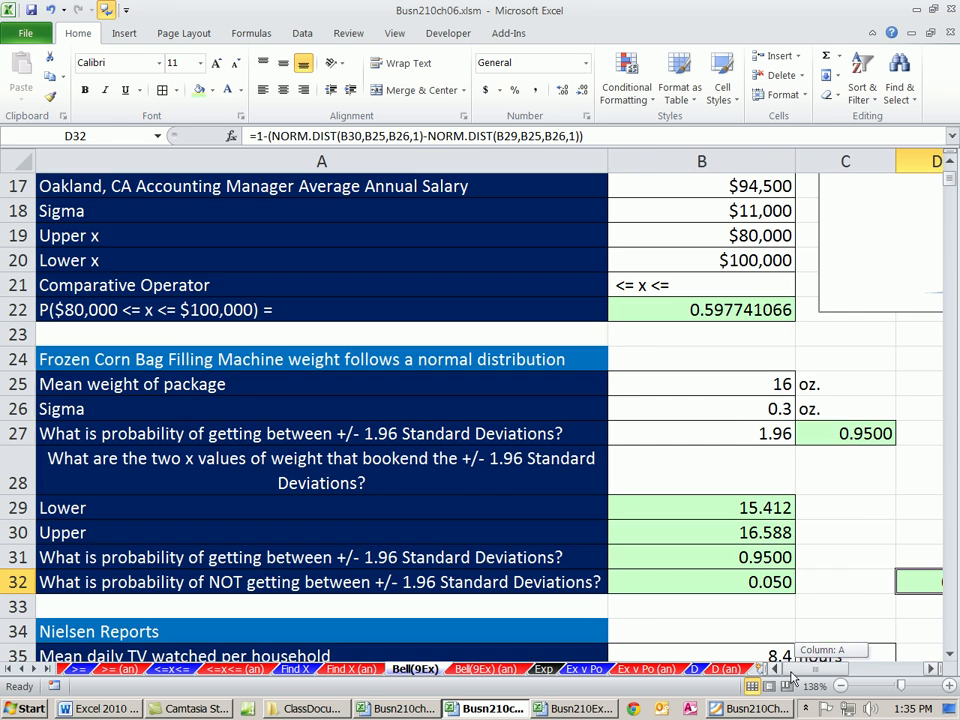
left_click(700, 582)
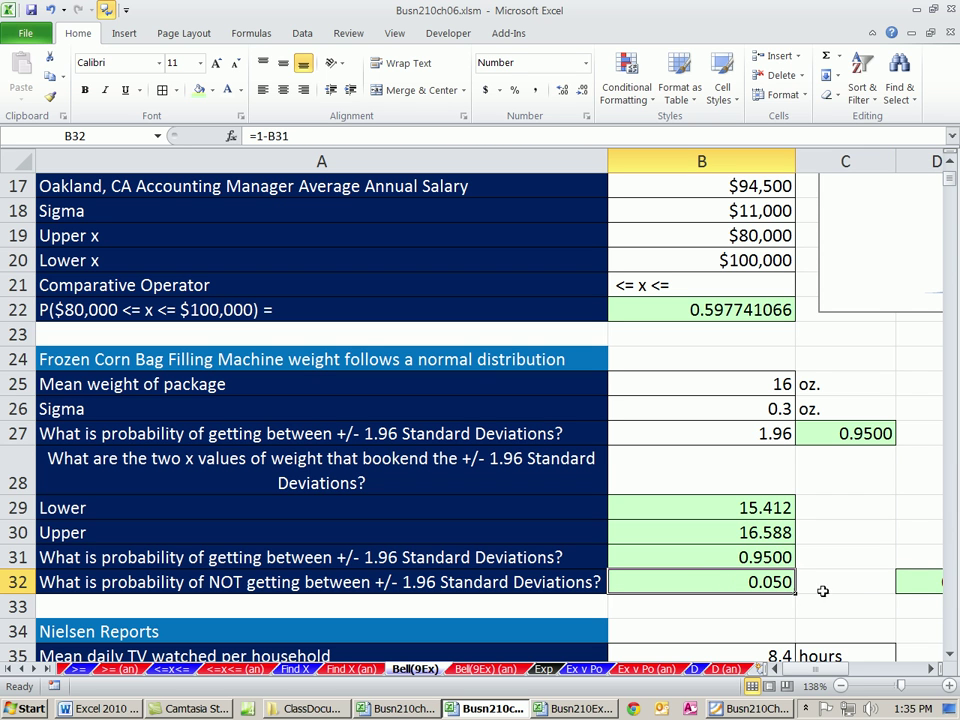
Scroll to the Nielsen section, review the mean and 2.5-hour sigma, and select B37.
scroll("down", 3)
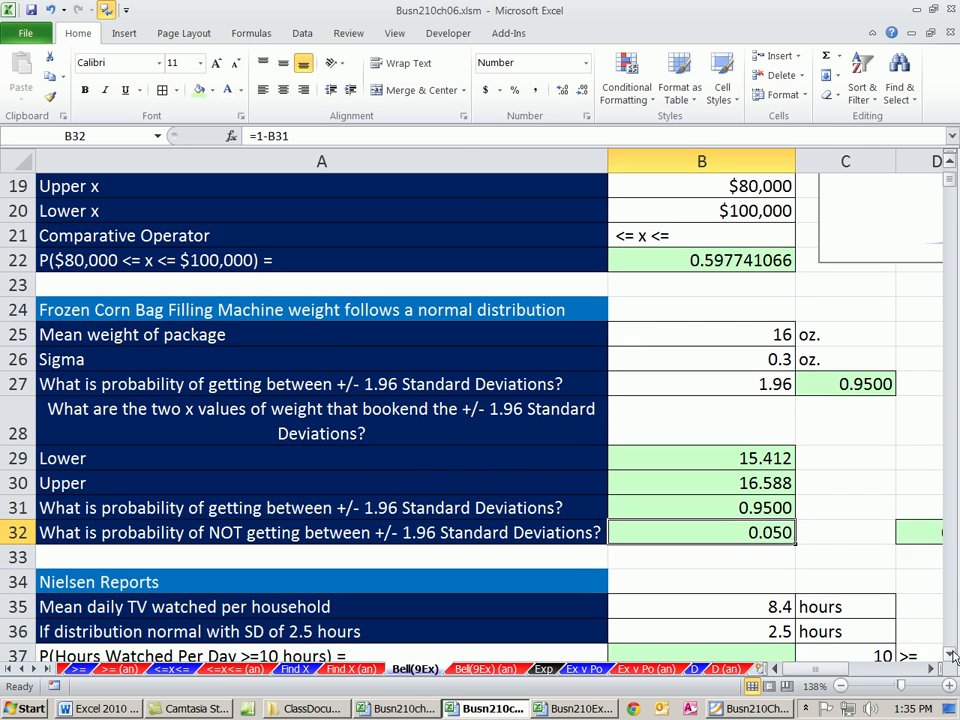
scroll("down", 3)
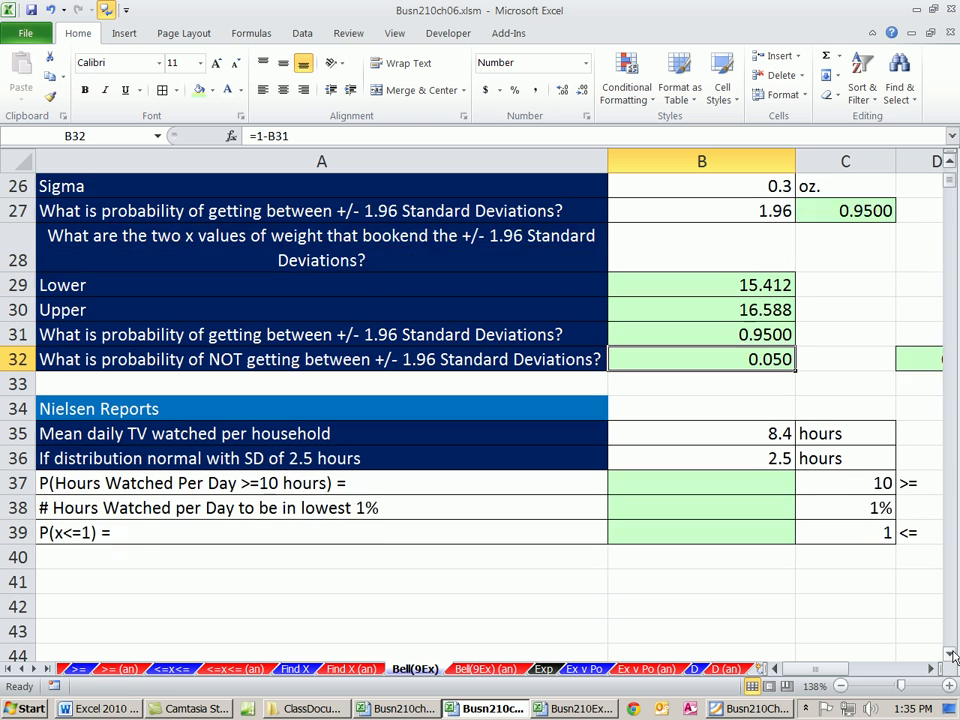
scroll("down", 3)
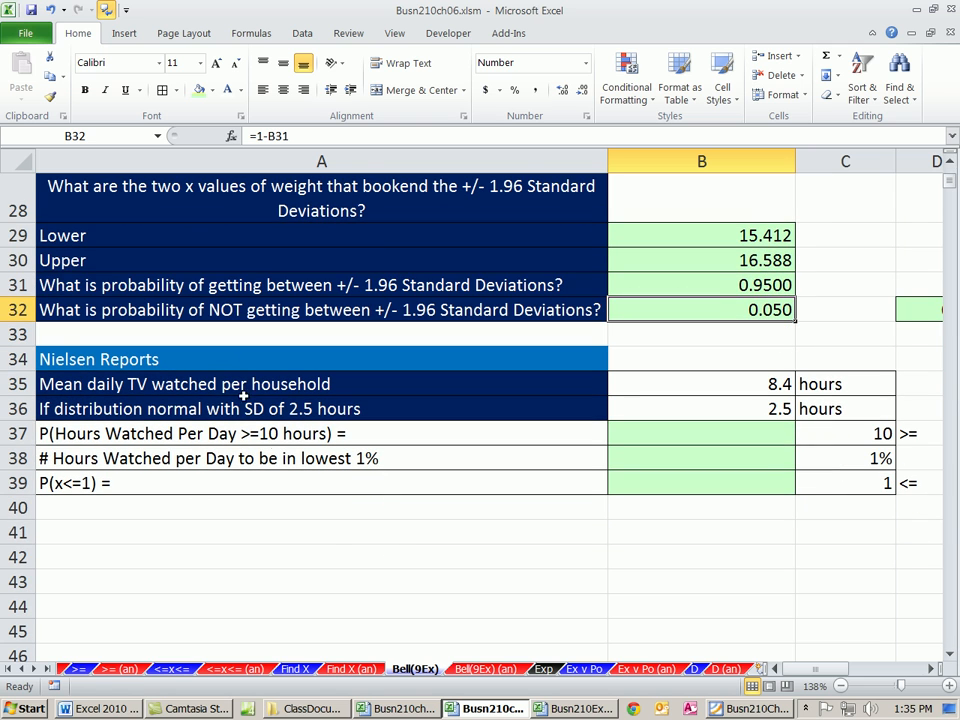
mouse_move(440, 390)
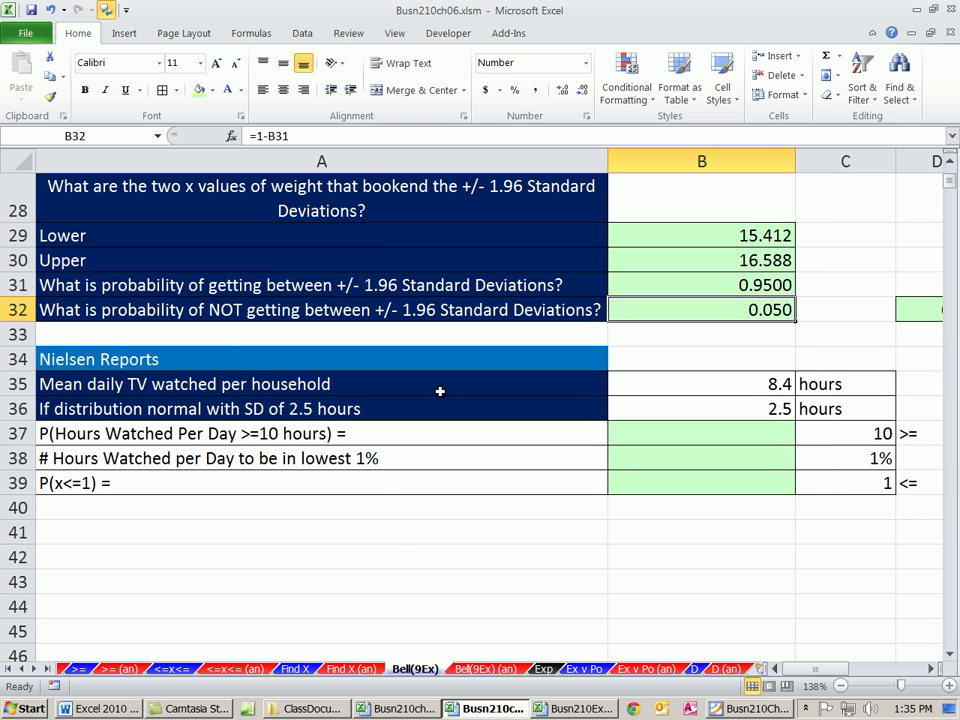
left_click(700, 384)
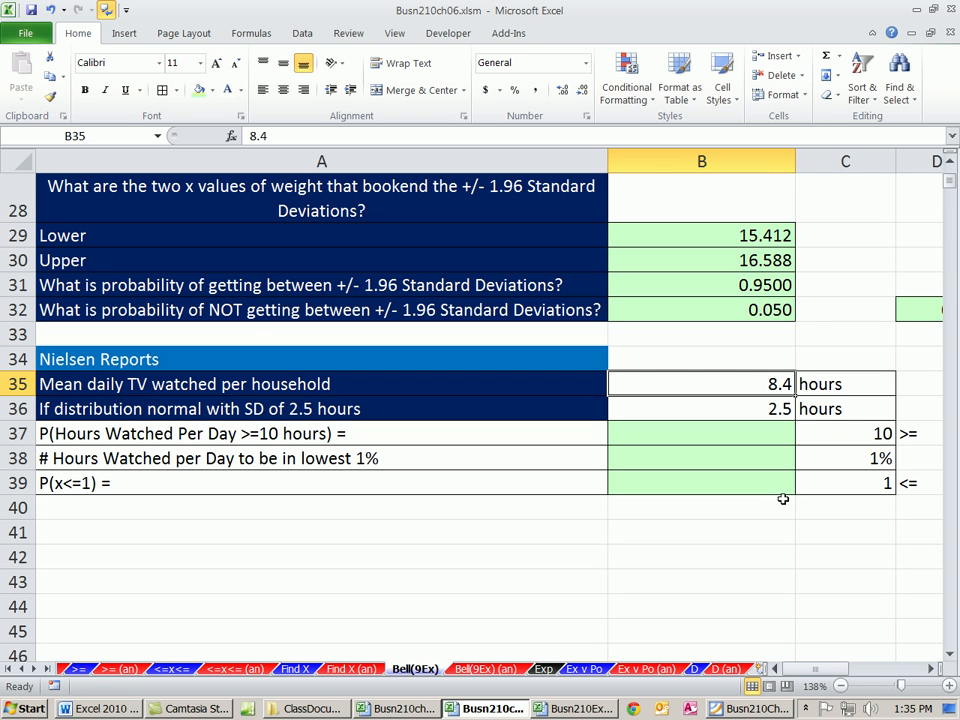
mouse_move(236, 388)
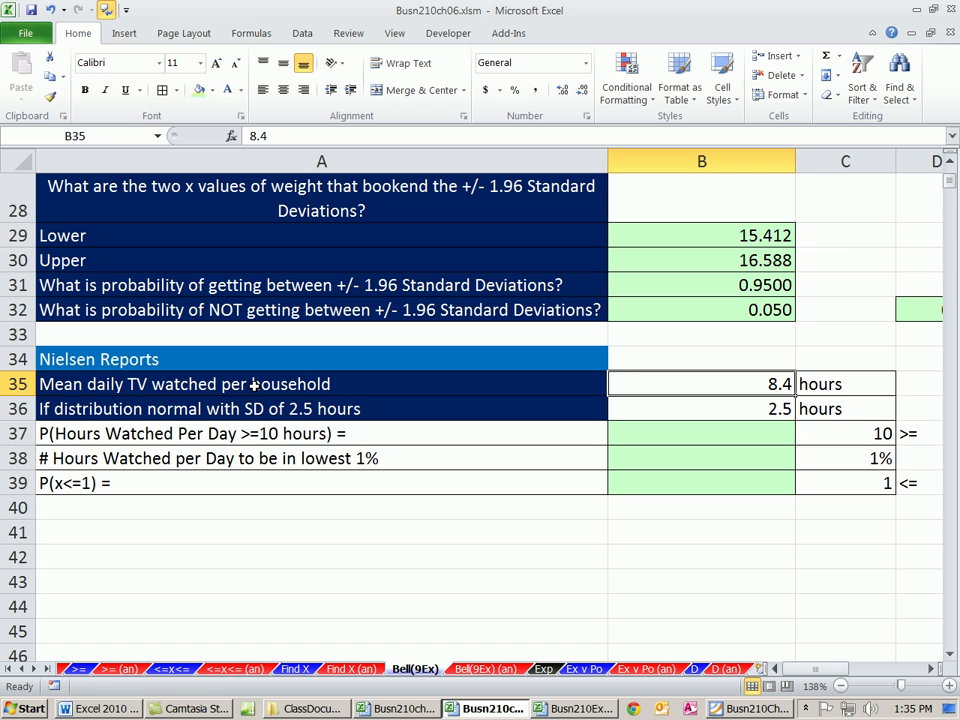
mouse_move(736, 374)
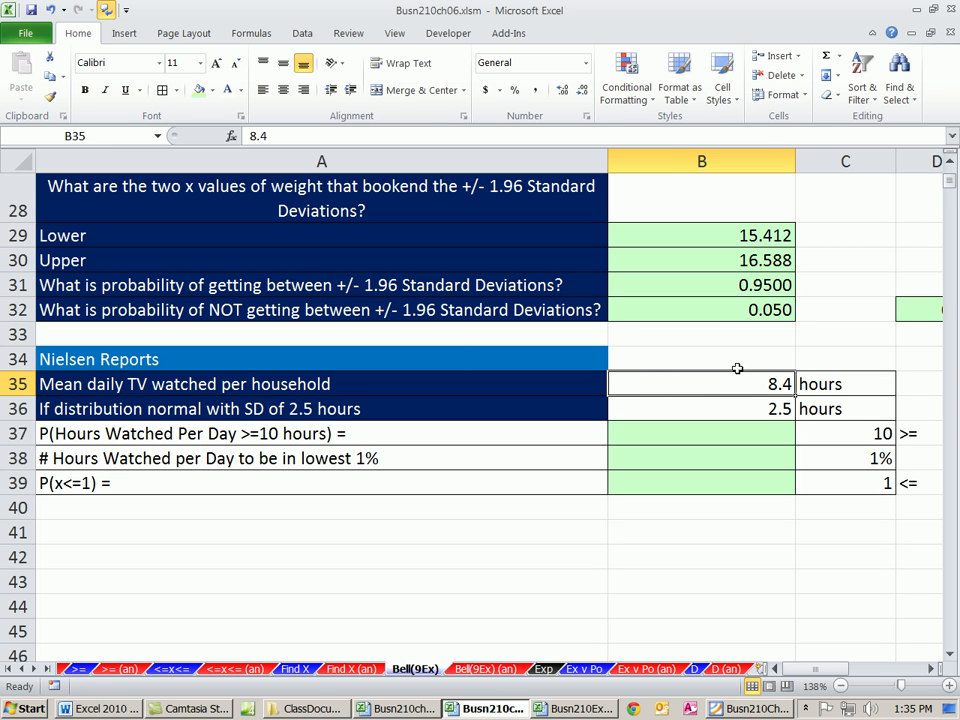
mouse_move(844, 384)
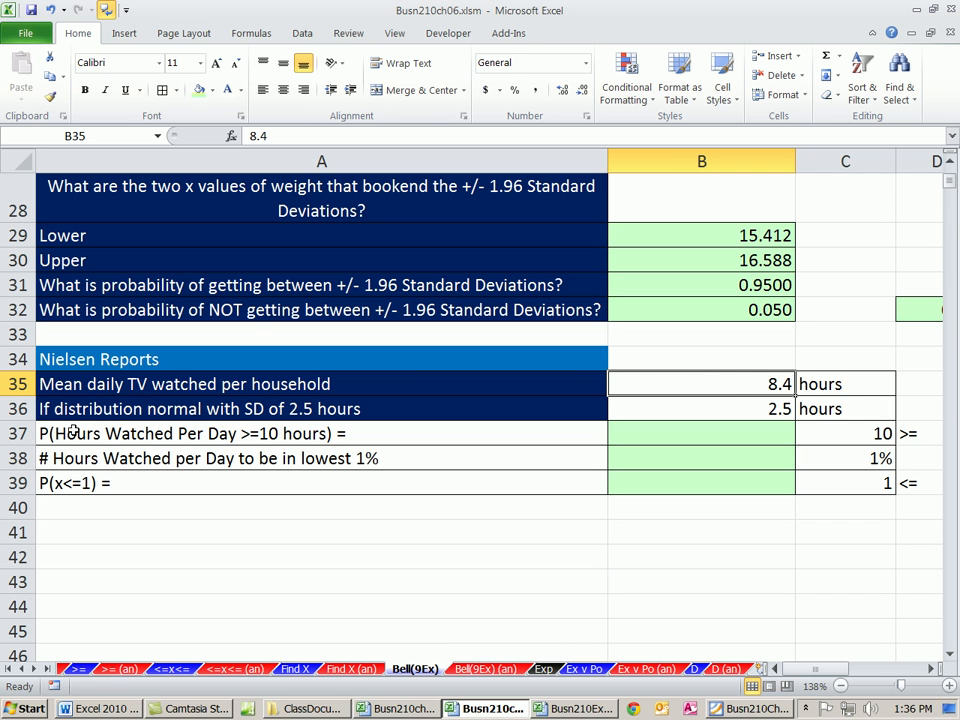
left_click(700, 408)
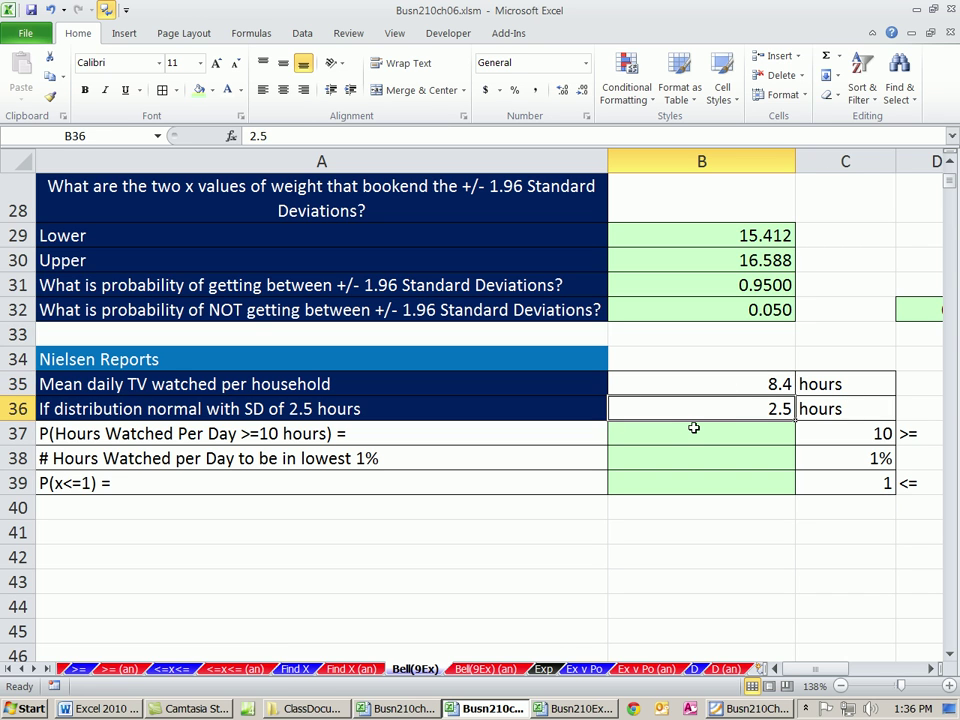
mouse_move(78, 436)
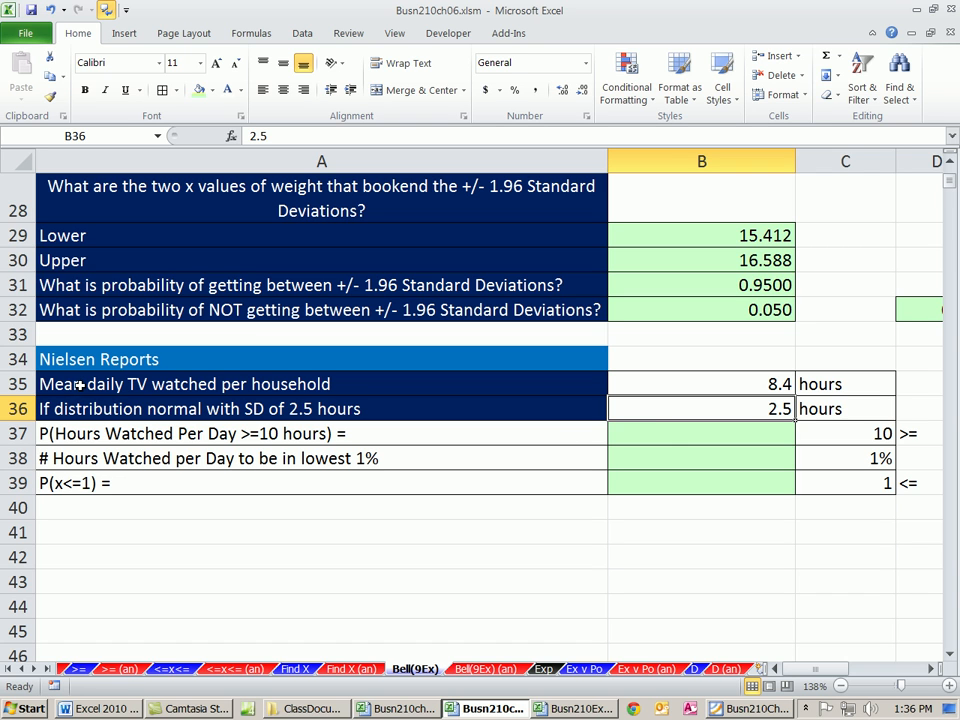
mouse_move(586, 416)
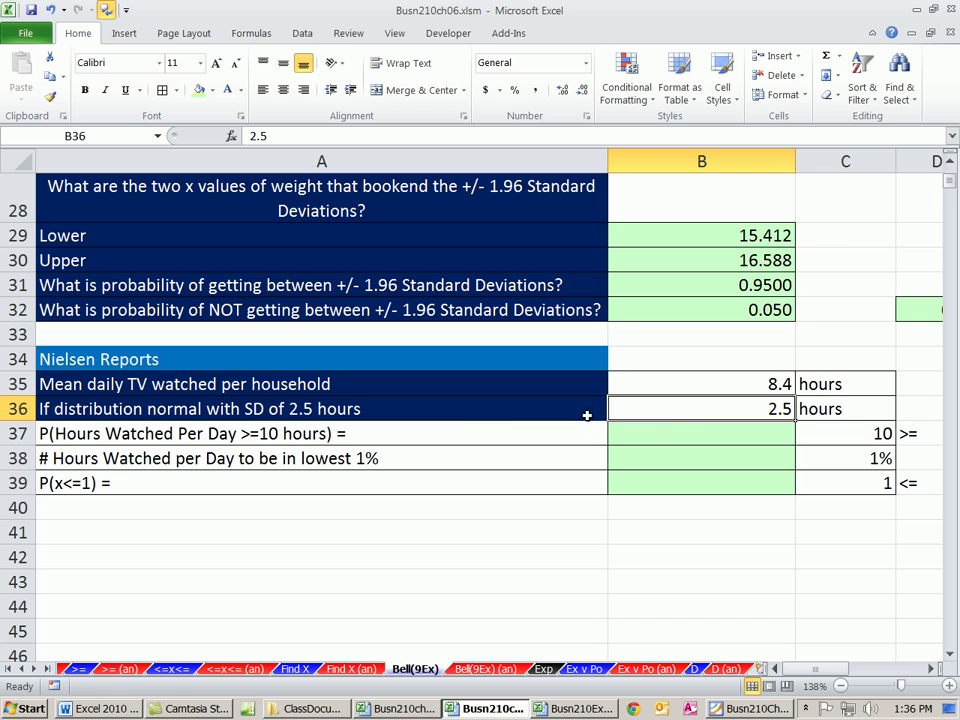
left_click(700, 432)
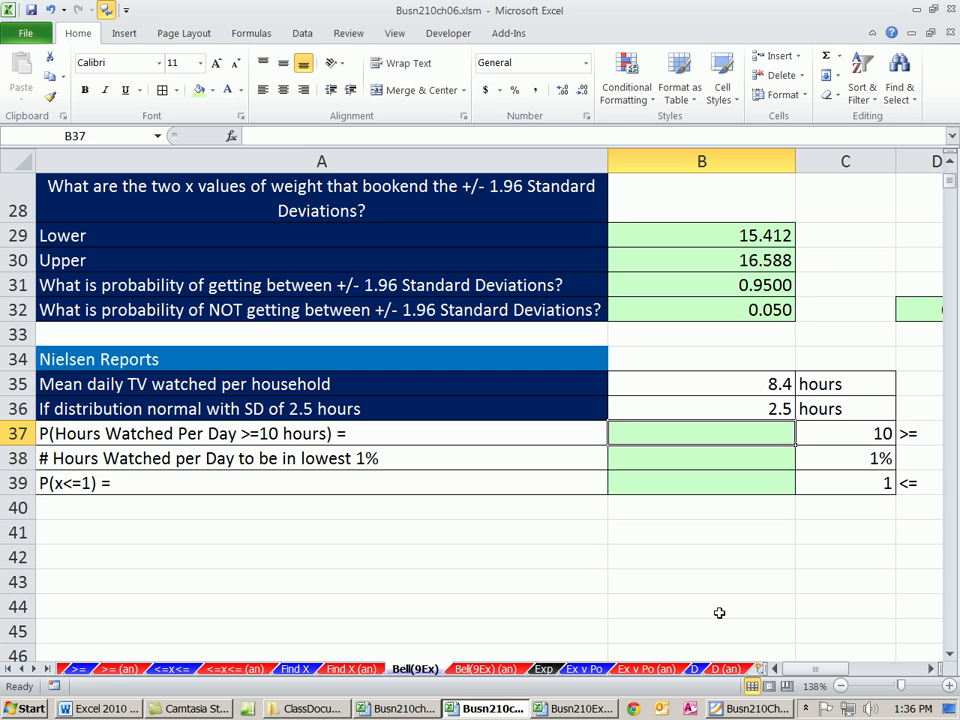
Enter =1-NORM.DIST(C37,B35,B36,1) for P(hours >= 10), returning 0.2610863.
type("=no")
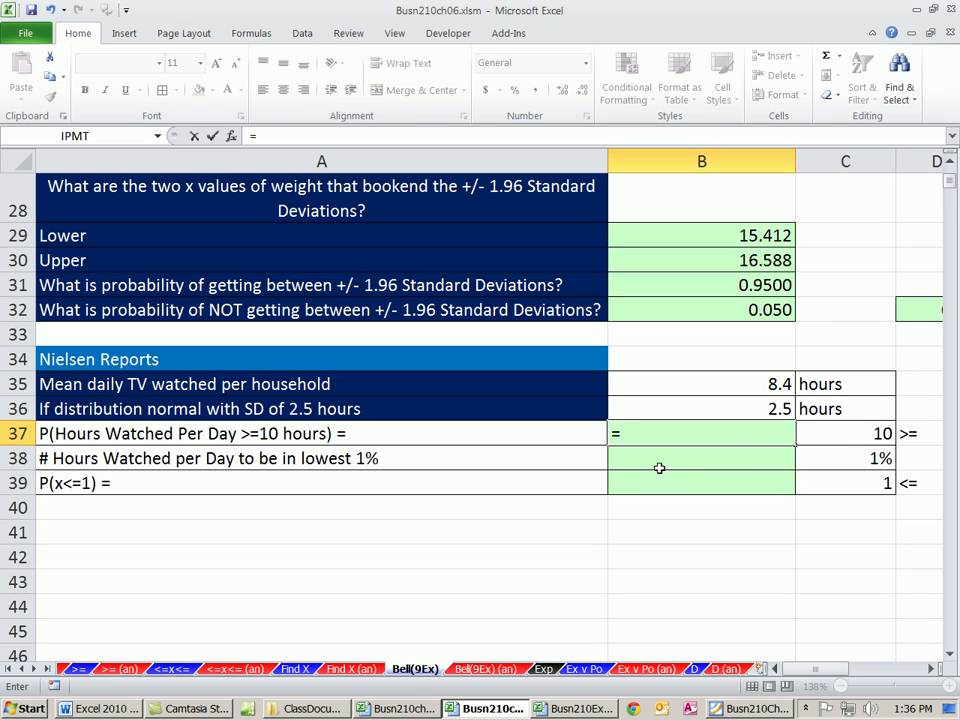
type("1")
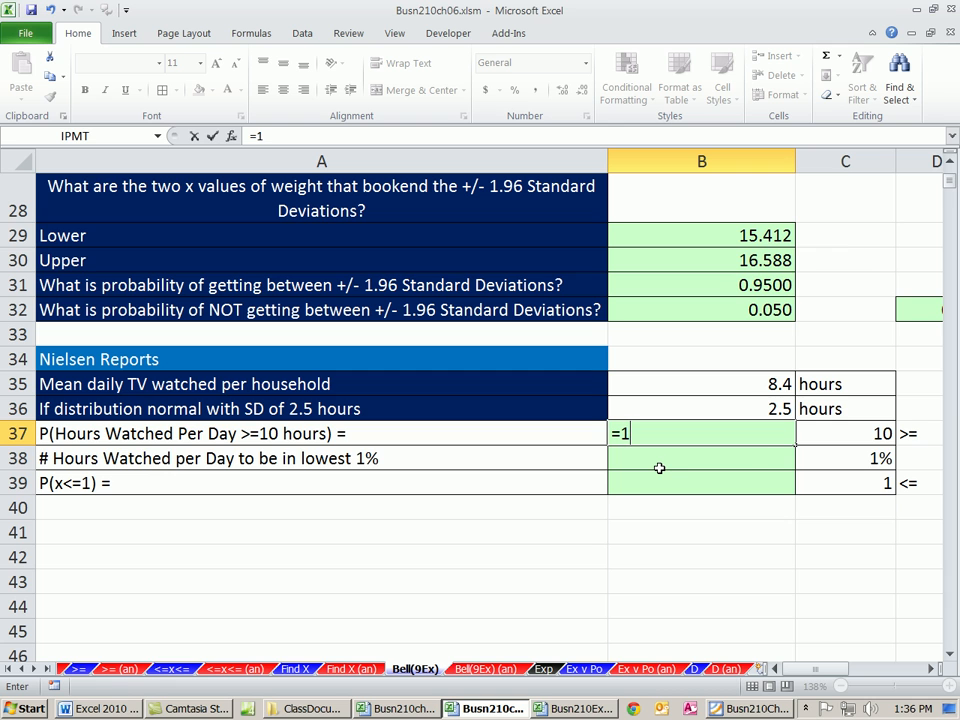
type("-NORM.DIST(")
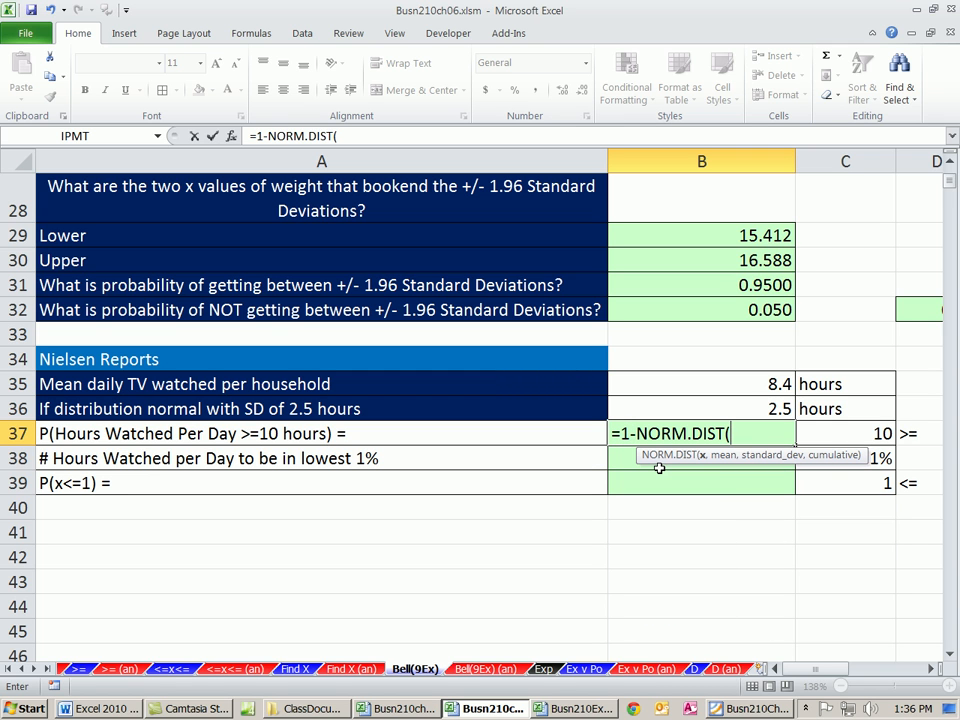
left_click(844, 434)
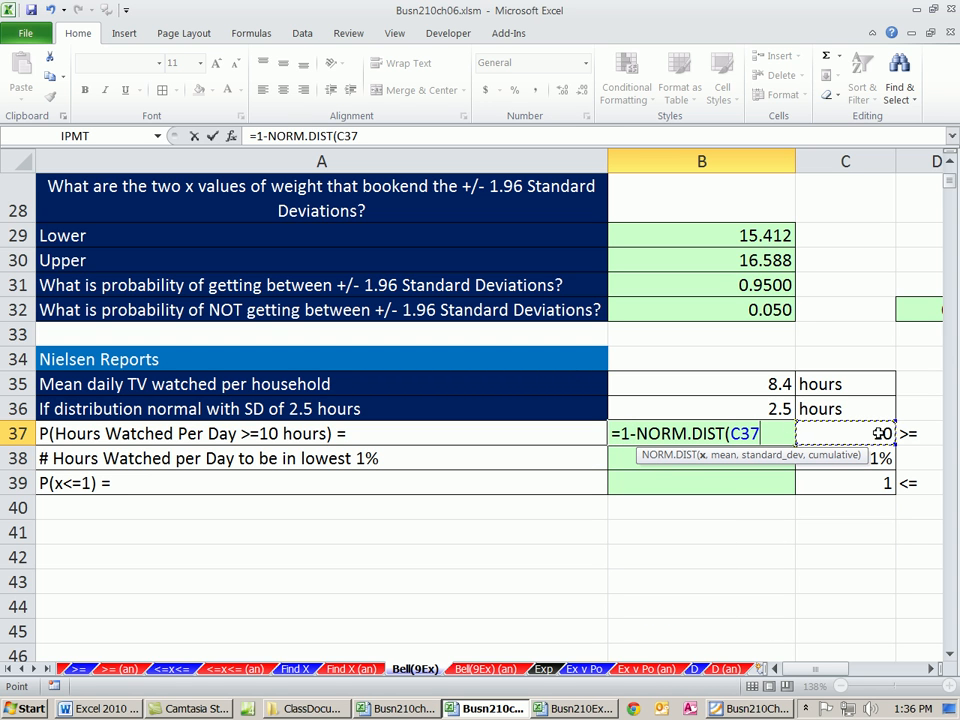
type(",B35,B36,")
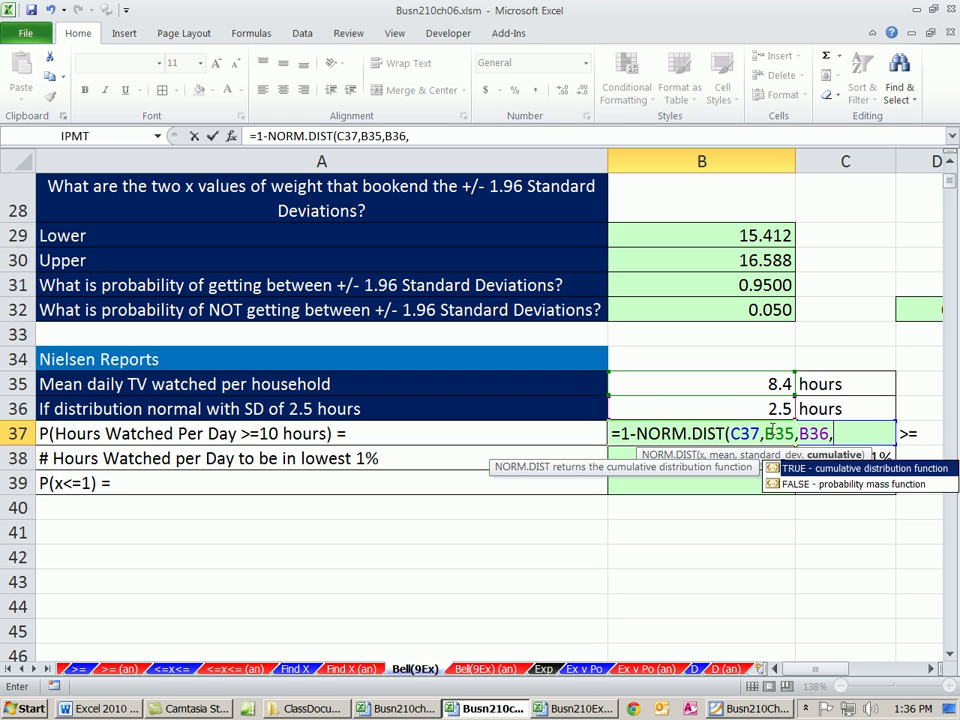
type("1)")
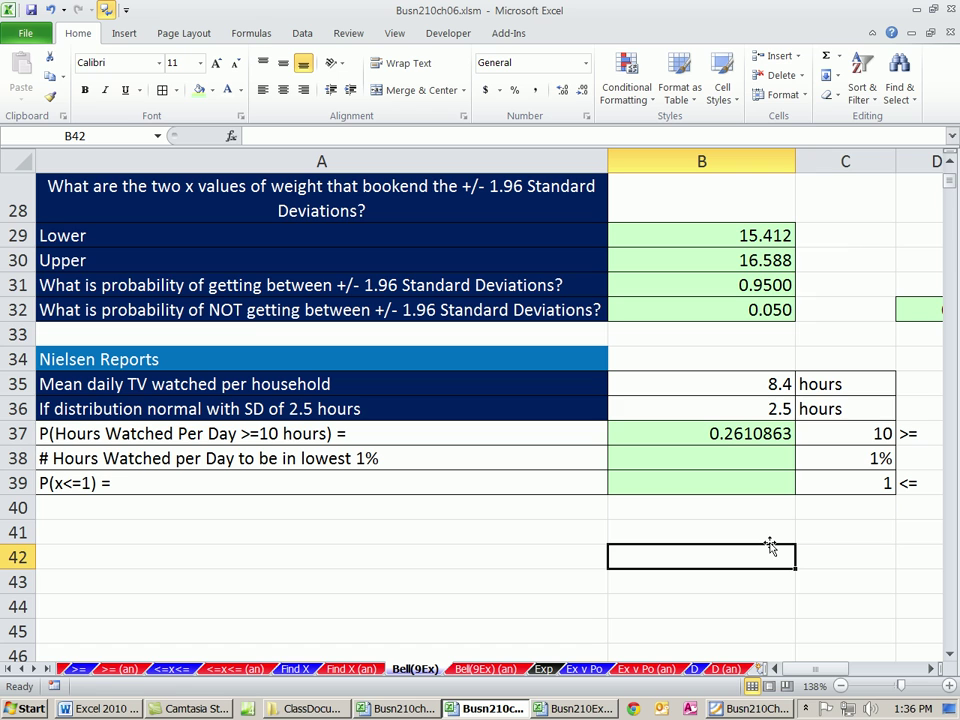
mouse_move(772, 536)
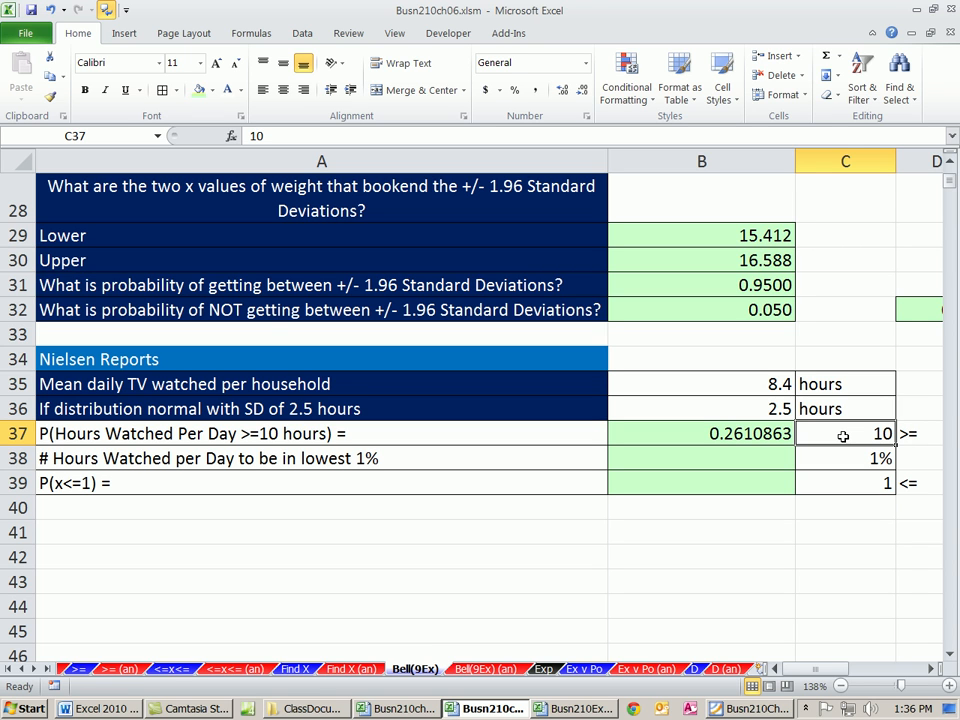
mouse_move(784, 460)
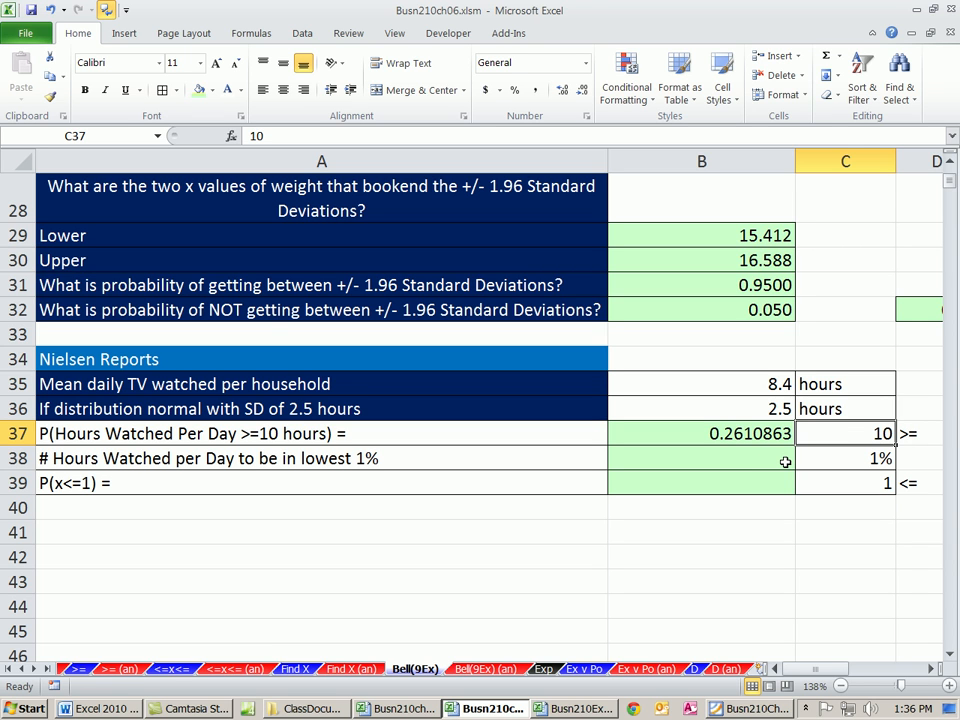
mouse_move(852, 484)
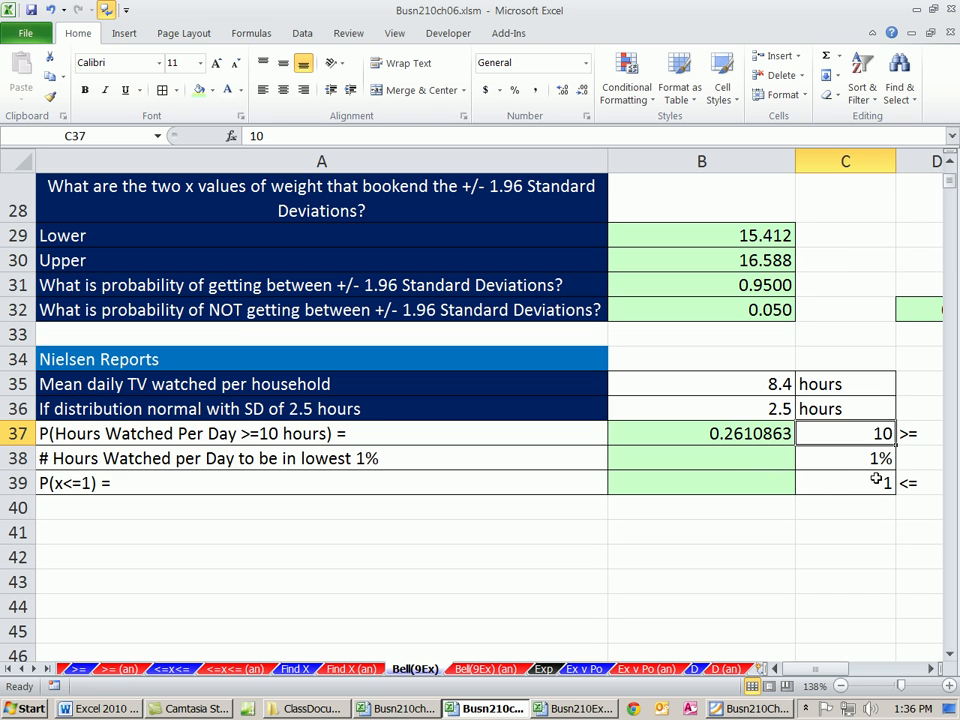
left_click(700, 464)
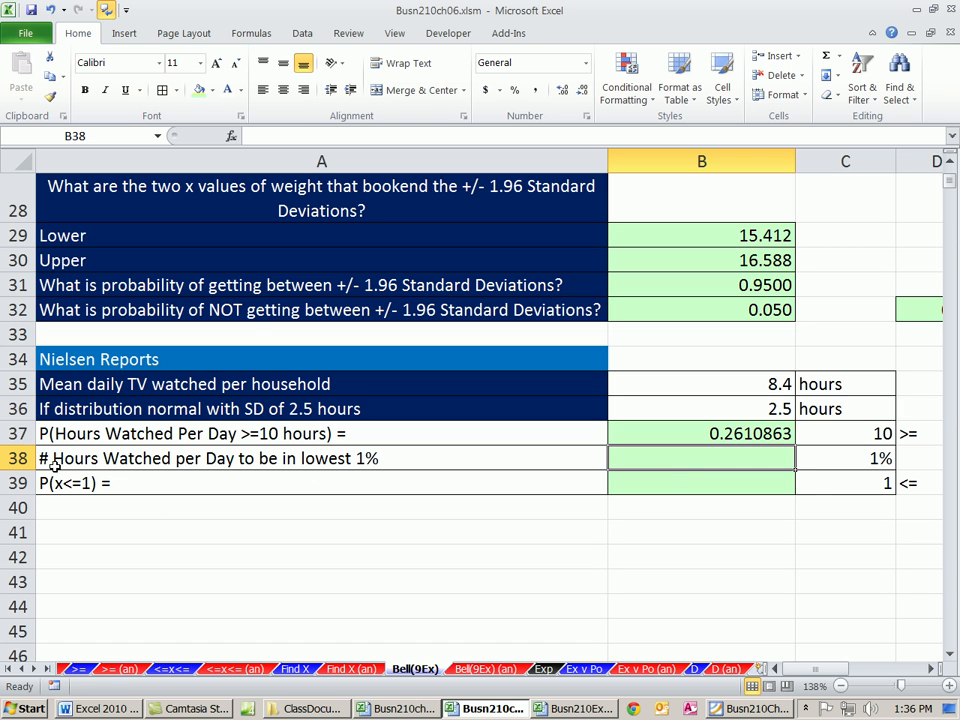
Enter =NORM.DIST(C39,B35,B36,1) in B39 and show P(x<=1) as a percentage, 0.2%.
left_click(700, 484)
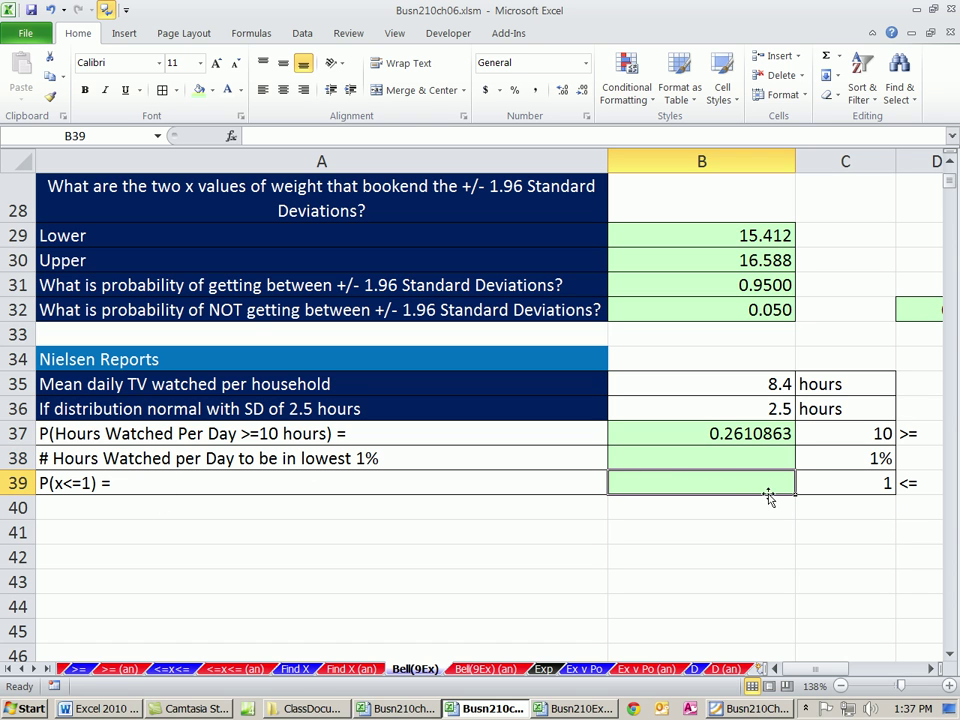
mouse_move(104, 548)
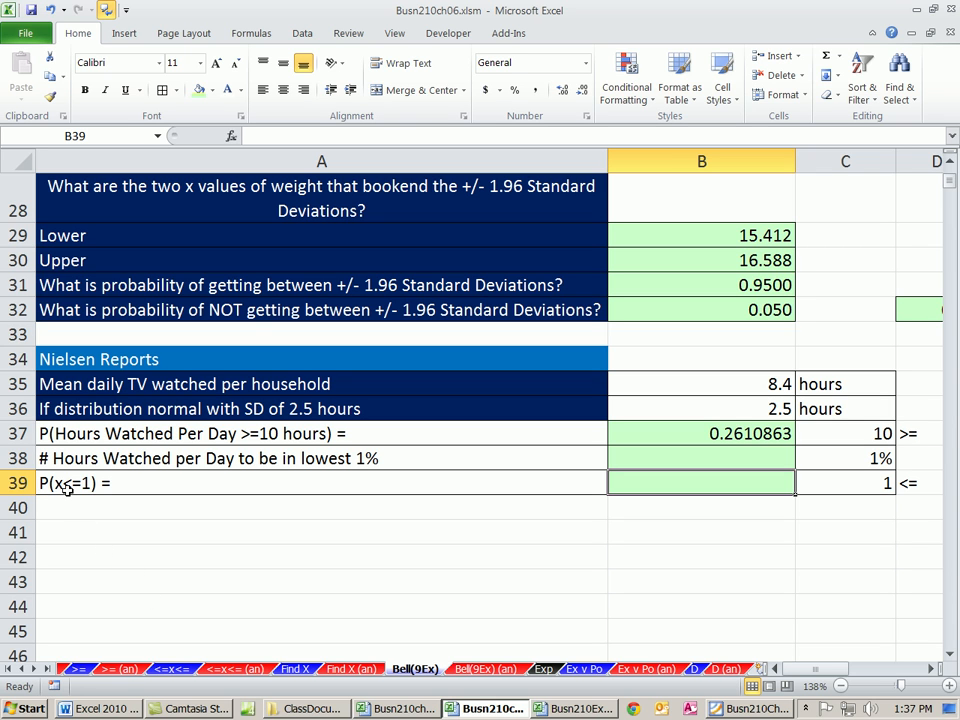
mouse_move(746, 514)
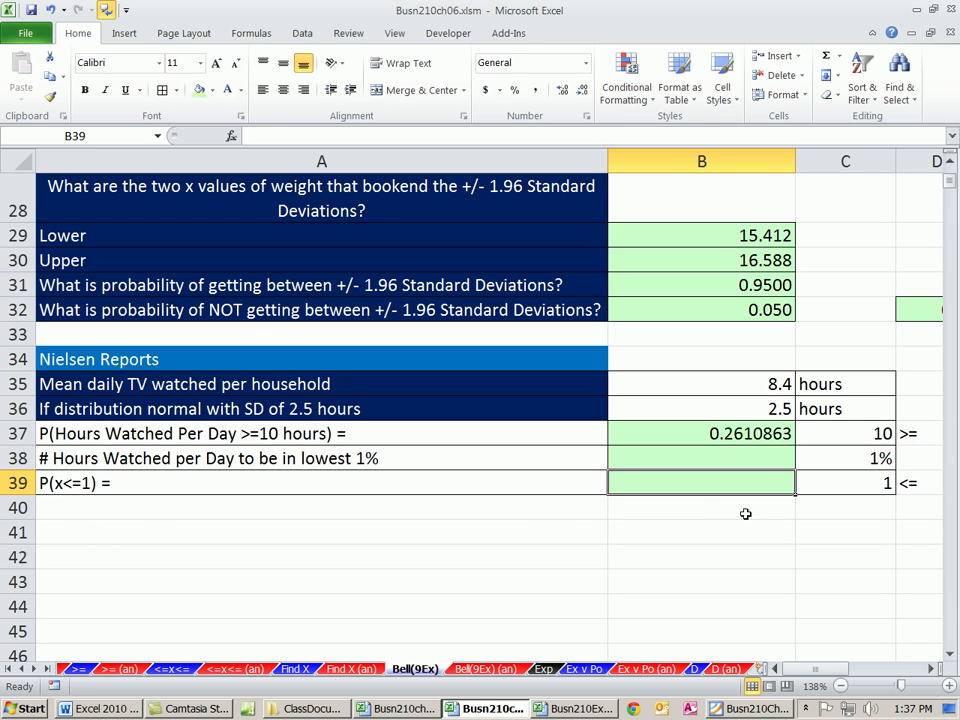
mouse_move(768, 532)
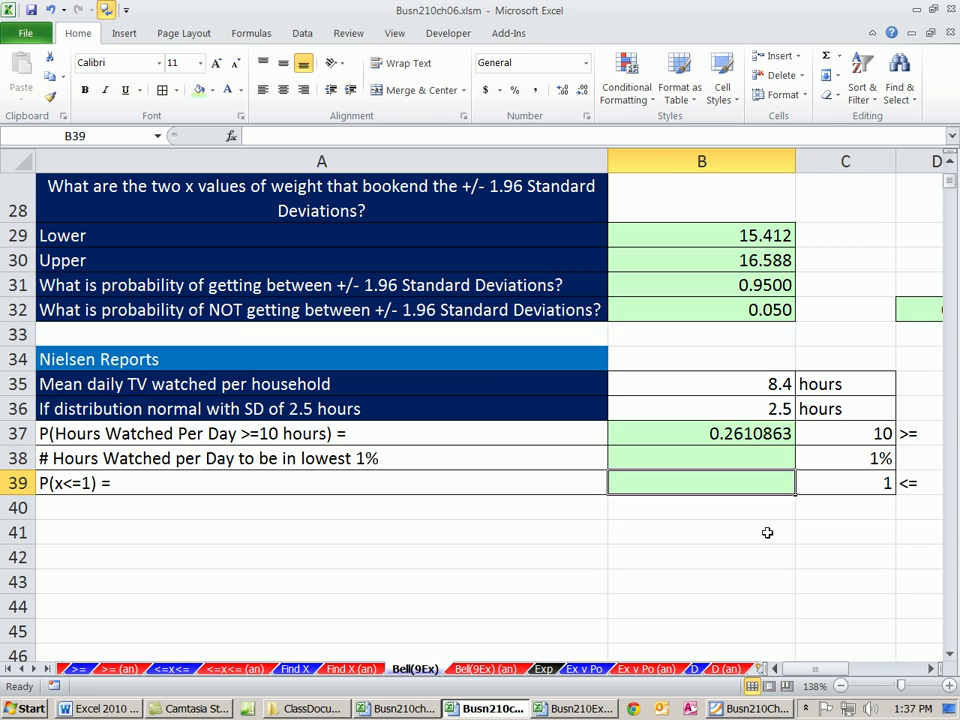
mouse_move(780, 520)
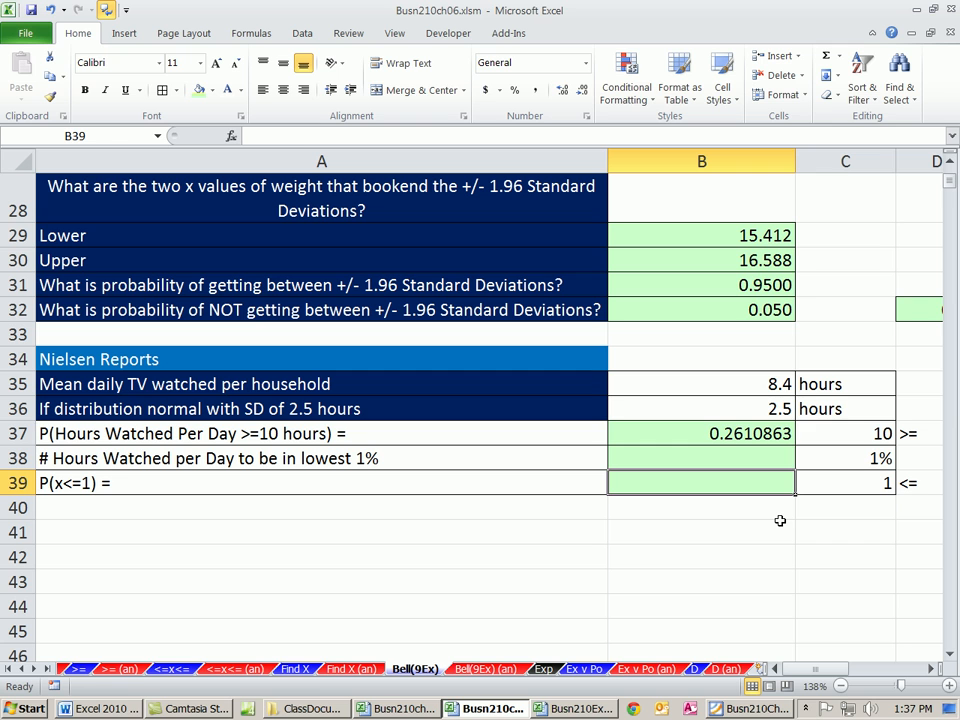
type("=n")
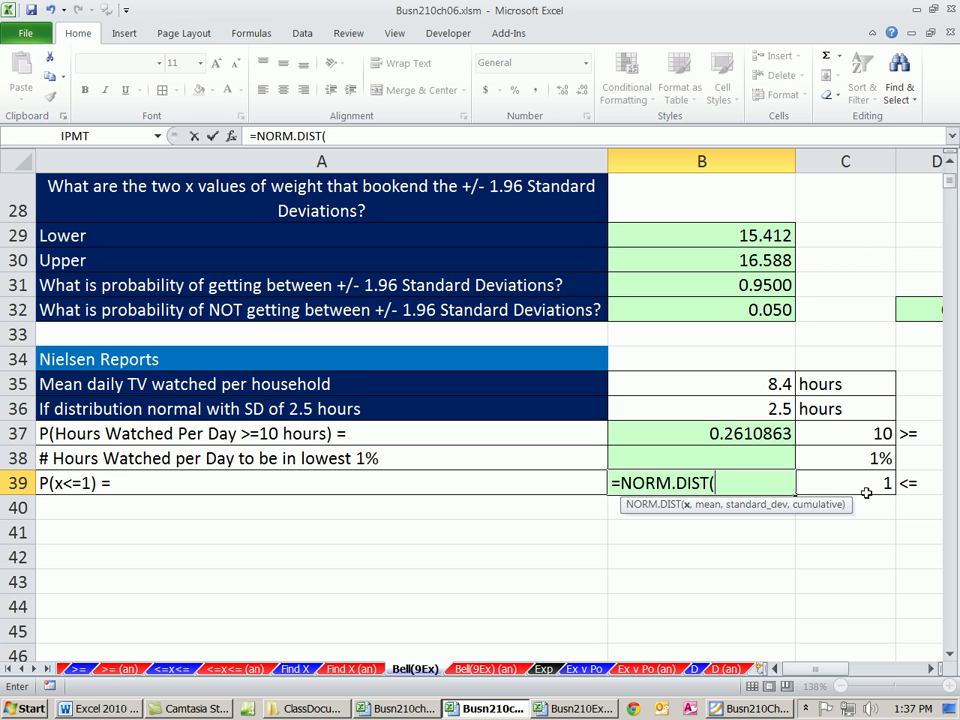
mouse_move(688, 518)
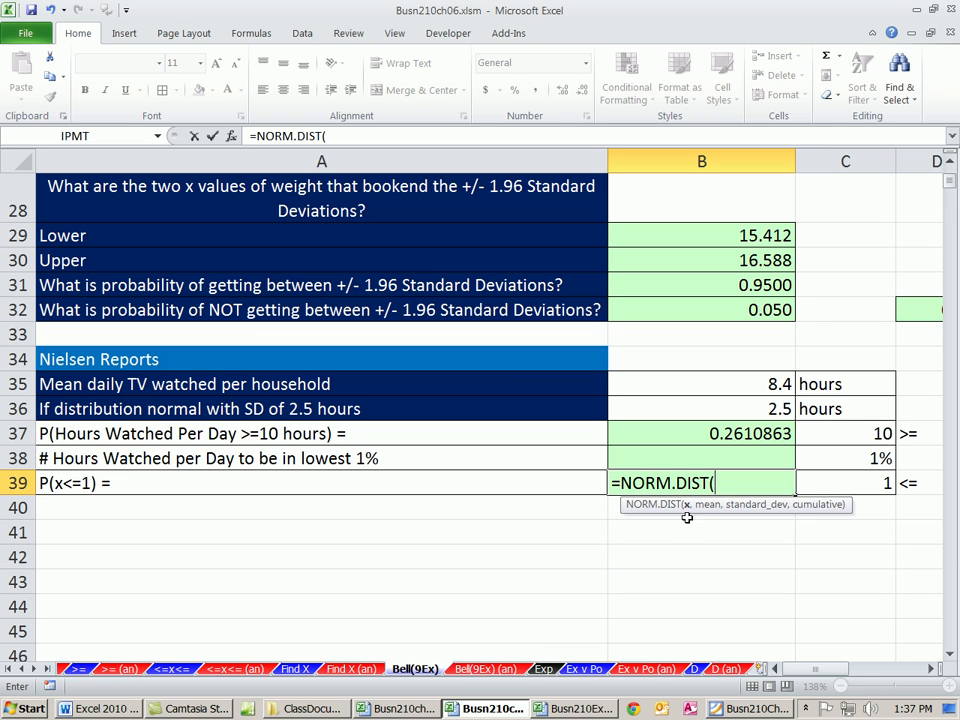
left_click(848, 482)
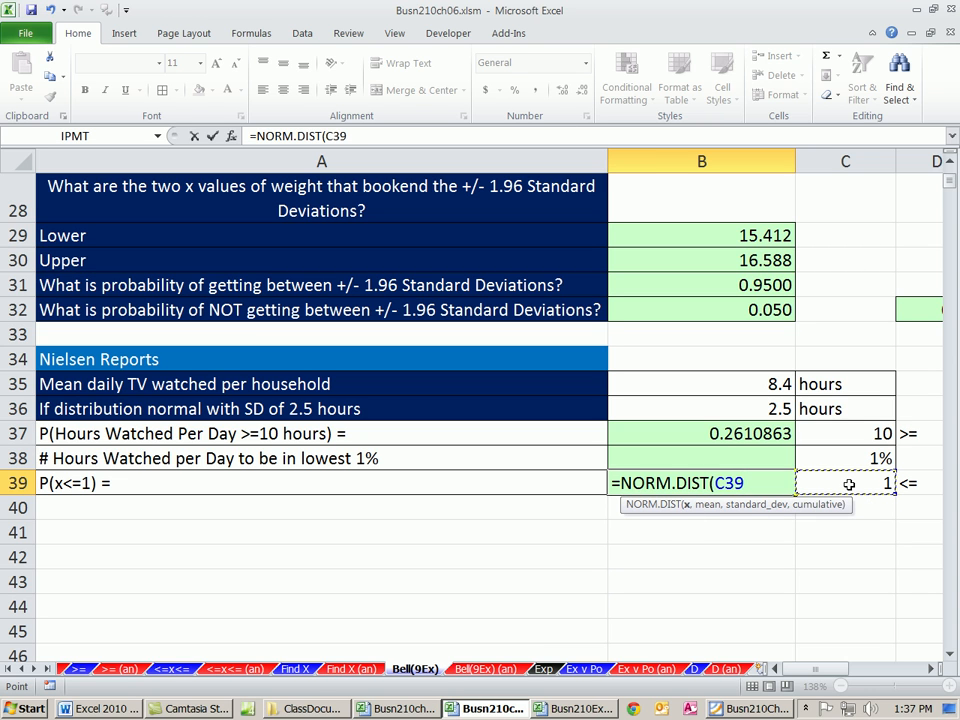
type(",B35,B36")
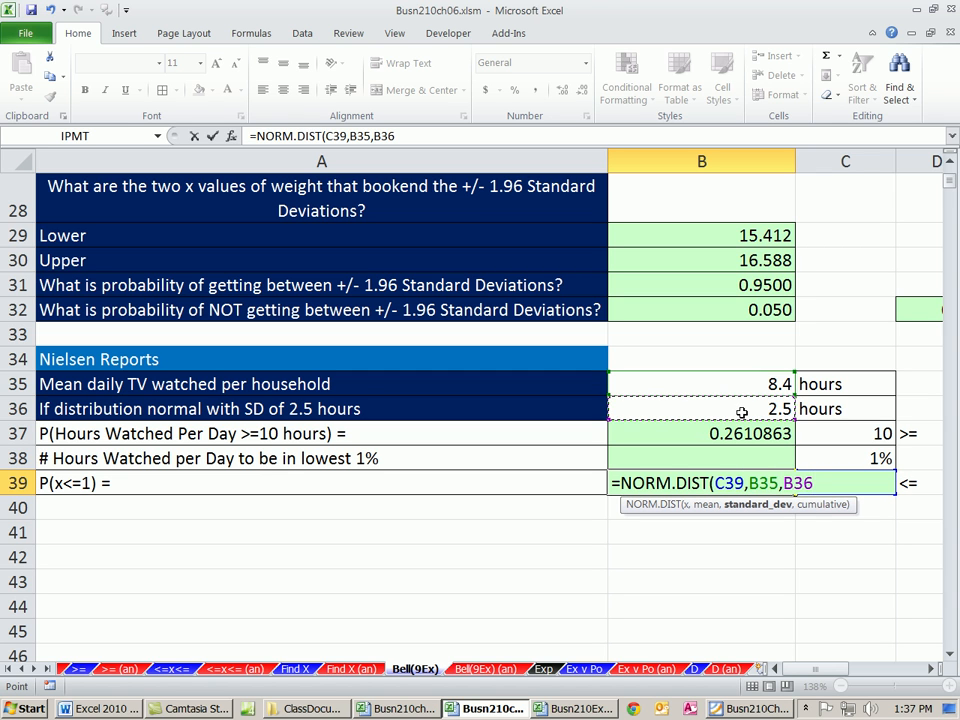
type(",1)")
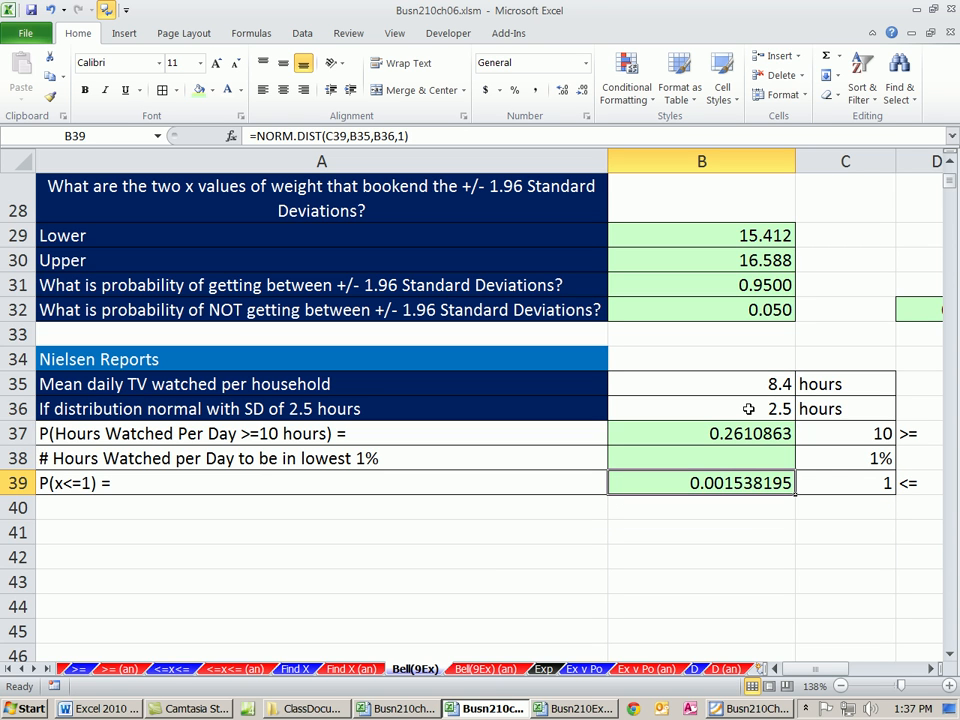
mouse_move(782, 532)
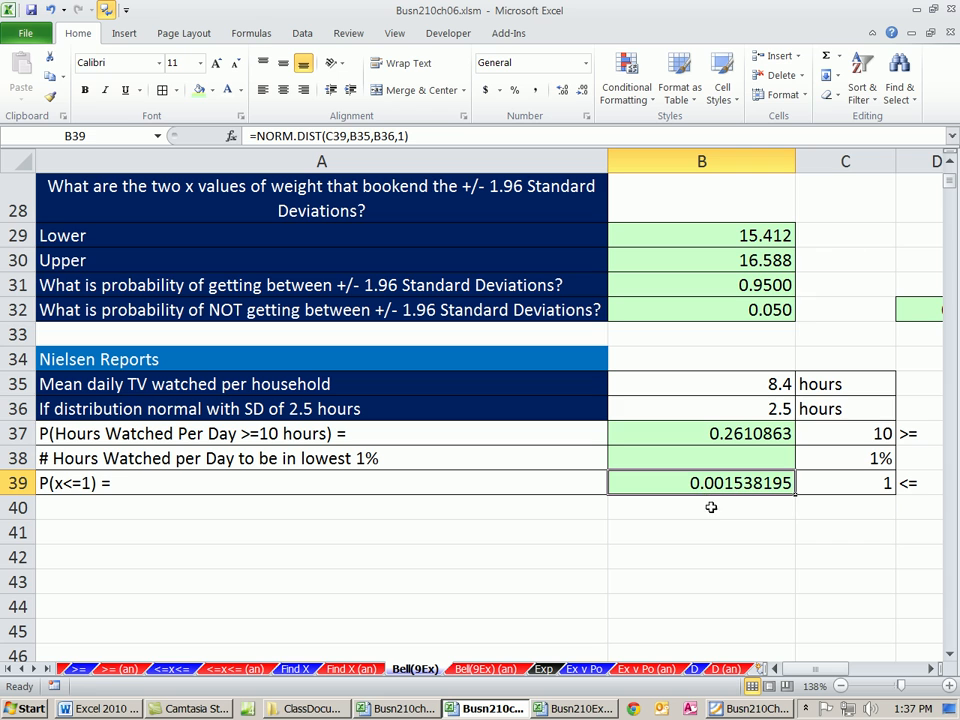
mouse_move(724, 500)
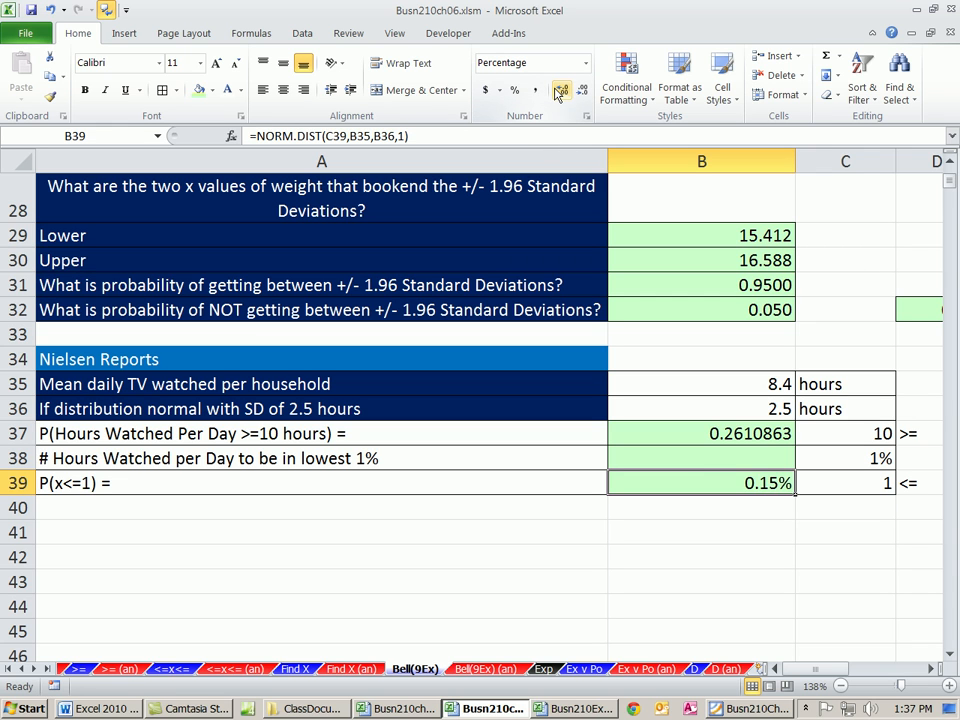
left_click(536, 90)
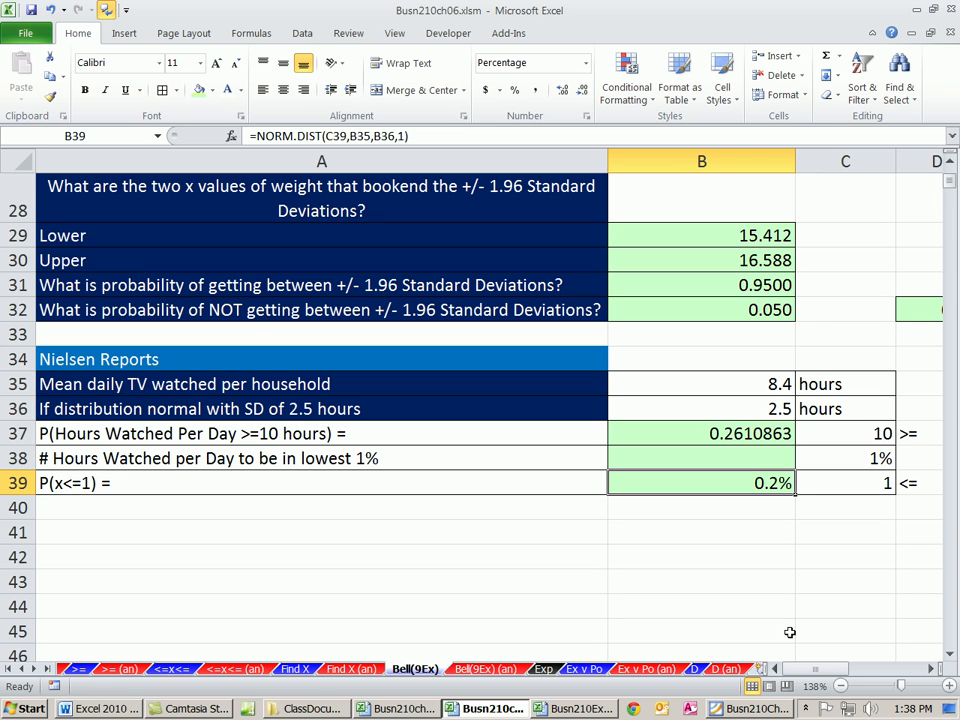
mouse_move(776, 508)
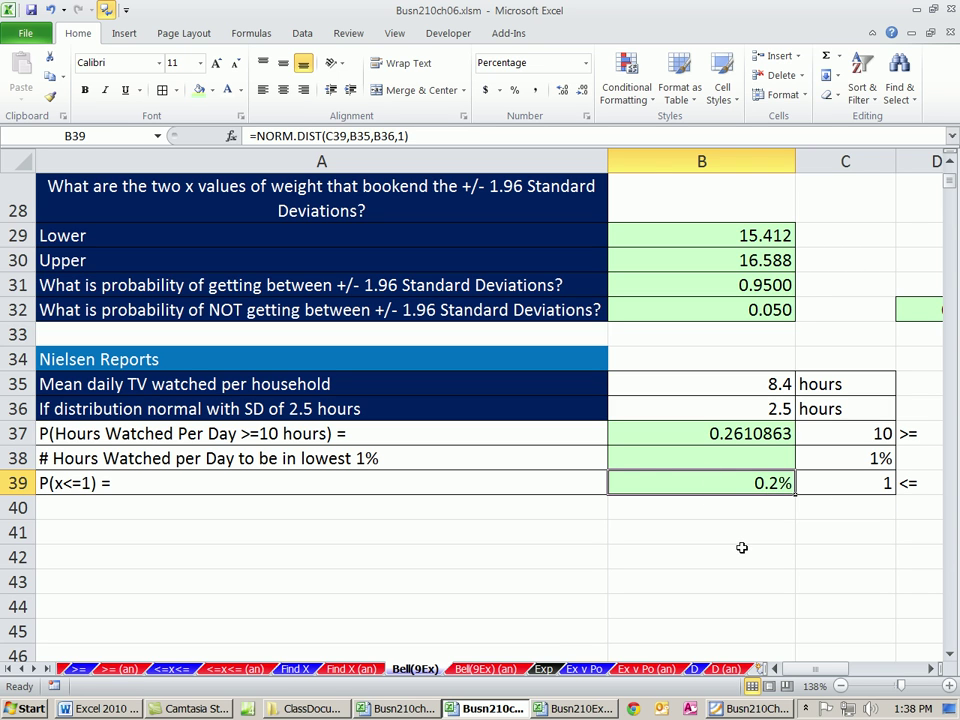
Enter =NORM.INV(C38,B35,B36) in B38 using the 1% probability, 8.4-hour mean and 2.5-hour SD, giving about 2.584 hours.
left_click(700, 458)
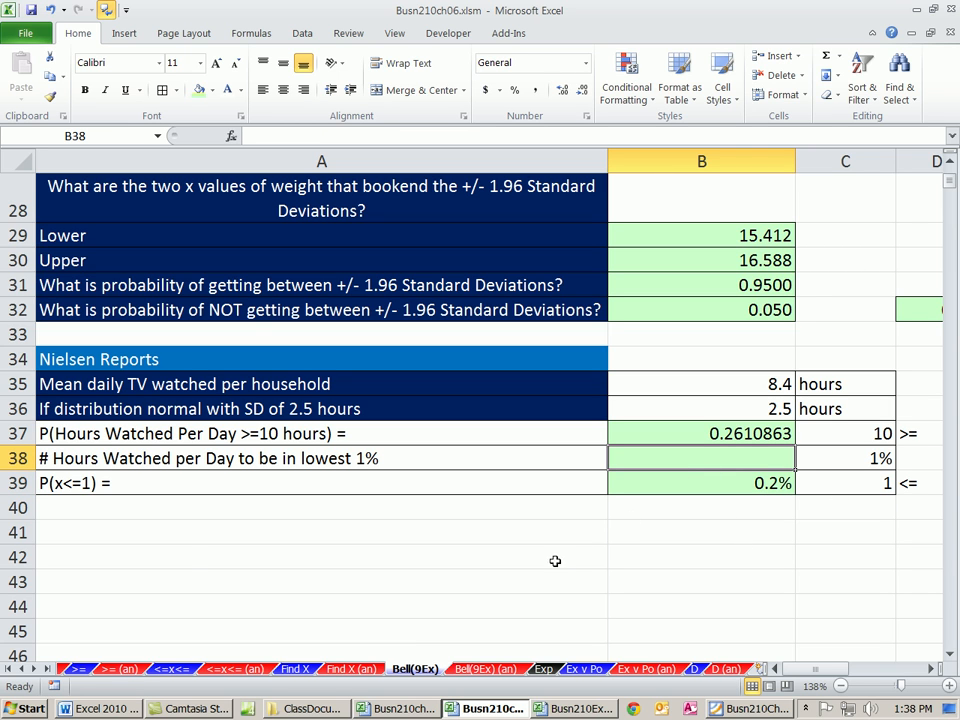
mouse_move(156, 462)
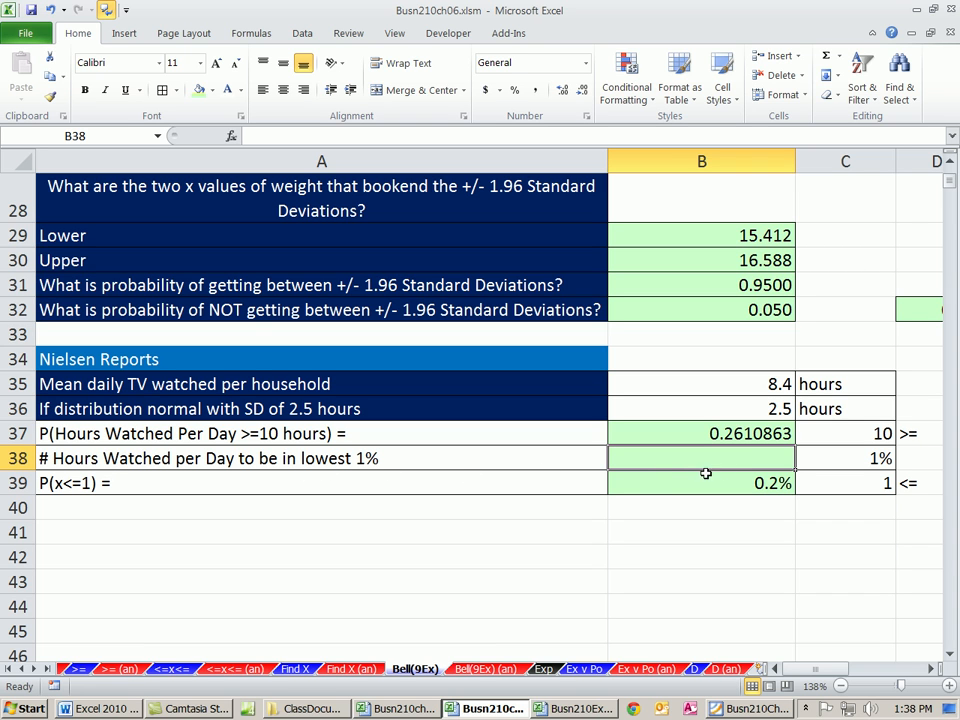
mouse_move(752, 462)
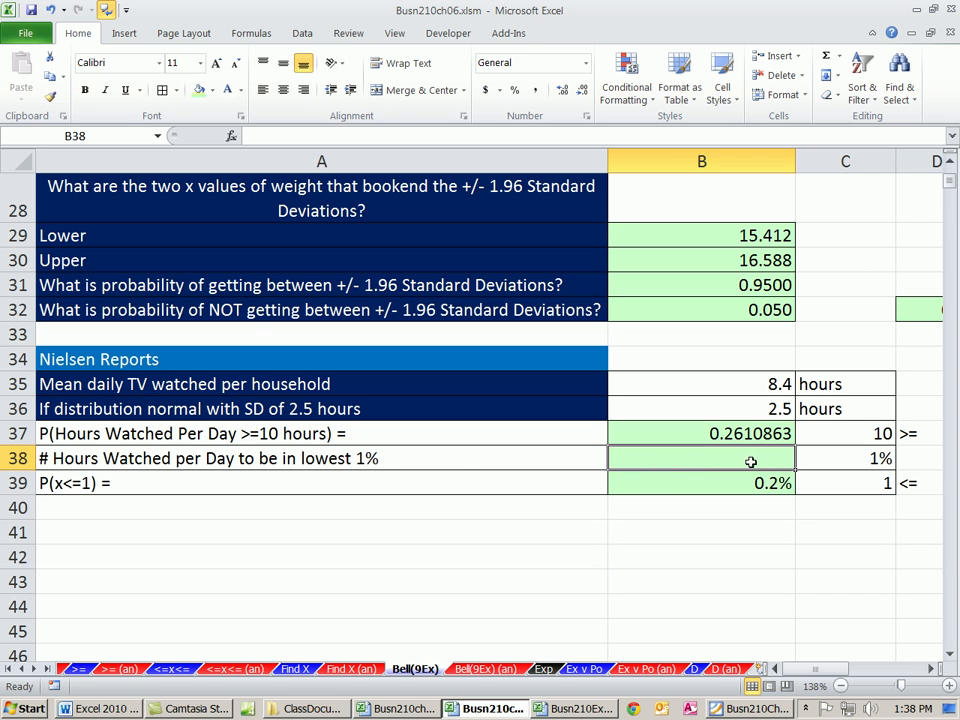
mouse_move(766, 462)
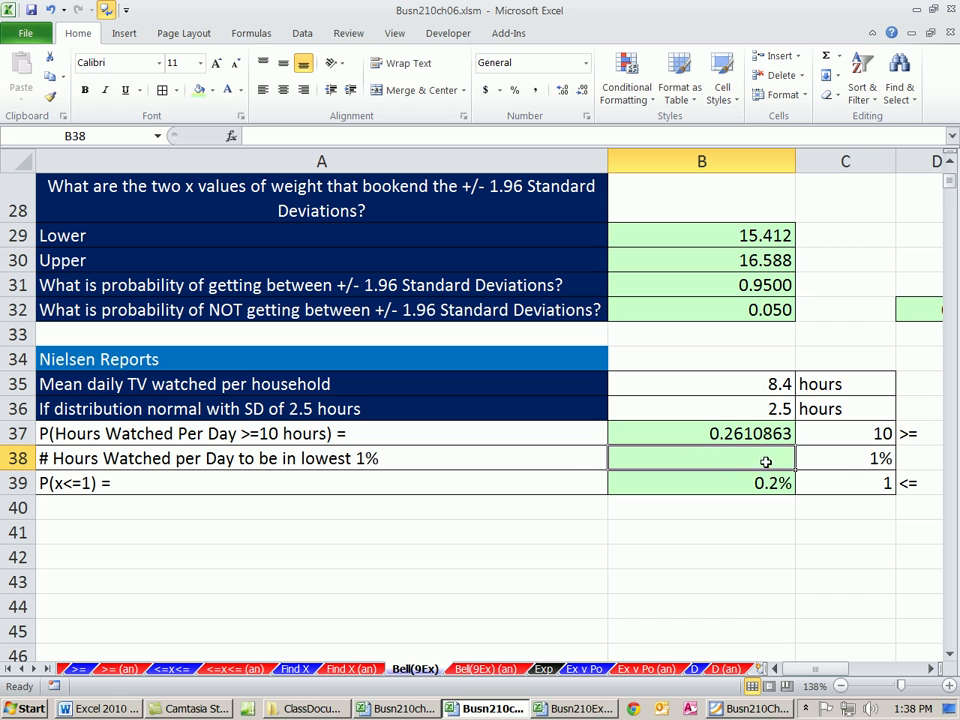
left_click(844, 460)
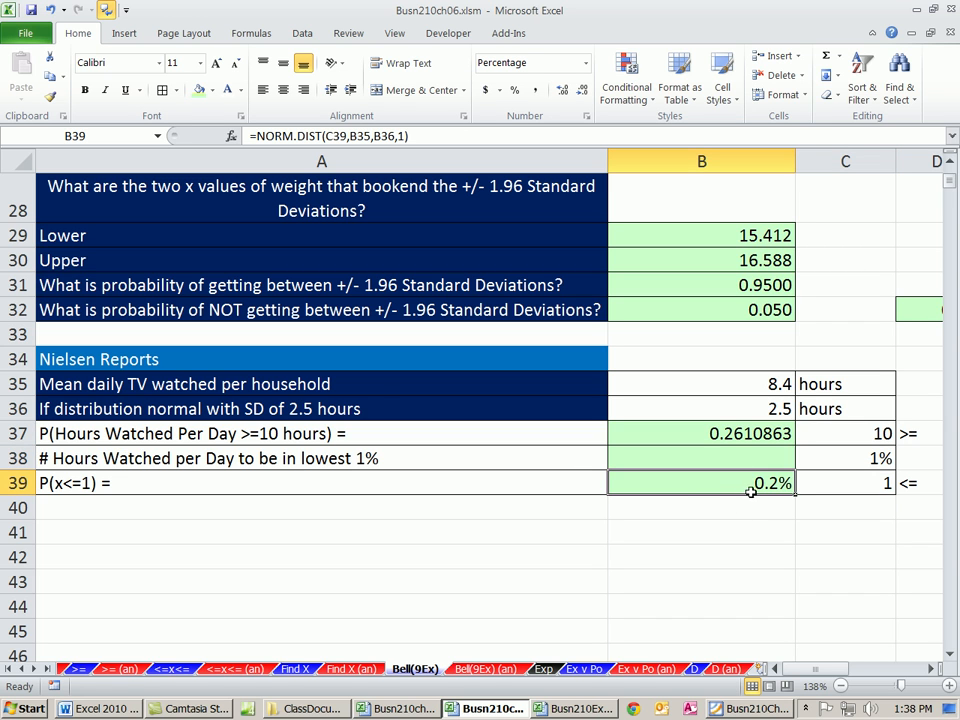
left_click(700, 458)
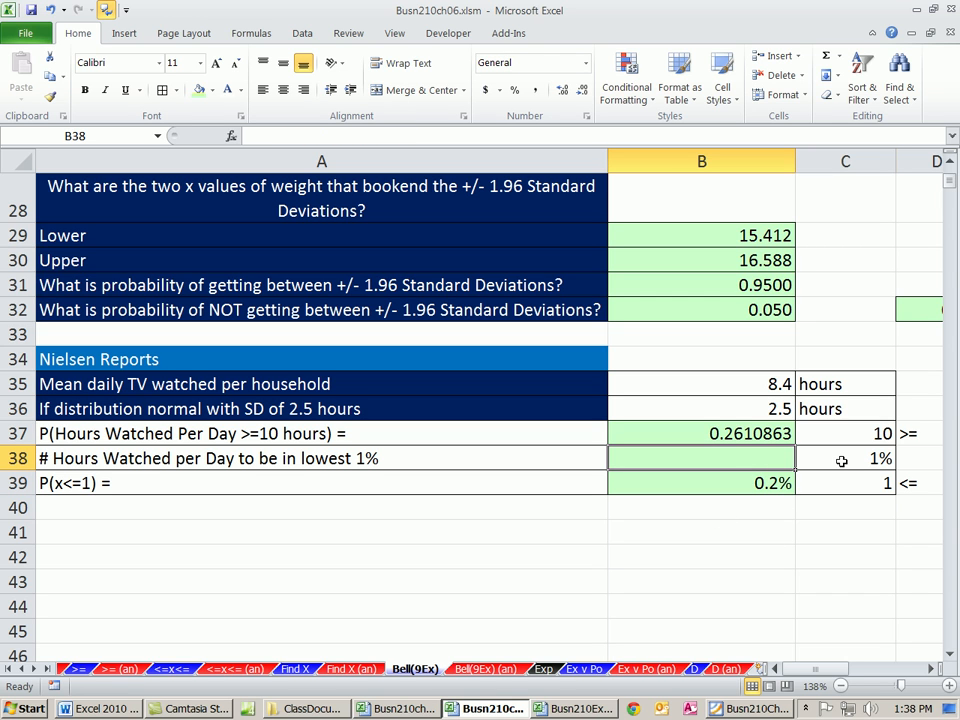
left_click(844, 458)
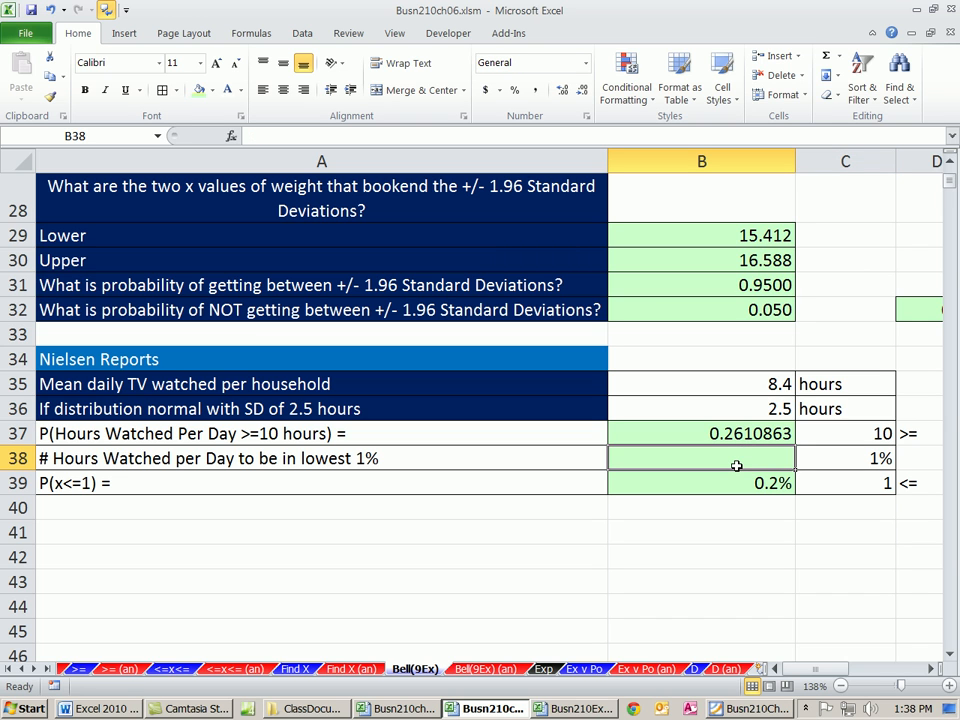
type("=")
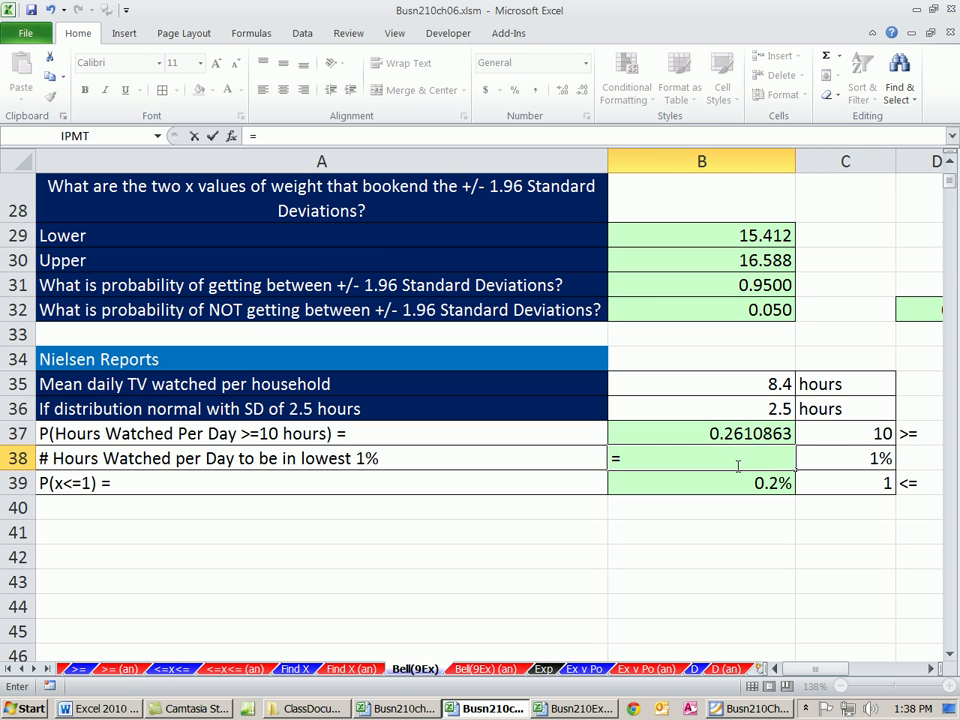
type("=noem")
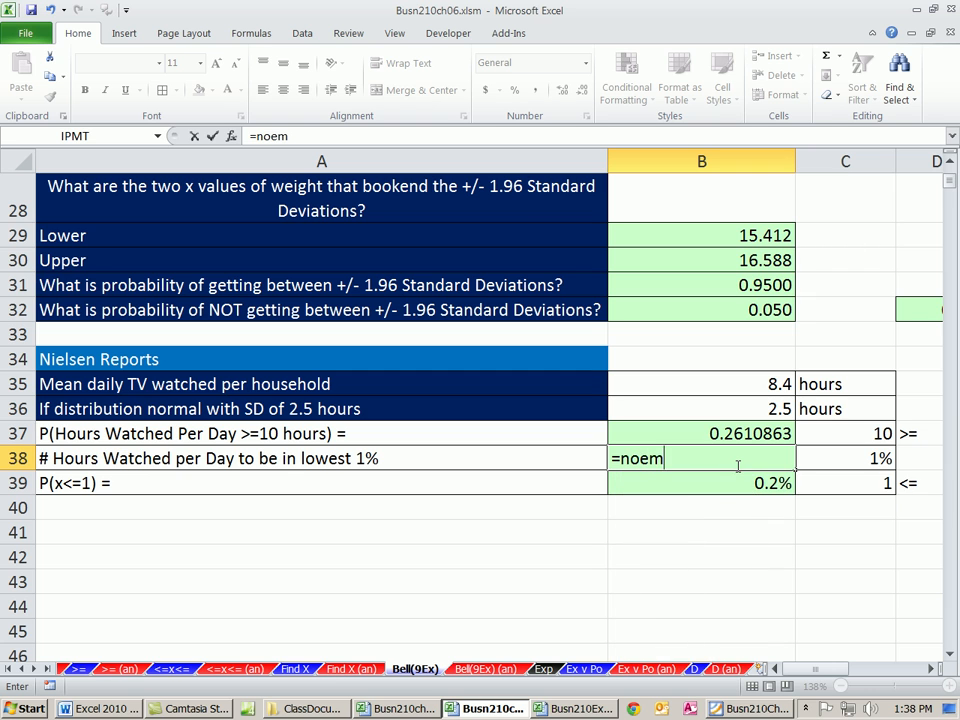
key("BackSpace")
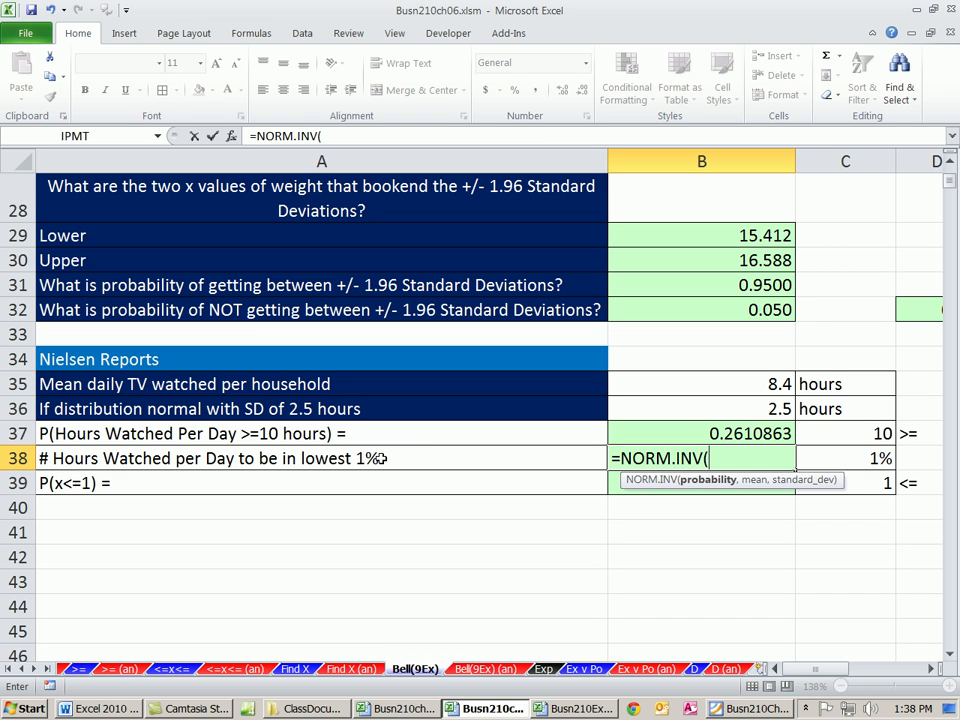
left_click(844, 456)
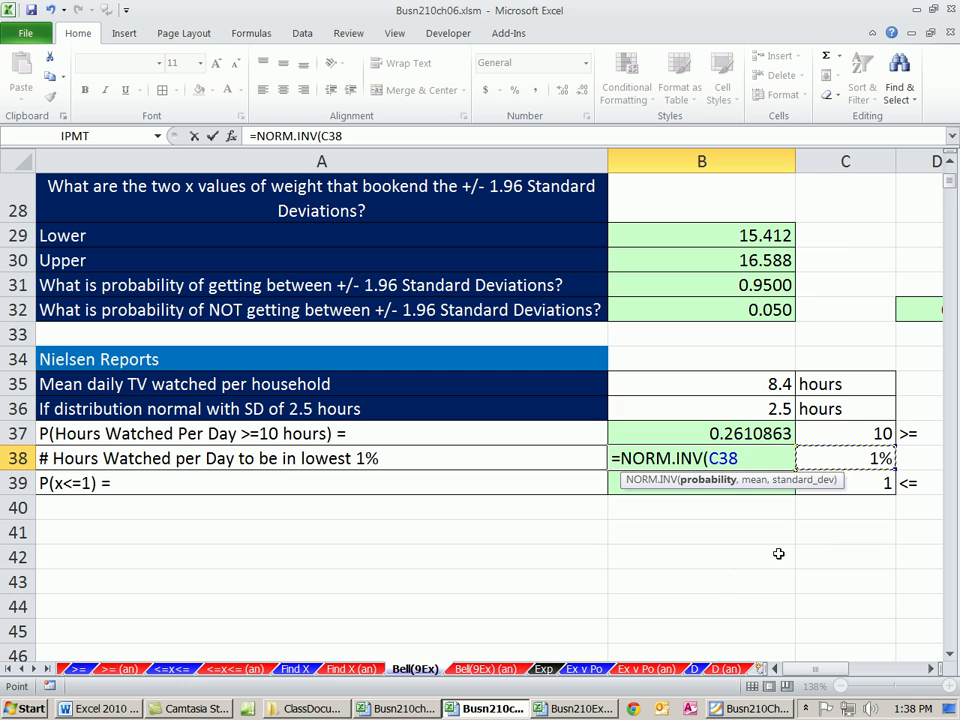
left_click(728, 384)
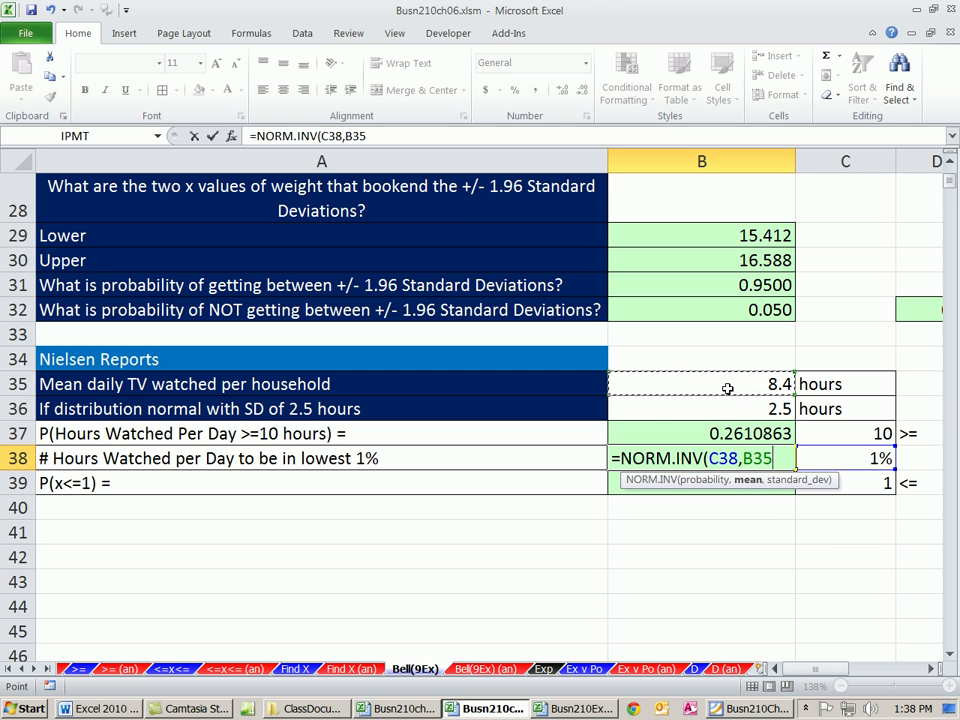
left_click(726, 408)
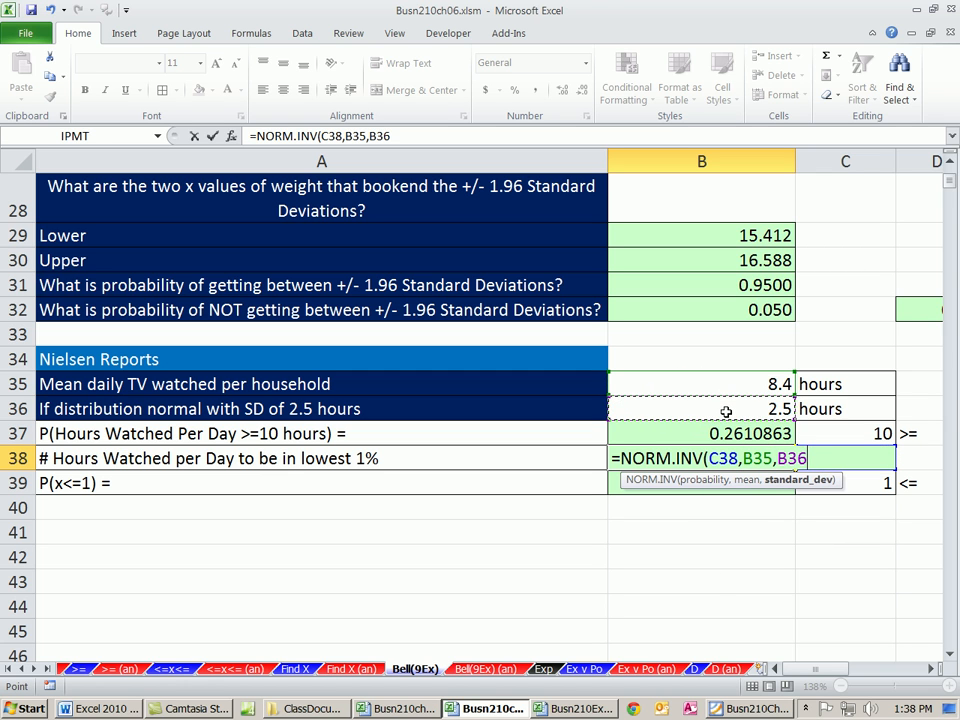
key("Enter")
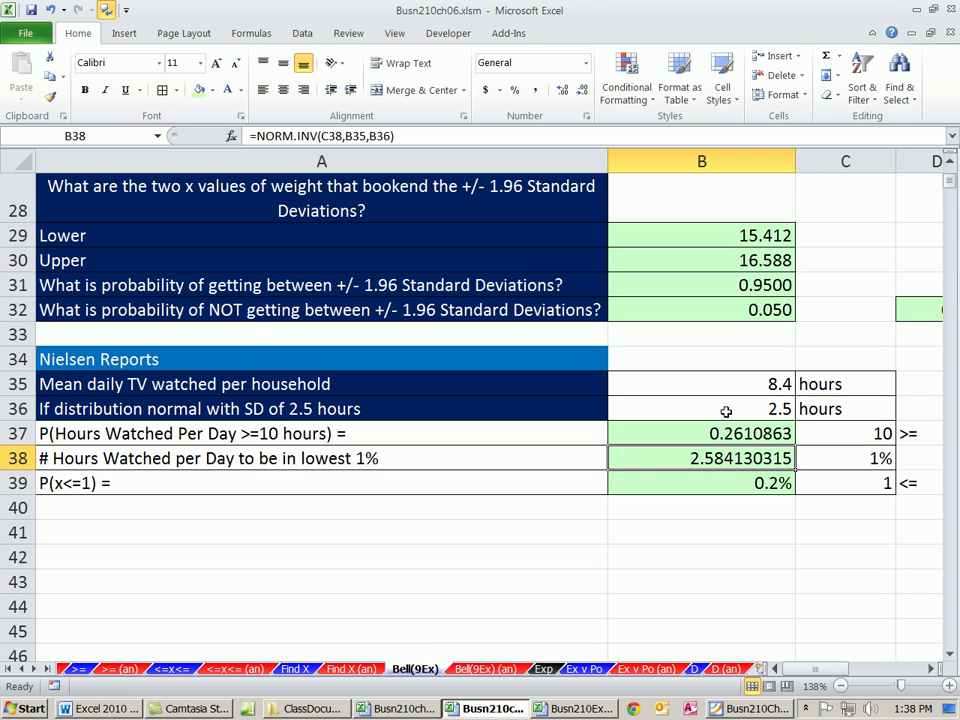
mouse_move(778, 436)
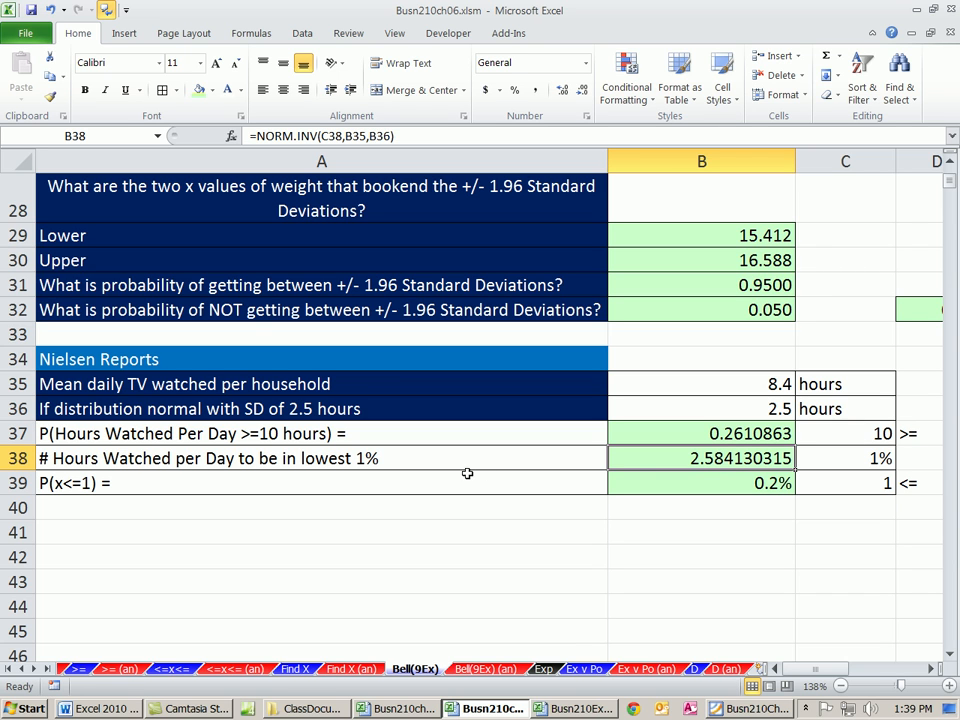
mouse_move(710, 460)
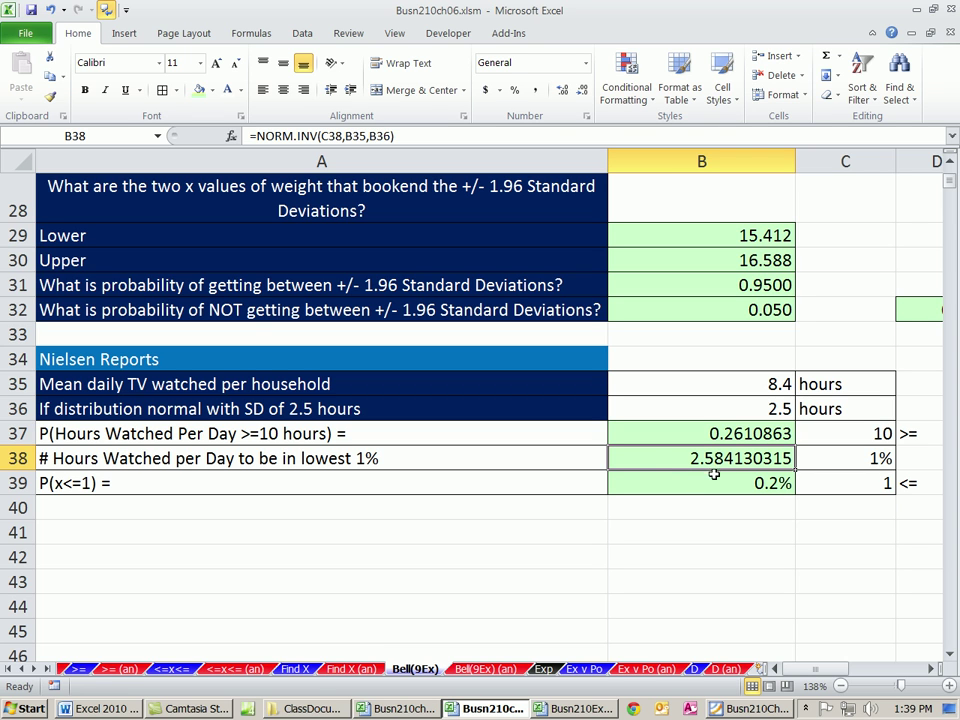
mouse_move(680, 474)
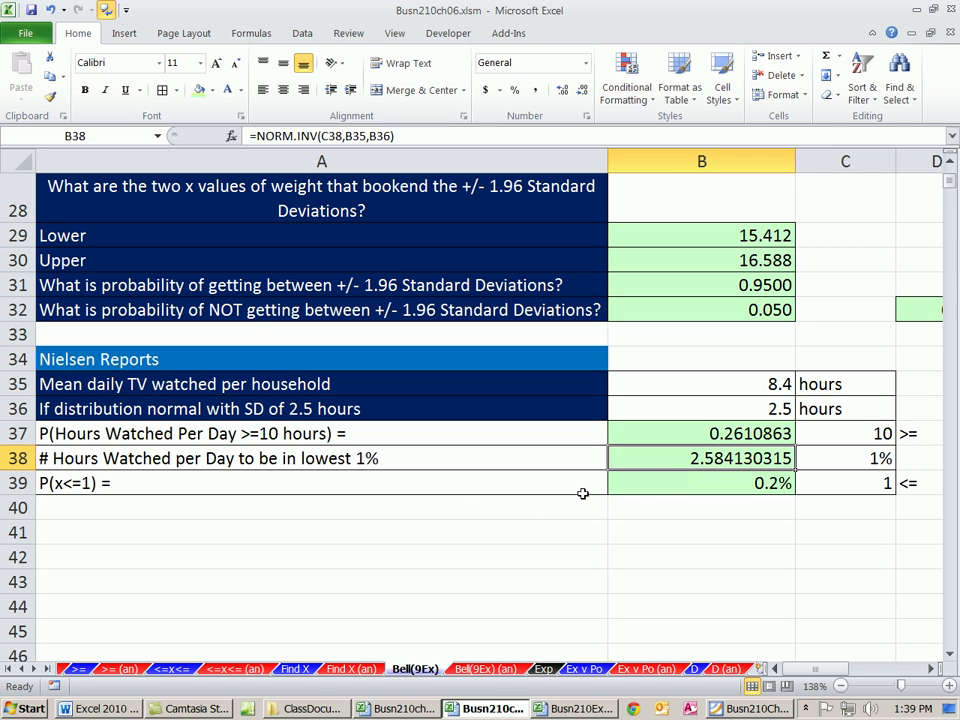
mouse_move(644, 500)
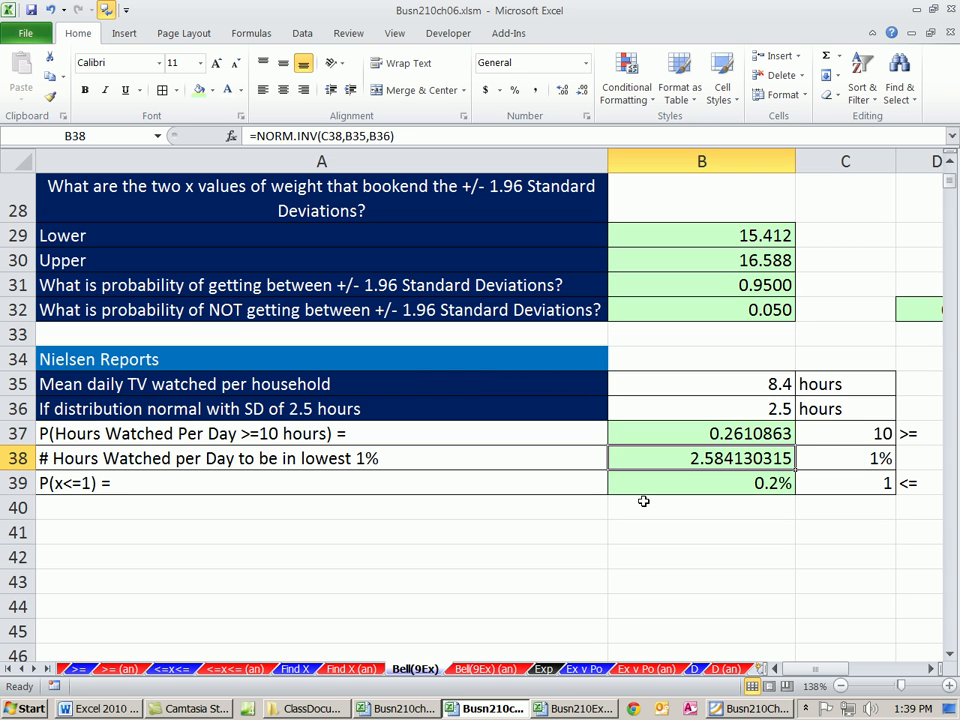
mouse_move(636, 488)
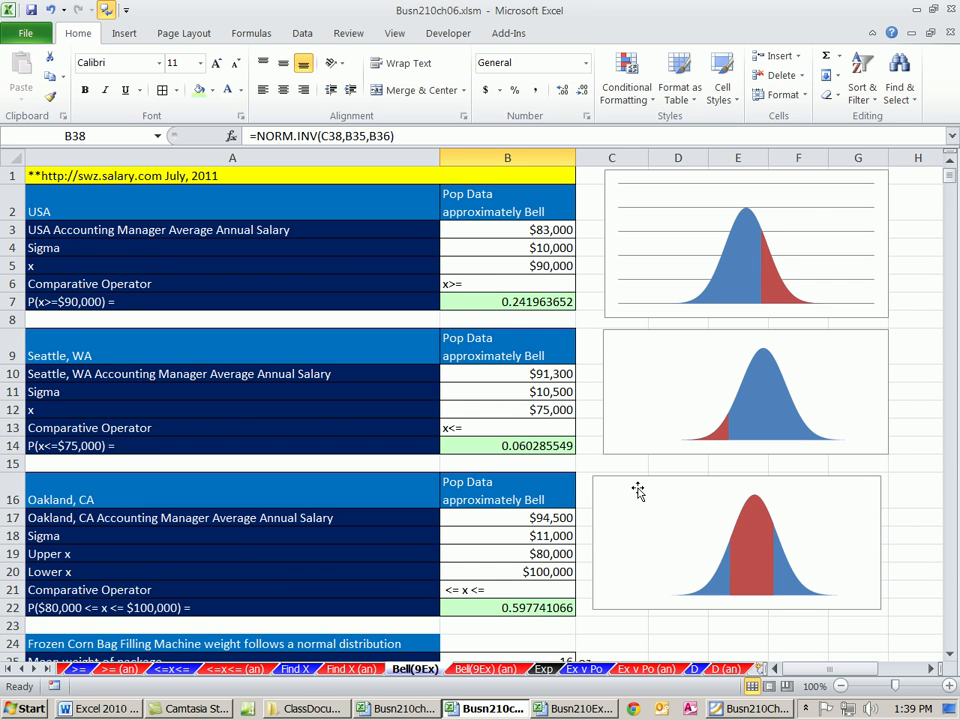
mouse_move(630, 310)
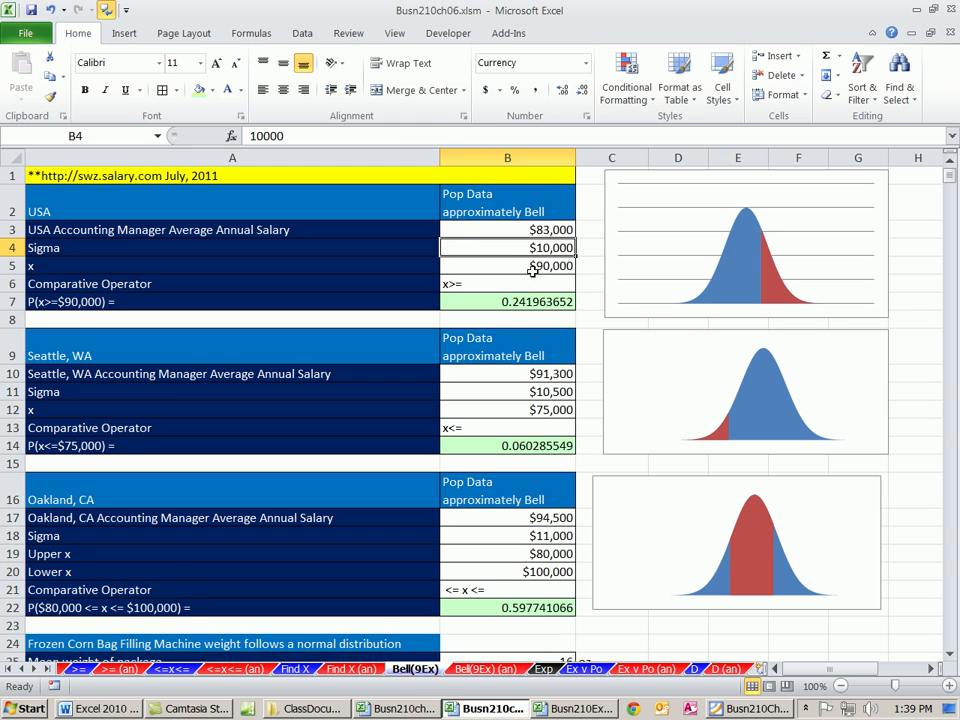
scroll("down", 3)
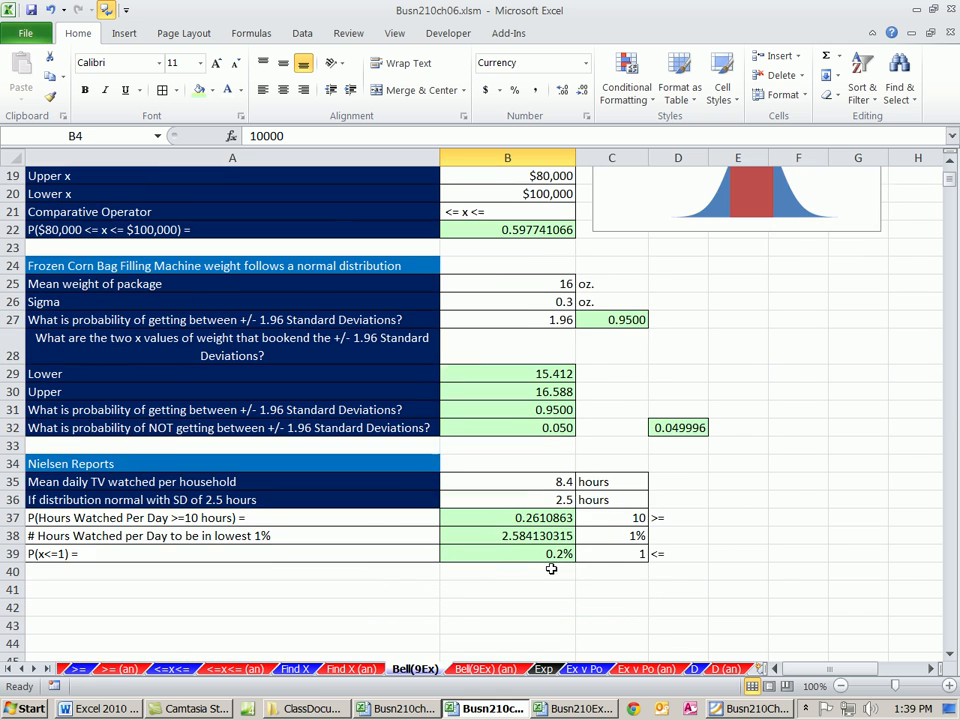
mouse_move(660, 604)
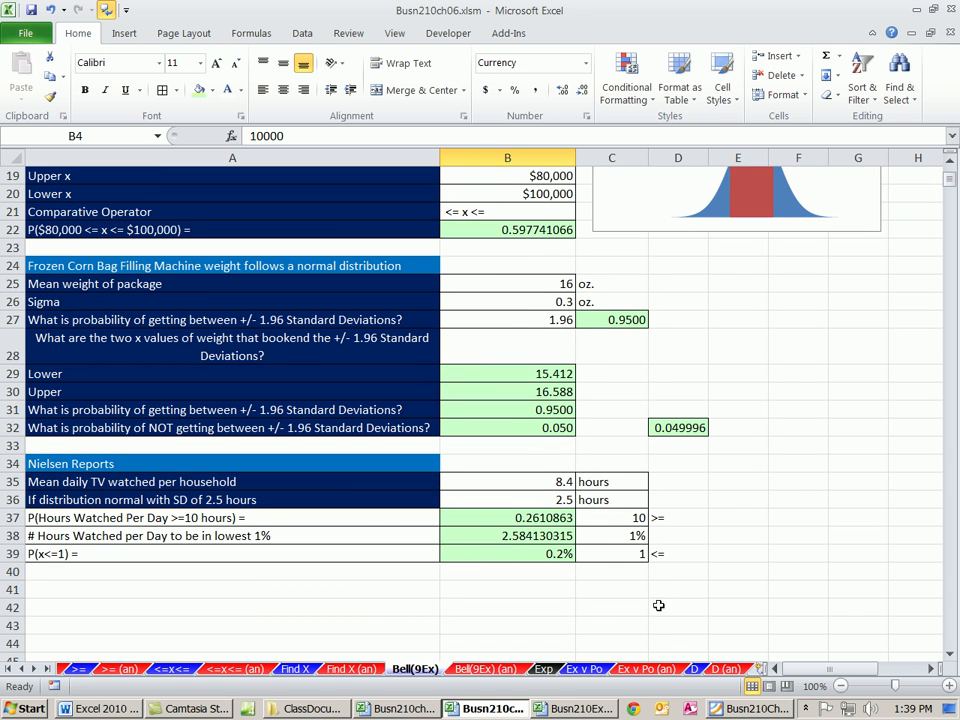